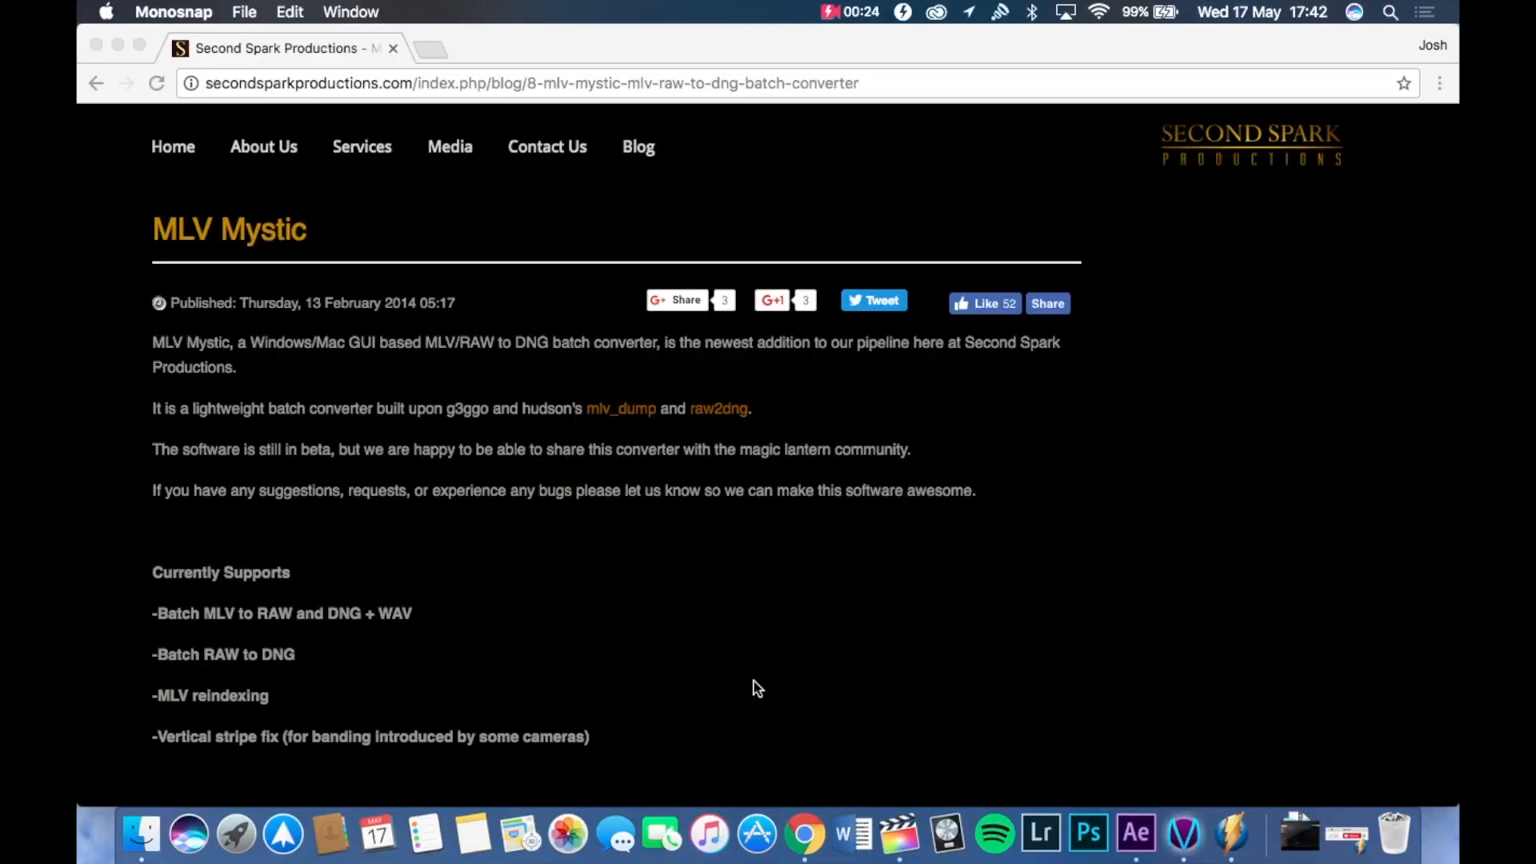
pyautogui.moveTo(401, 461)
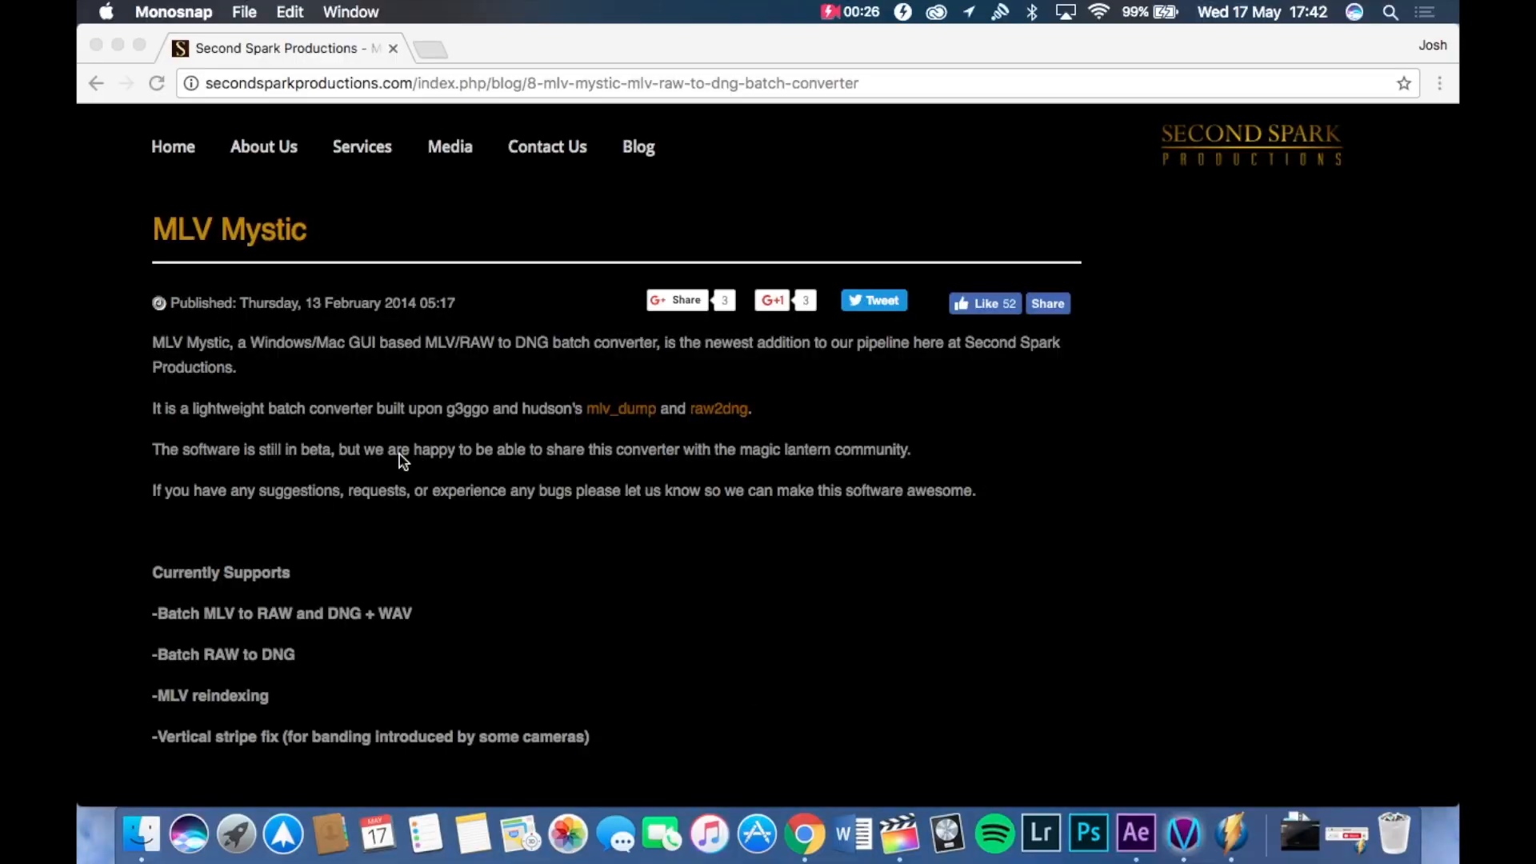
# - Scroll the MLV Mystic page down to the latest Windows and Mac v0.5 download links
pyautogui.scroll(-3)
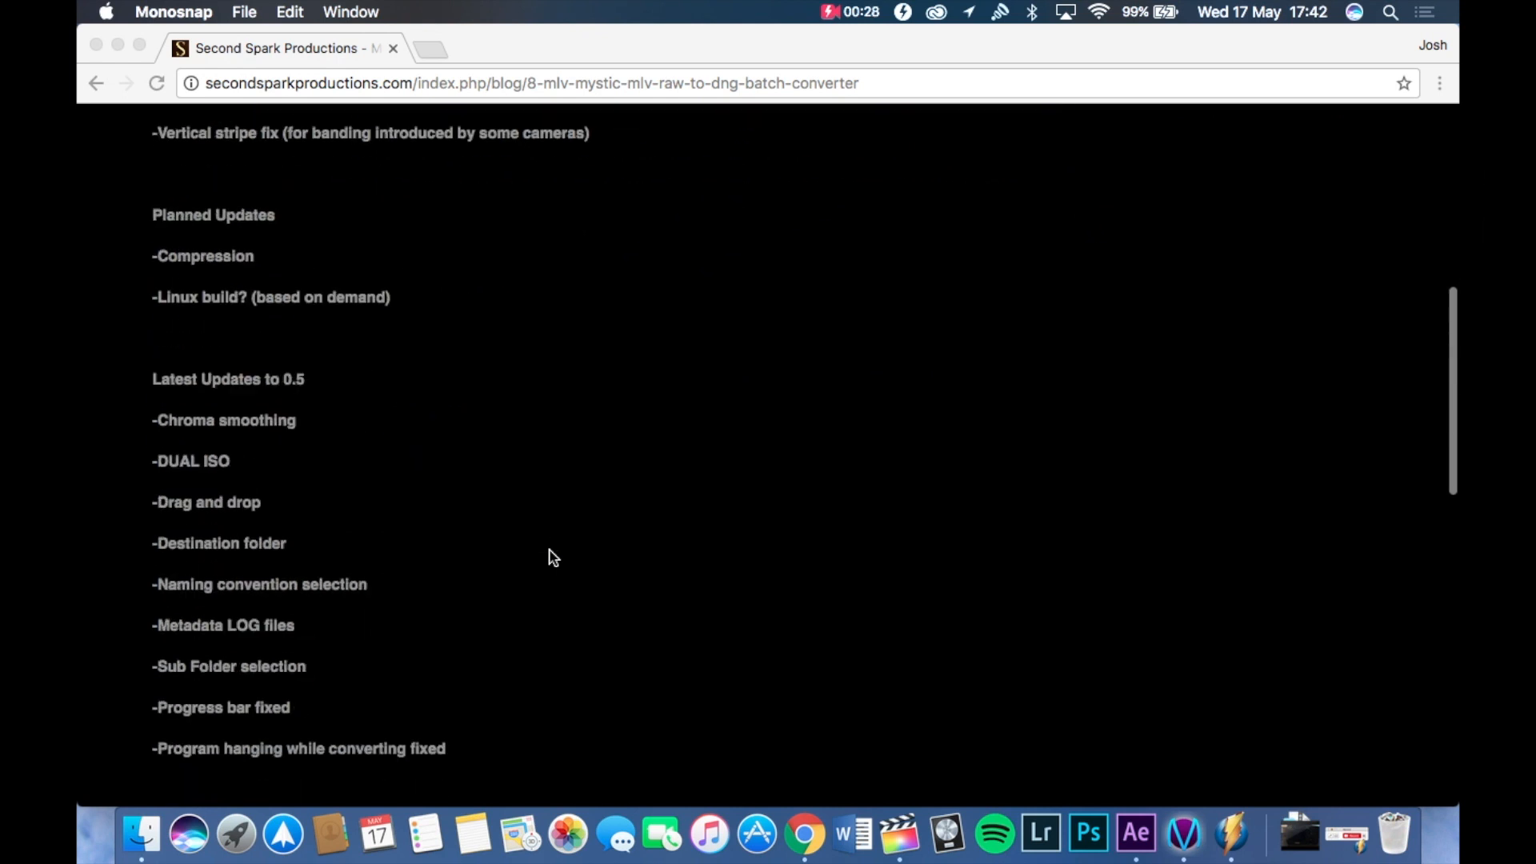
pyautogui.scroll(3)
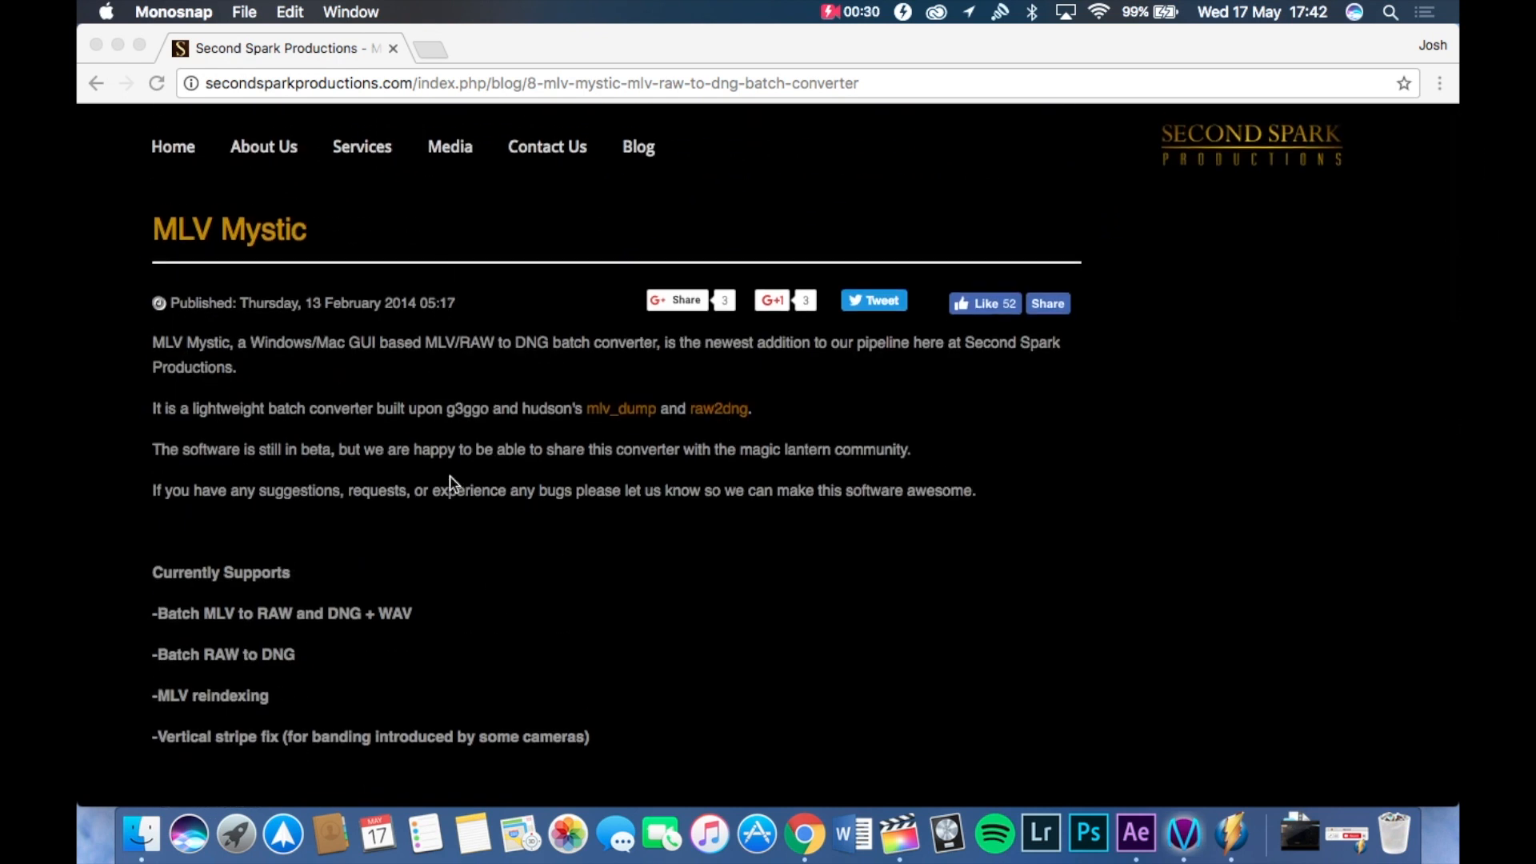
pyautogui.scroll(-3)
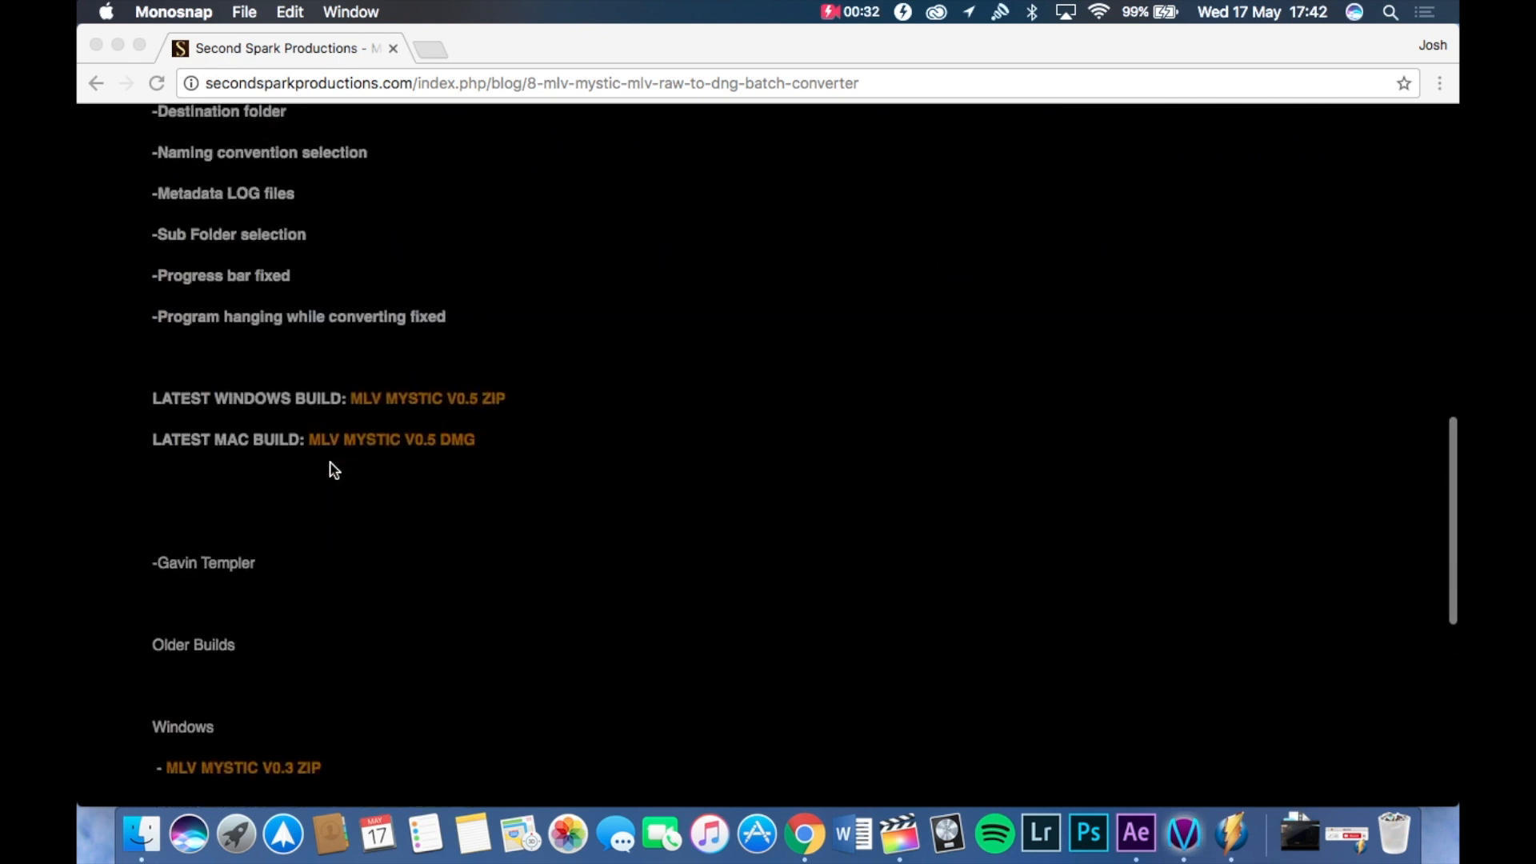
pyautogui.moveTo(1141, 455)
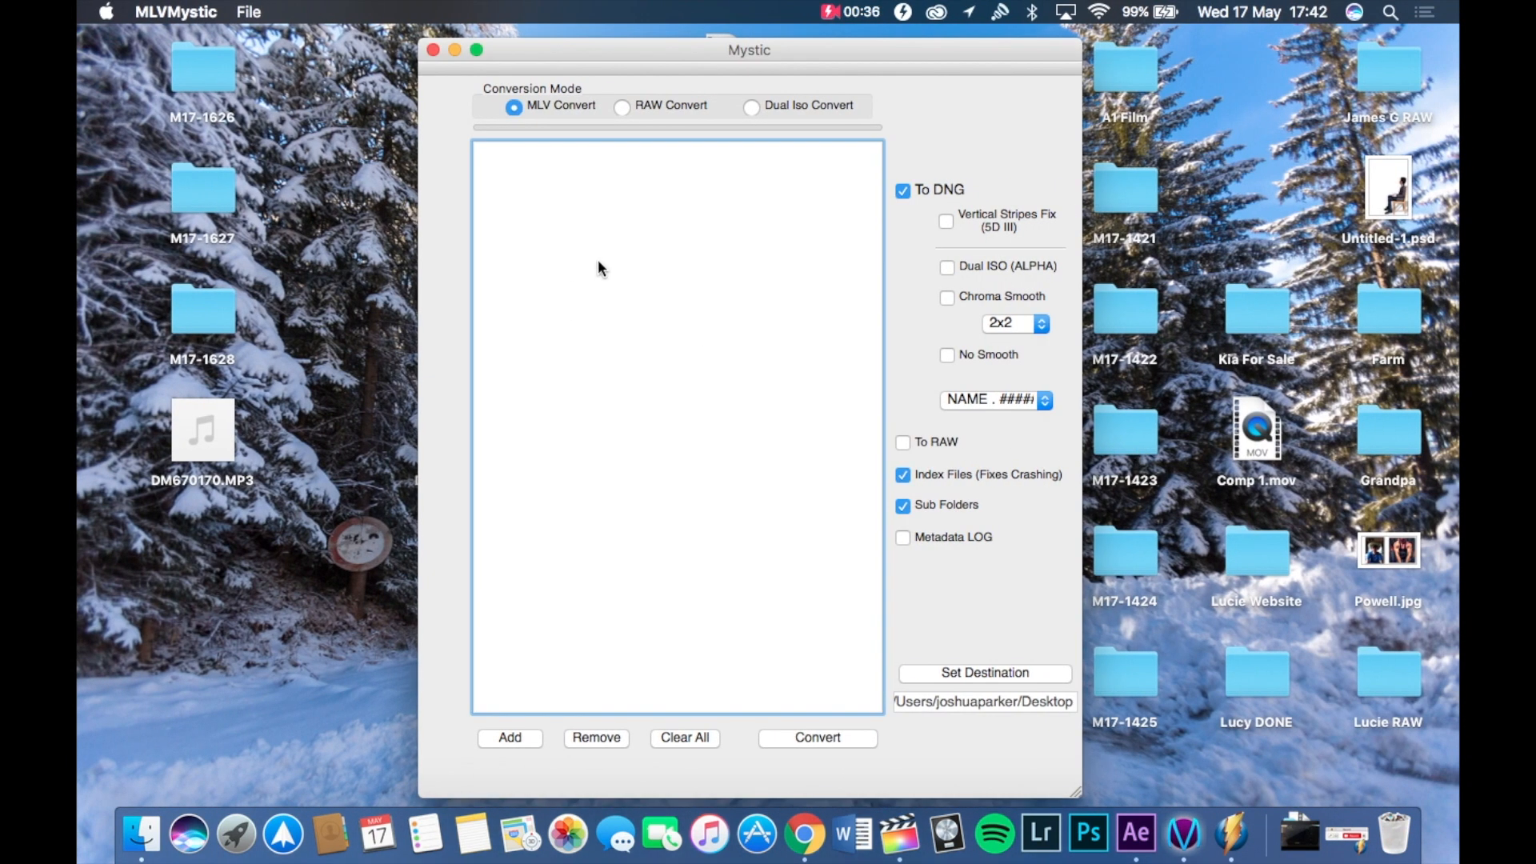
pyautogui.moveTo(554, 393)
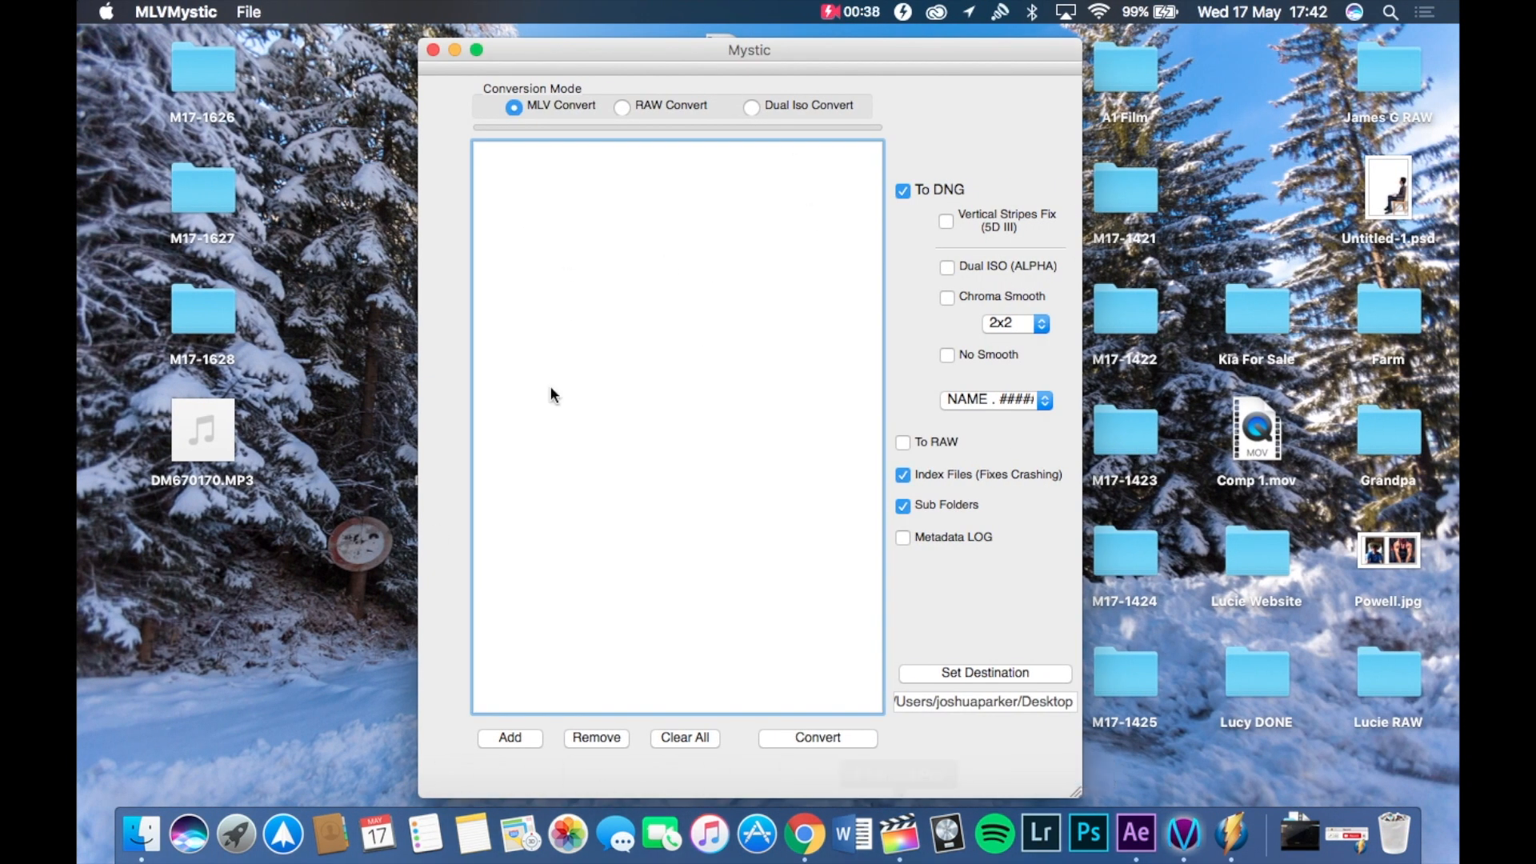
pyautogui.moveTo(602, 695)
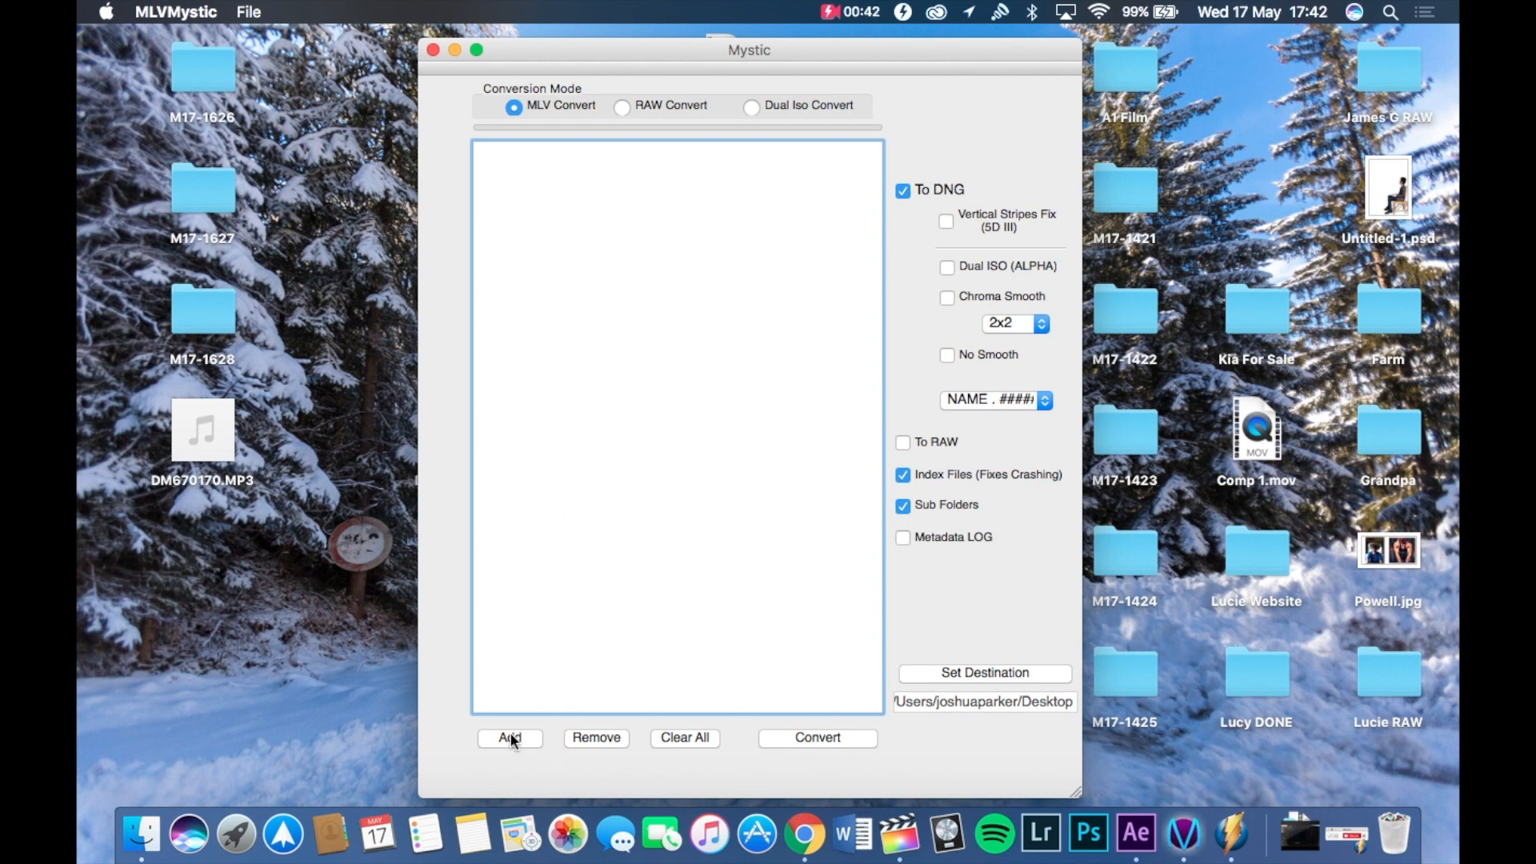
pyautogui.click(509, 738)
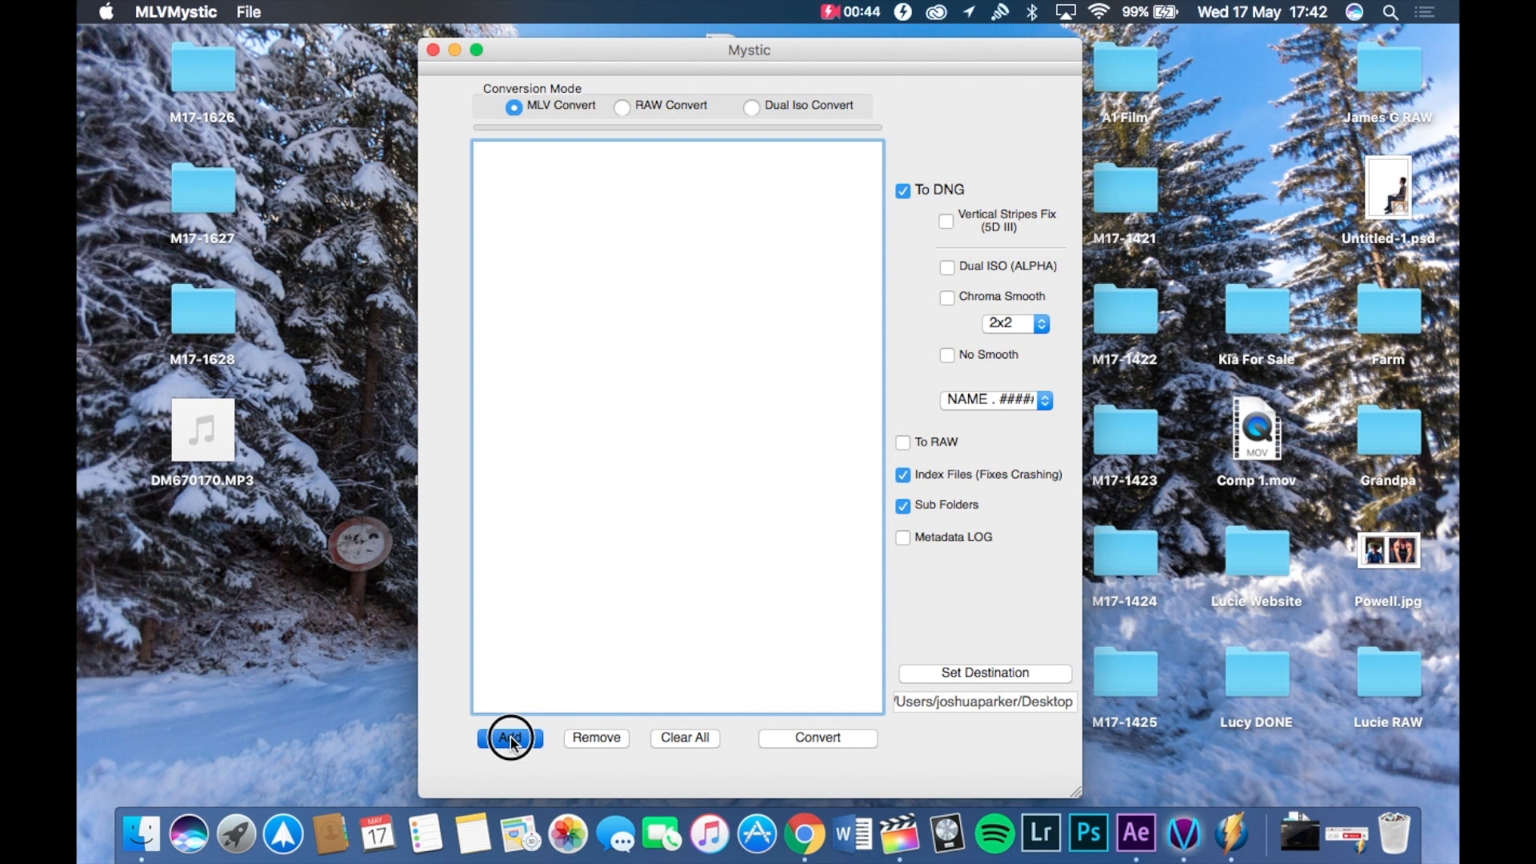
# - Browse EOS_DIGITAL > DCIM > 100CANON and open clips M17-1627.MLV and M17-1646.MLV
pyautogui.click(509, 737)
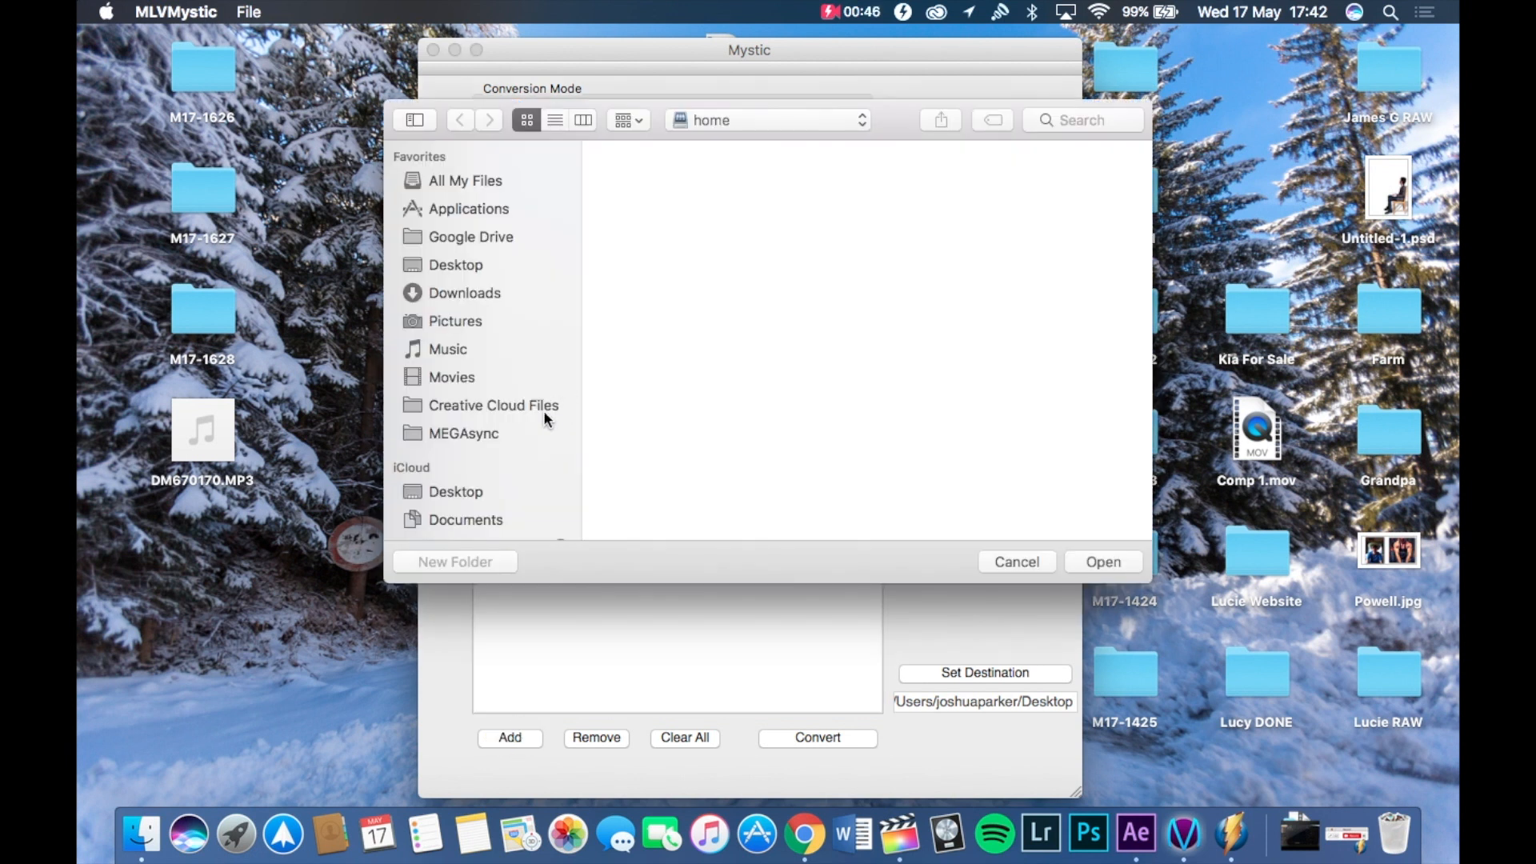
pyautogui.click(473, 394)
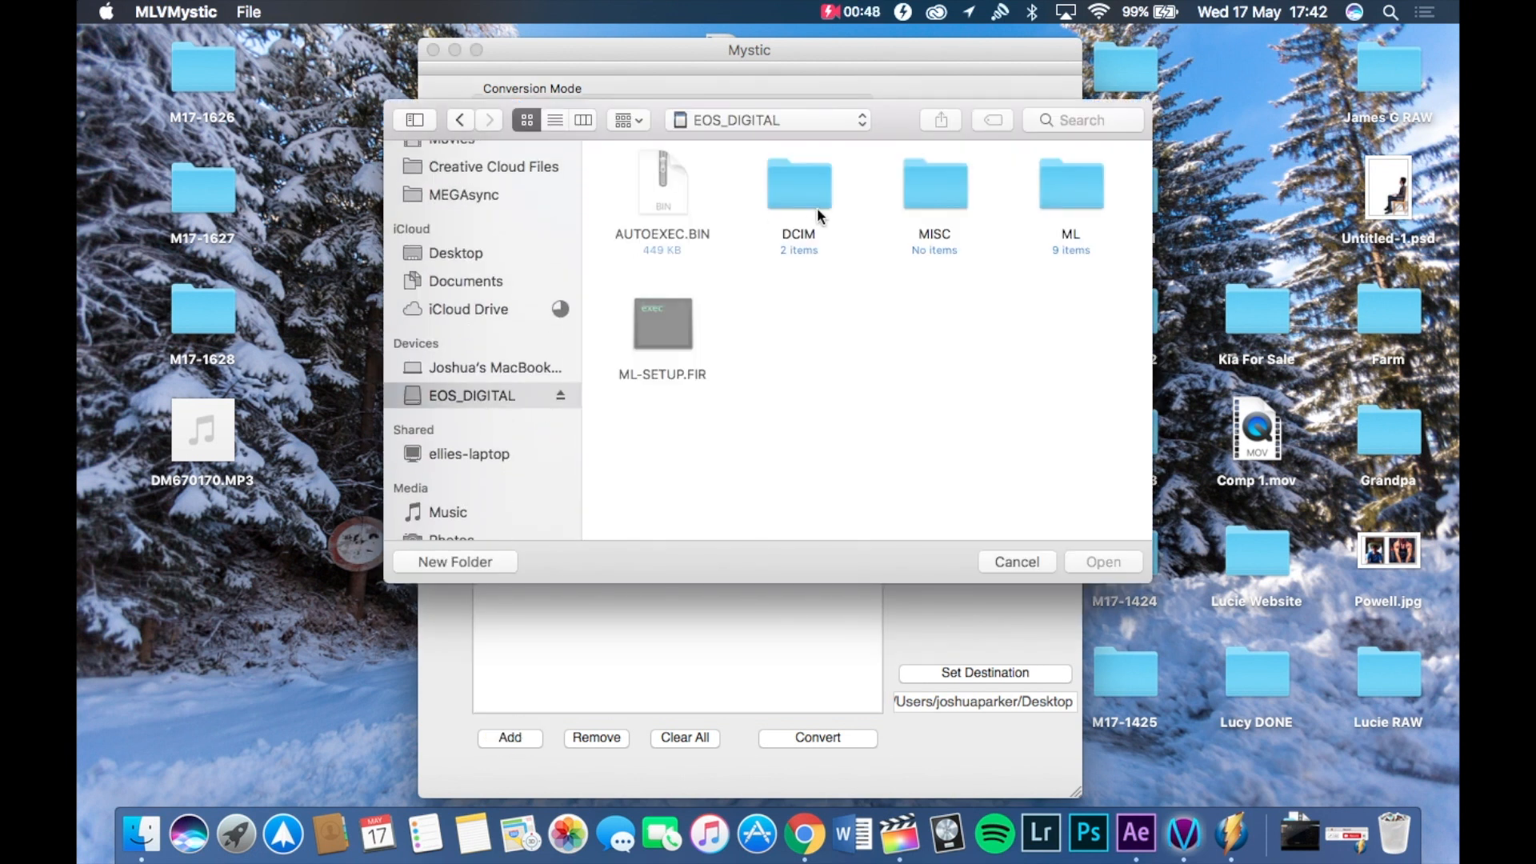
pyautogui.doubleClick(798, 183)
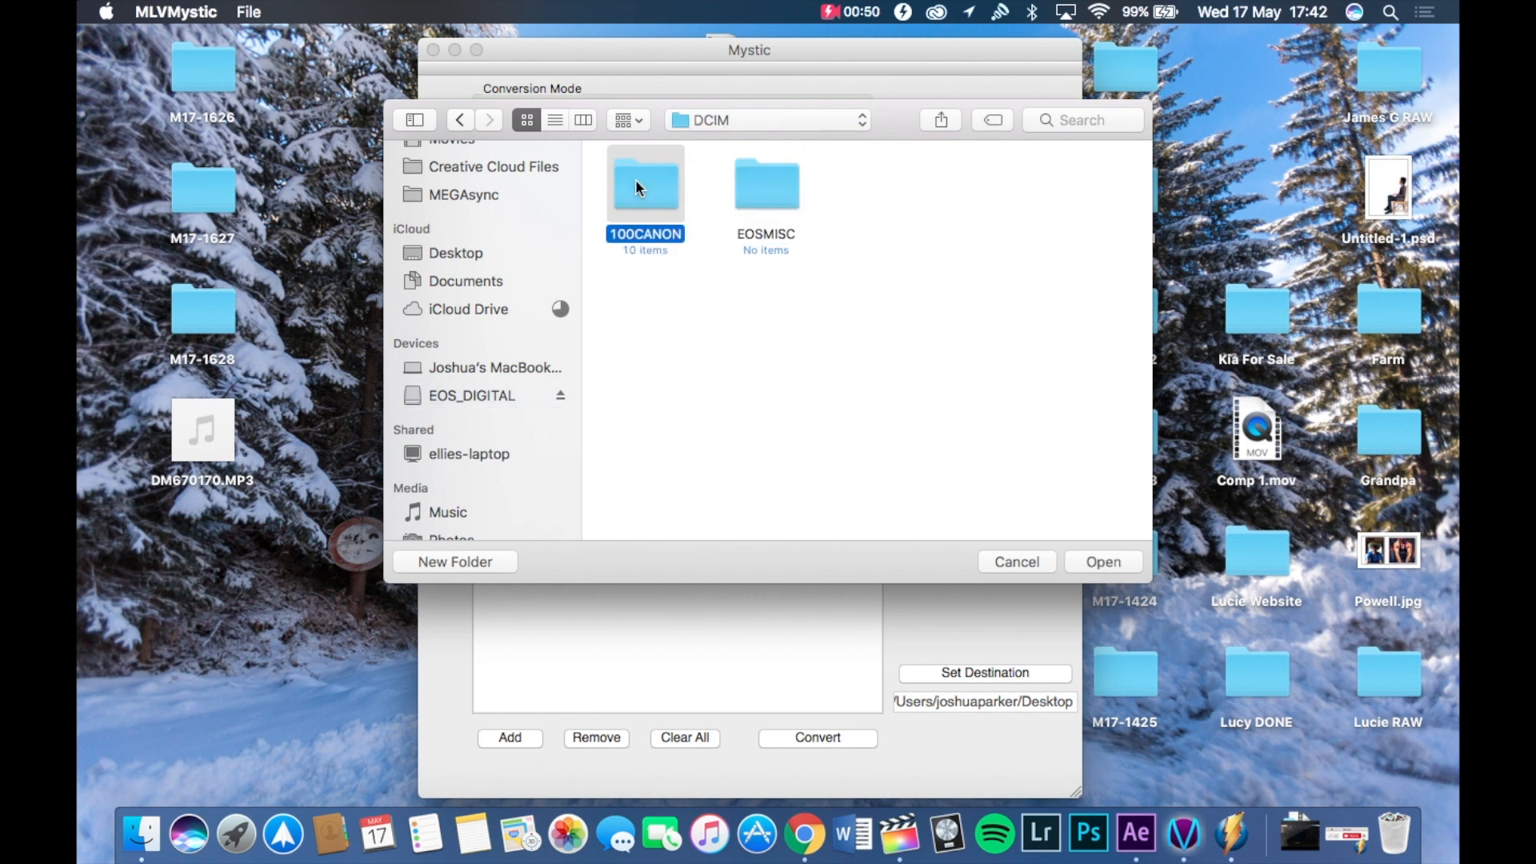
pyautogui.doubleClick(646, 184)
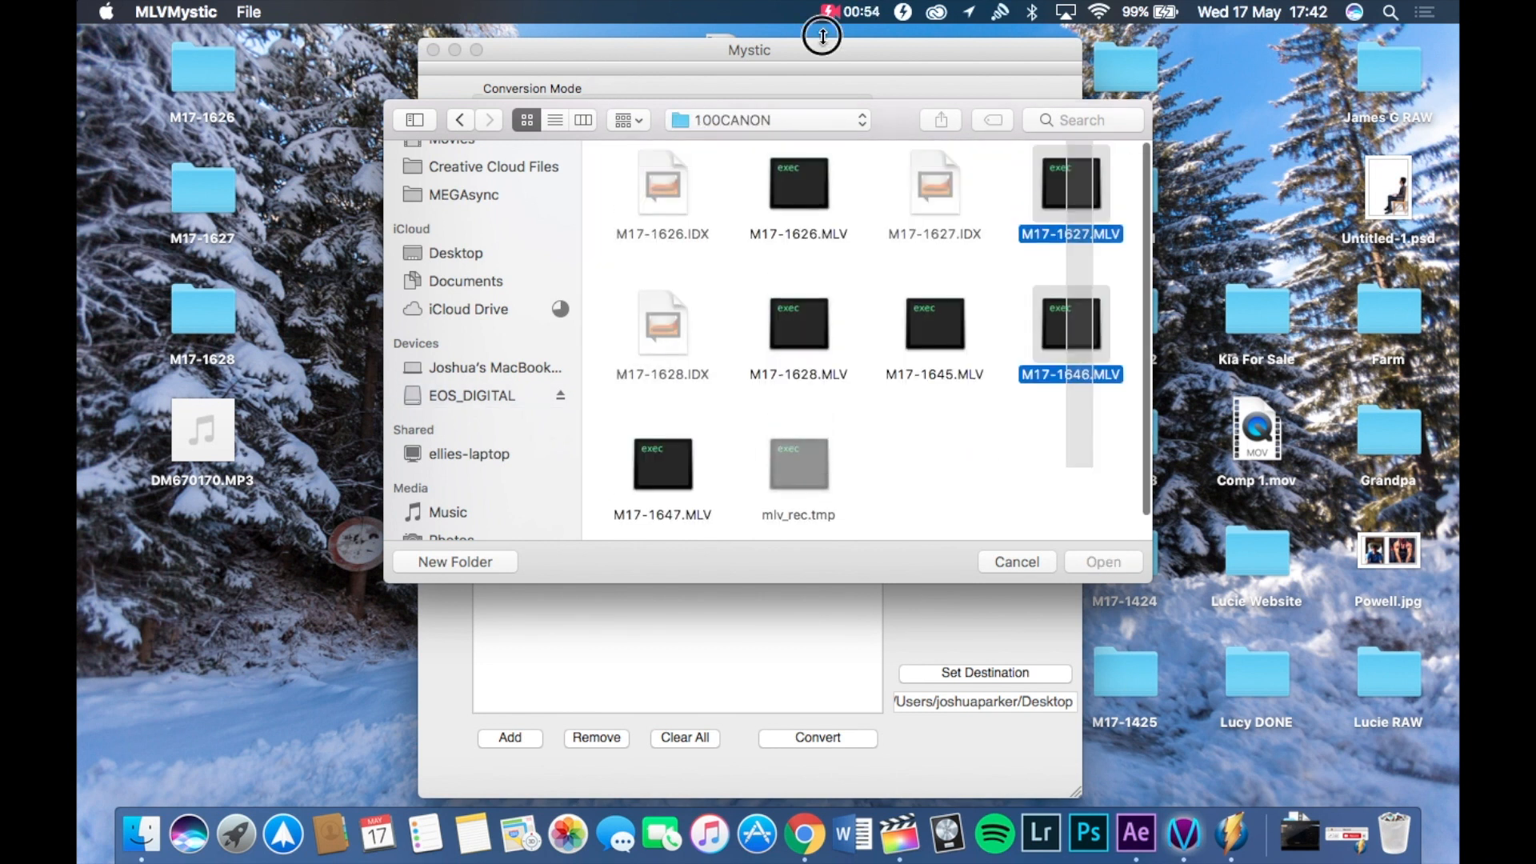
pyautogui.click(1016, 562)
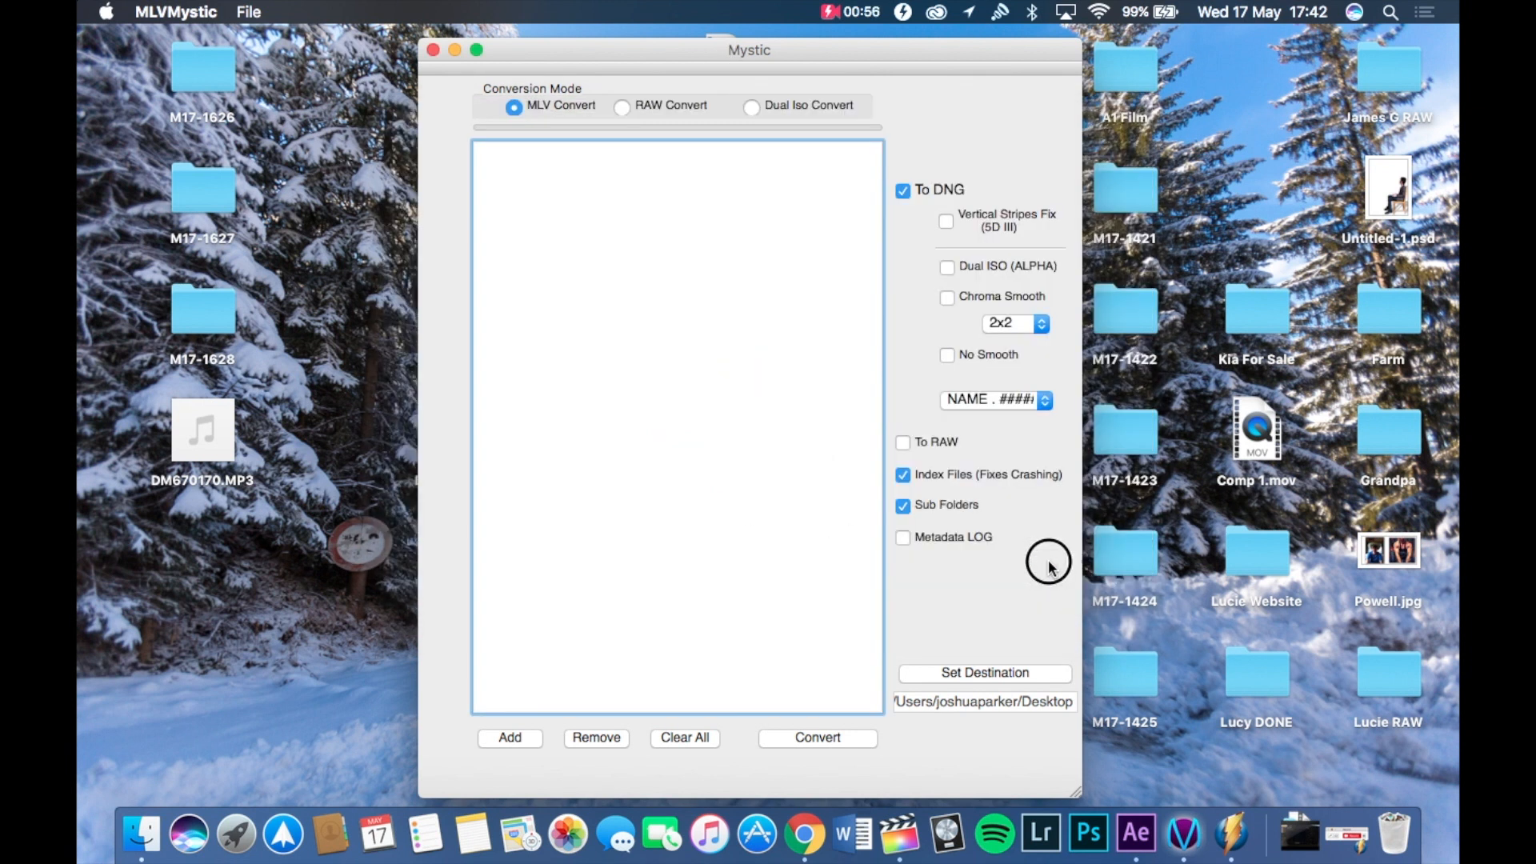
pyautogui.moveTo(983, 672)
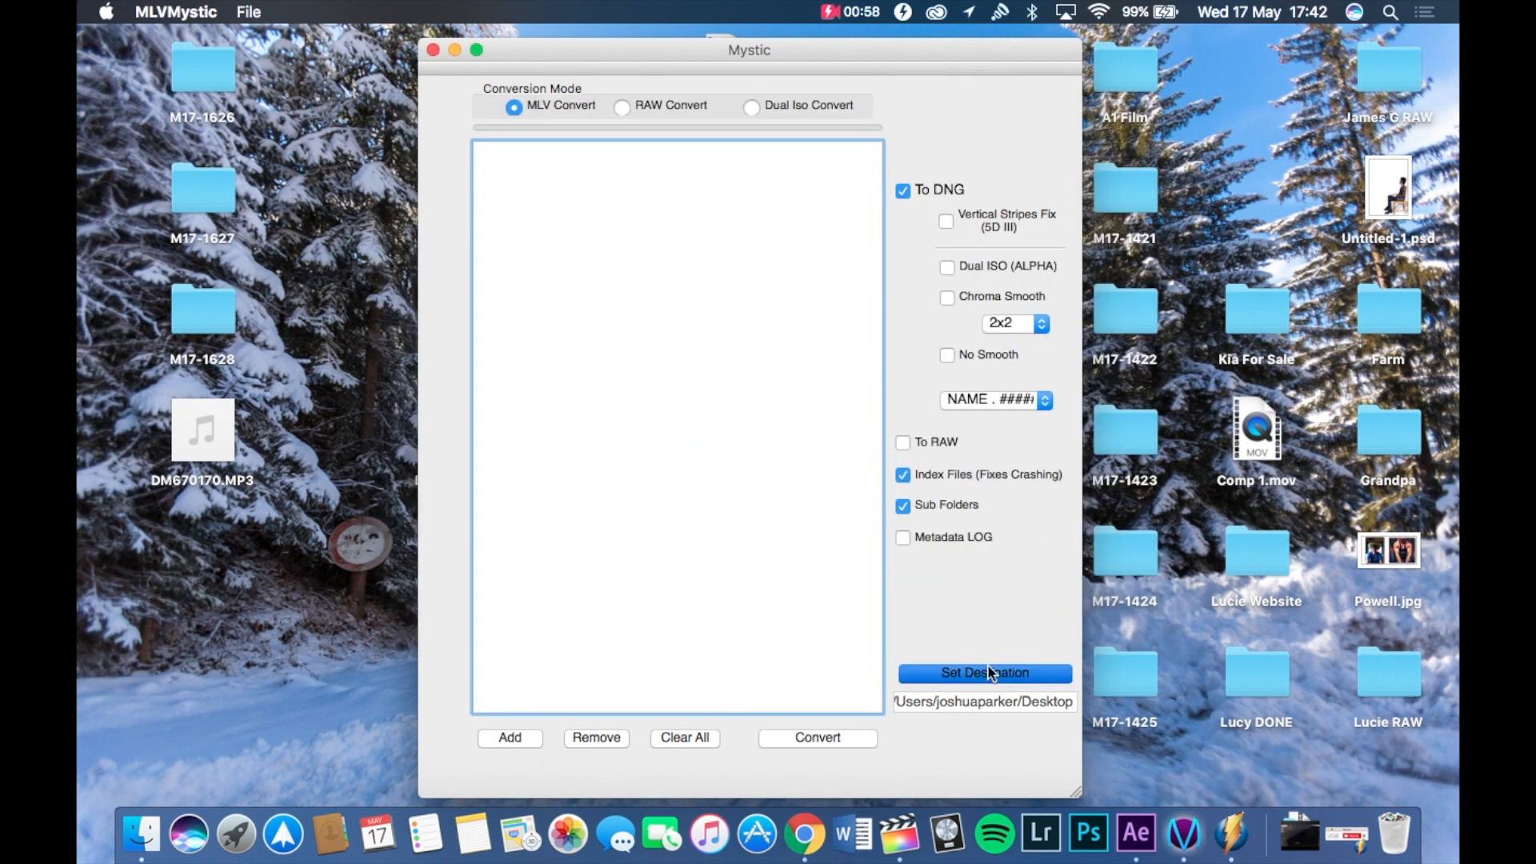
pyautogui.click(984, 673)
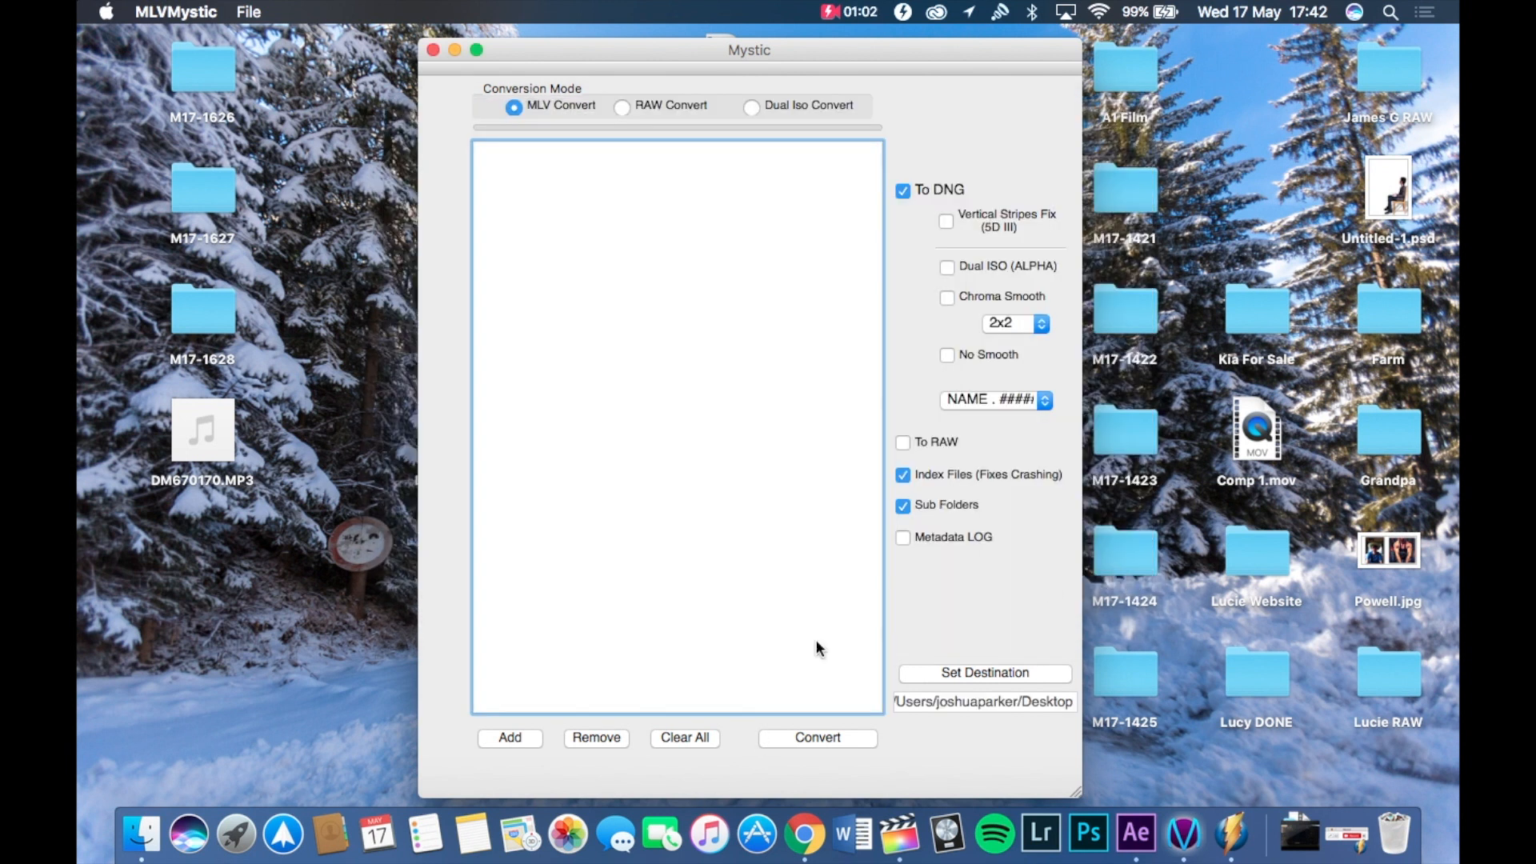
pyautogui.moveTo(845, 545)
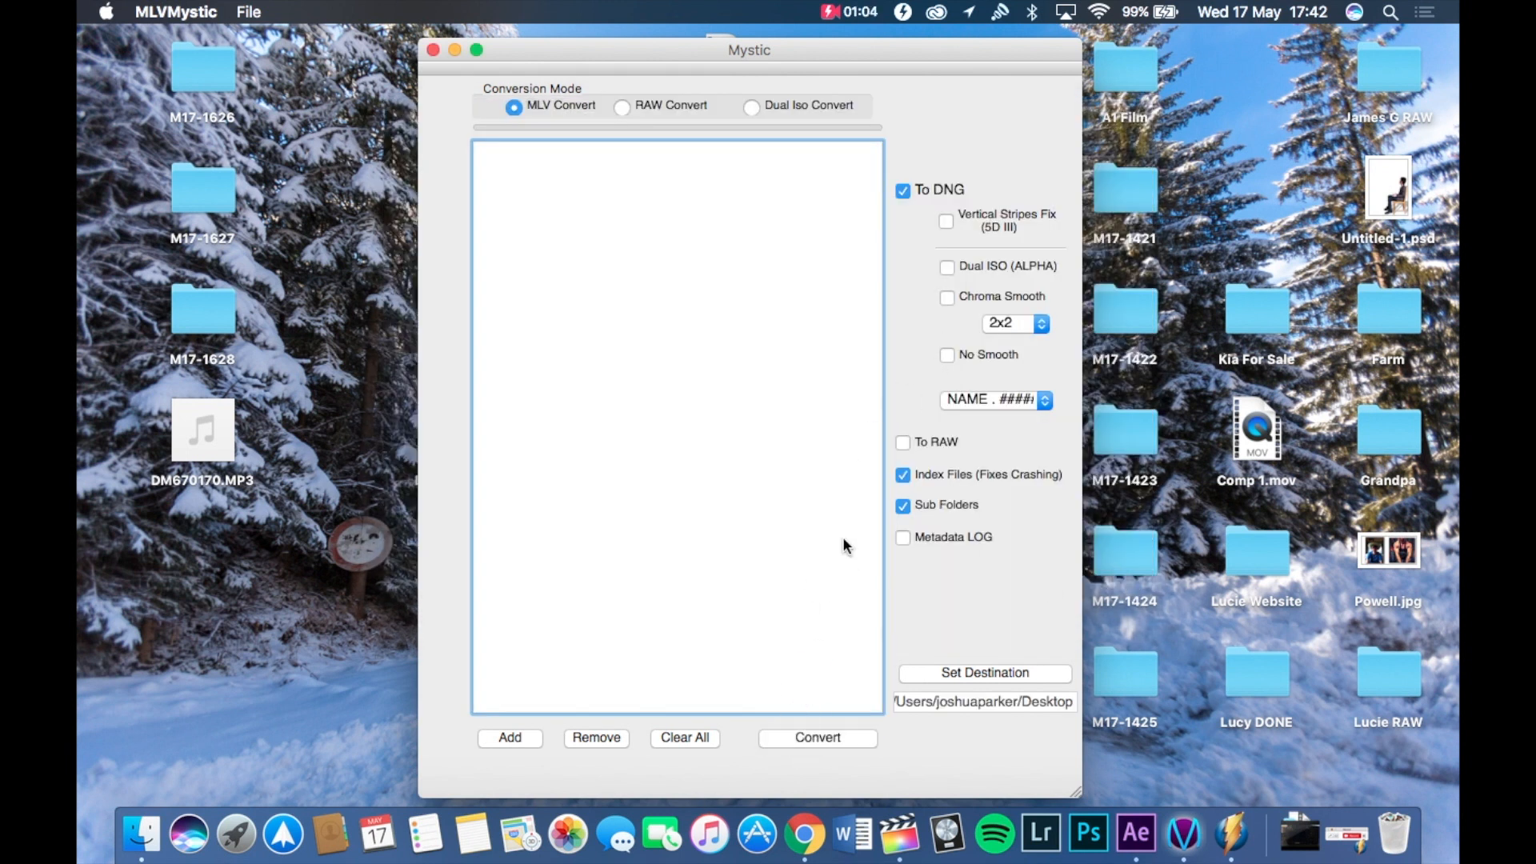
pyautogui.moveTo(611, 144)
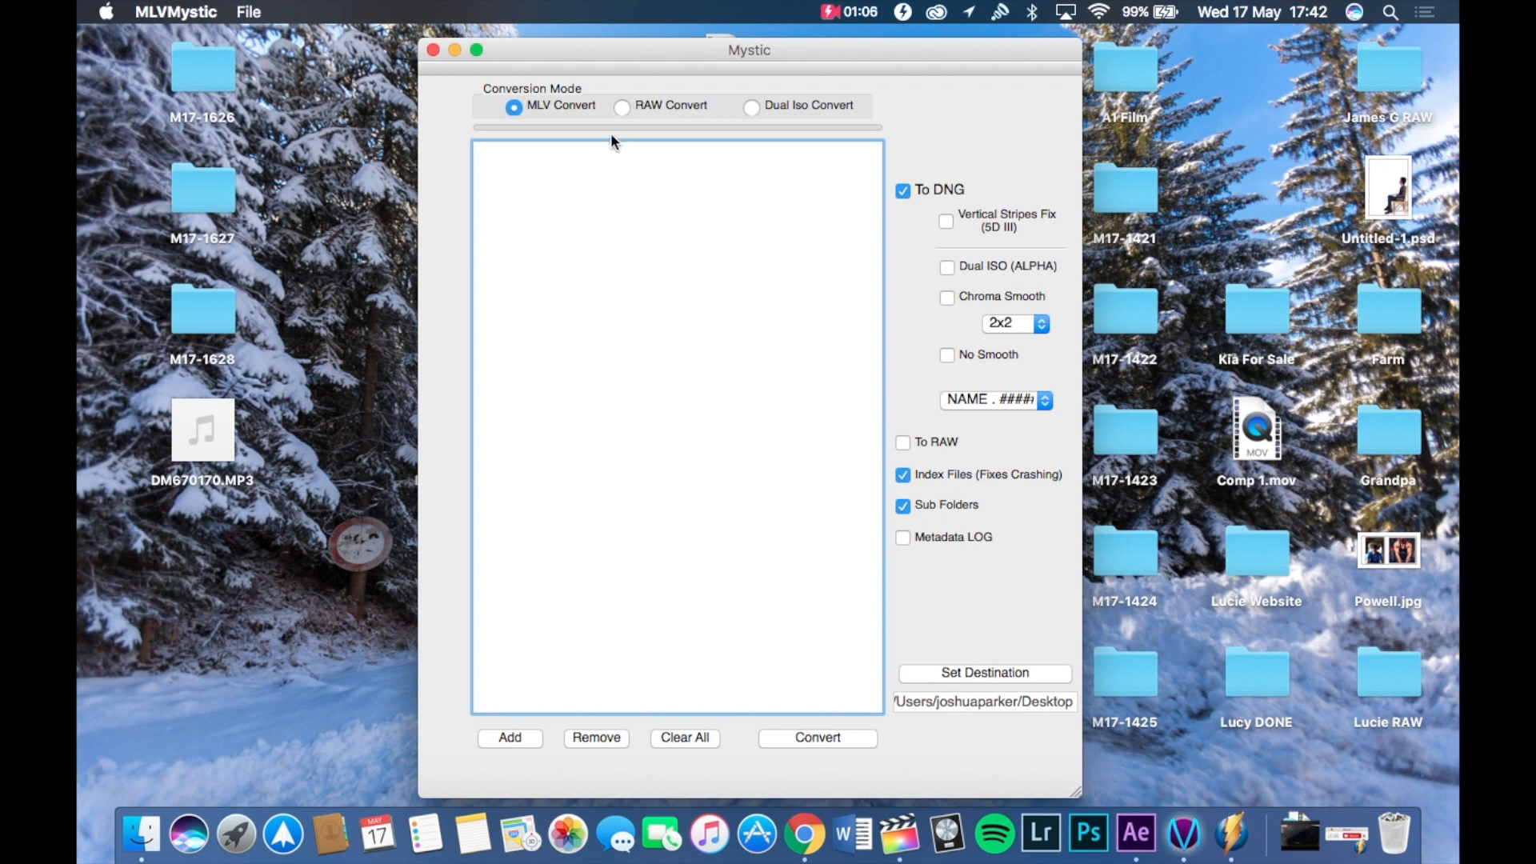
pyautogui.moveTo(440, 49)
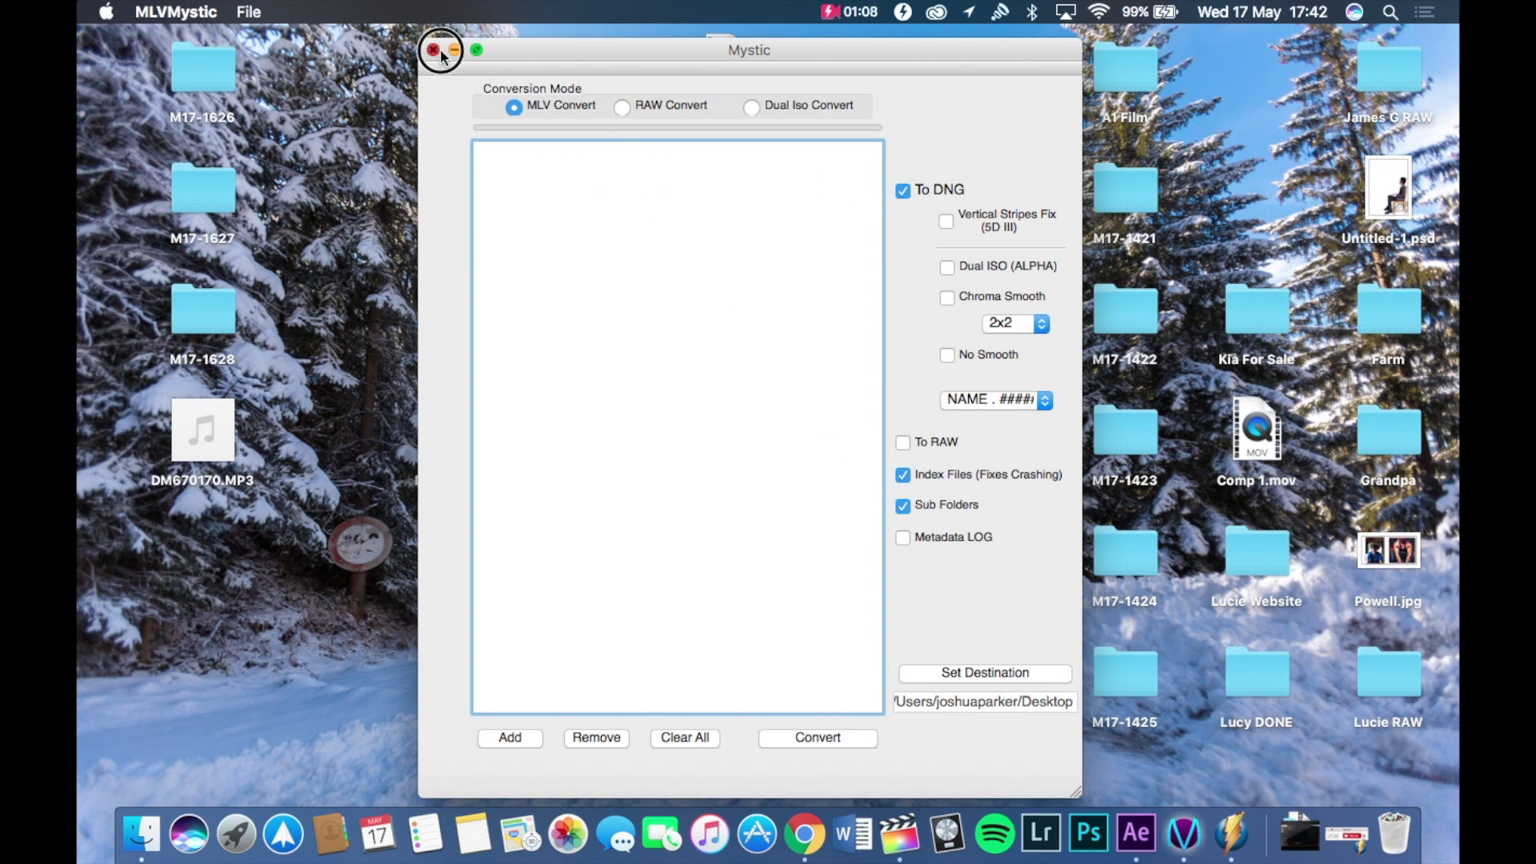
# - Quit MLV Mystic, preview a converted DNG frame in A1 Film, then close the preview
pyautogui.click(431, 49)
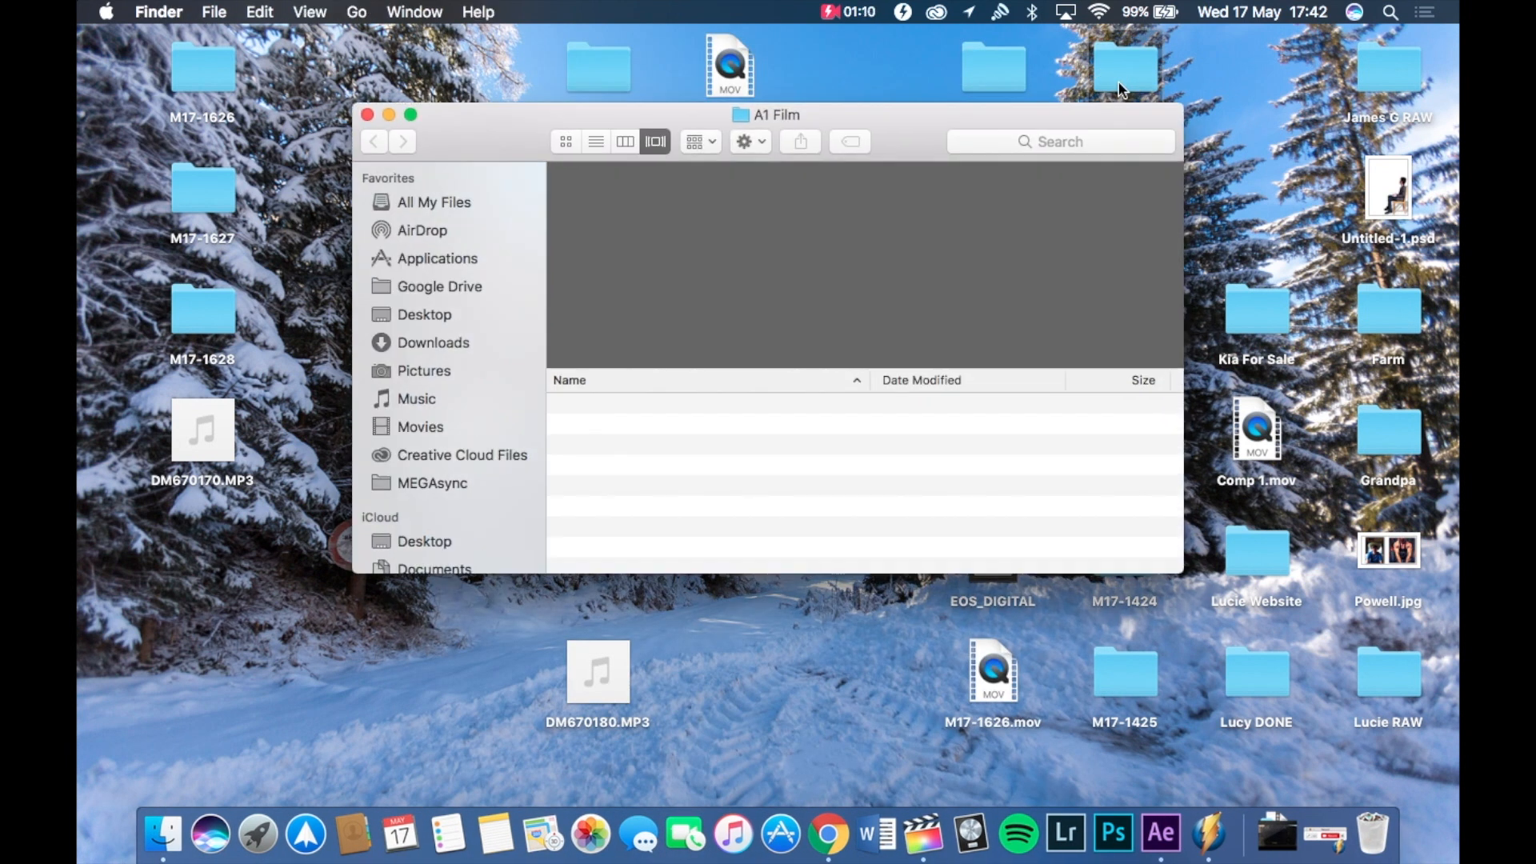
pyautogui.click(666, 440)
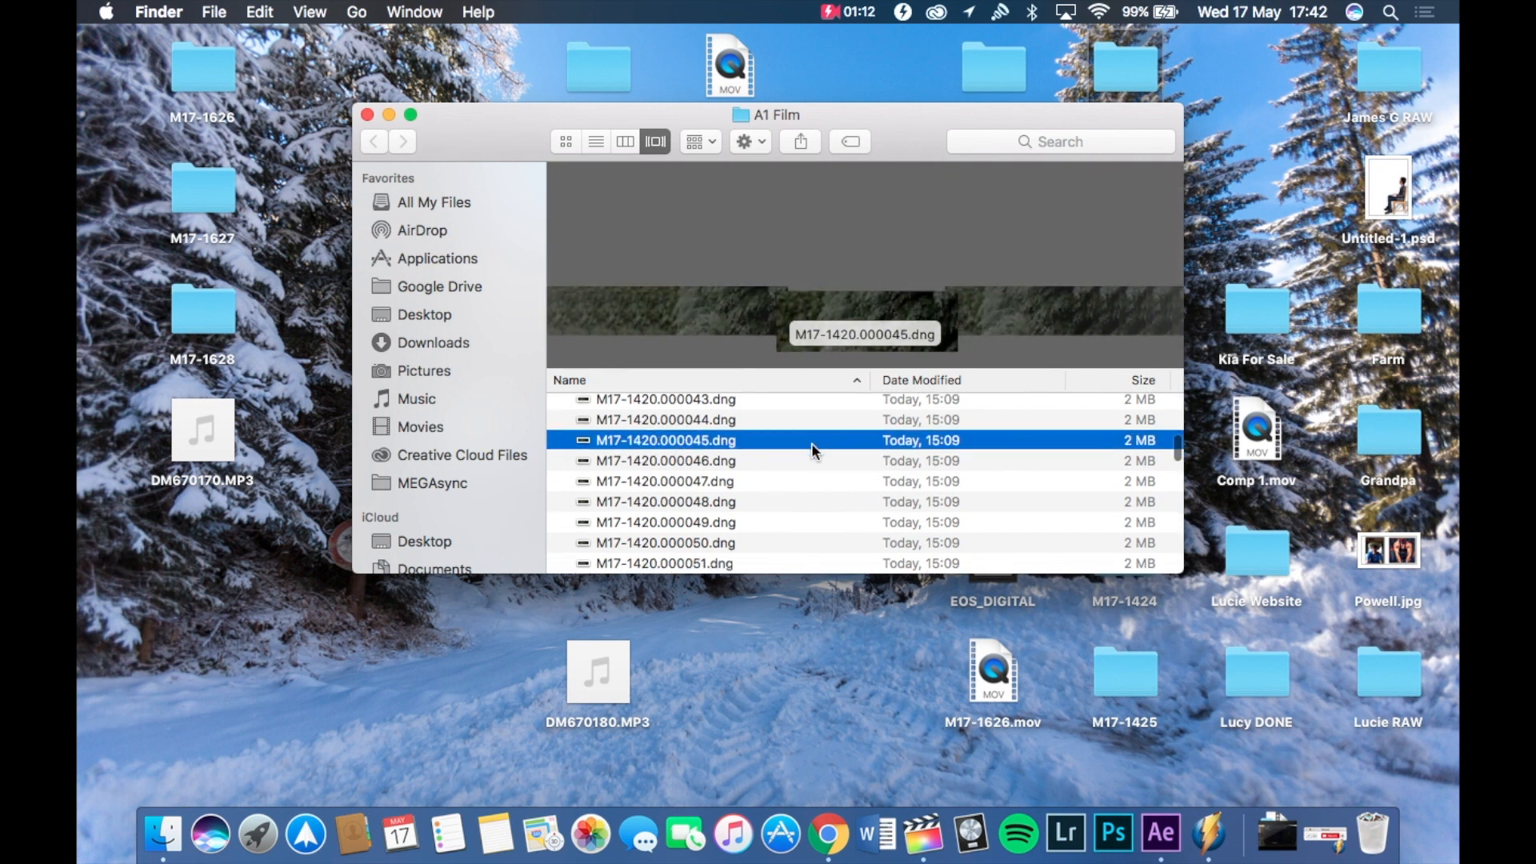
pyautogui.scroll(-3)
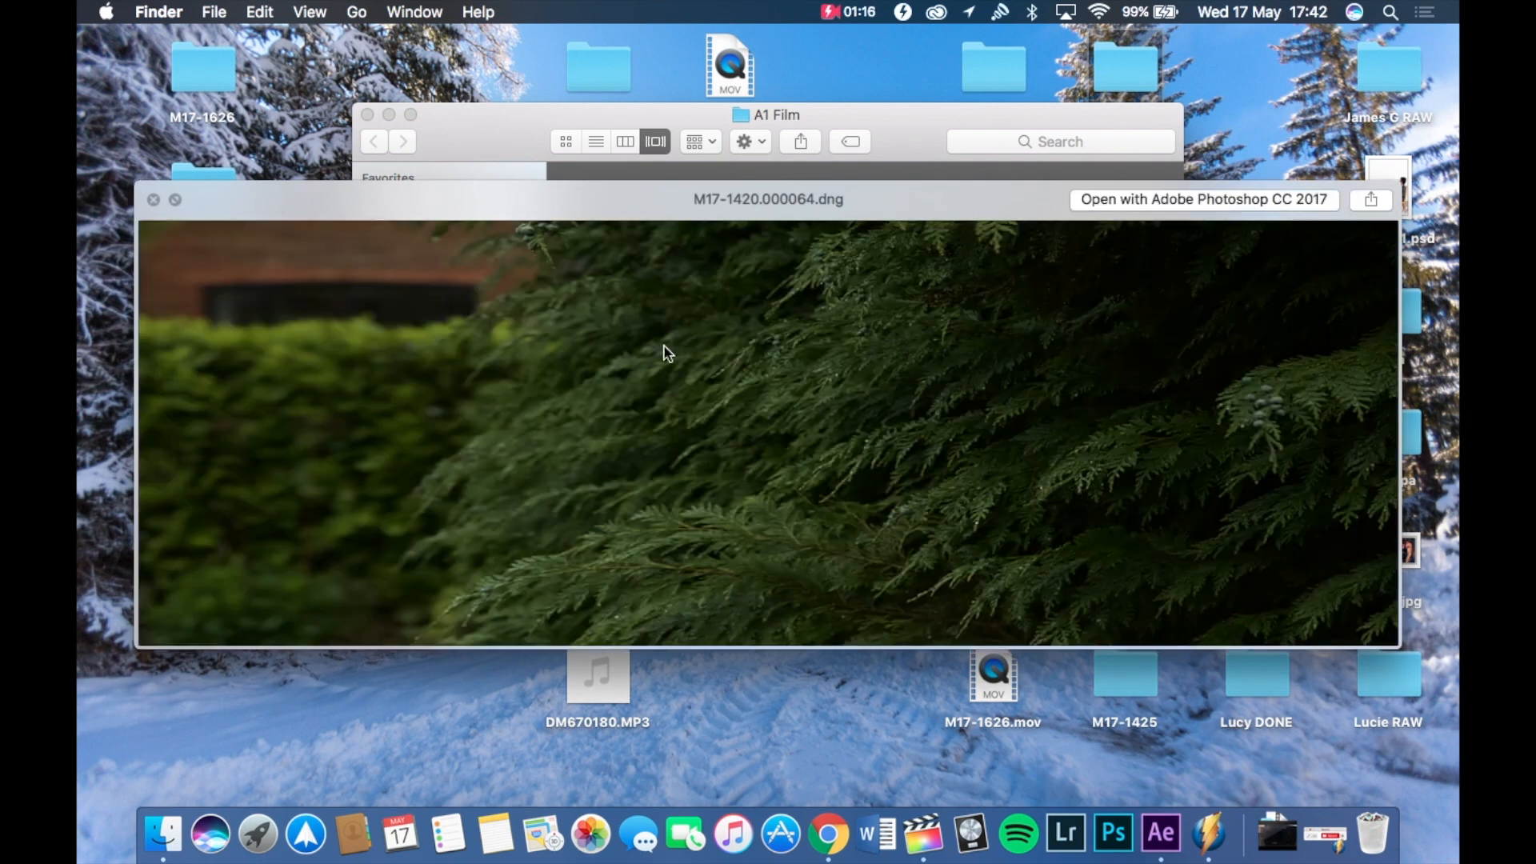
pyautogui.moveTo(870, 449)
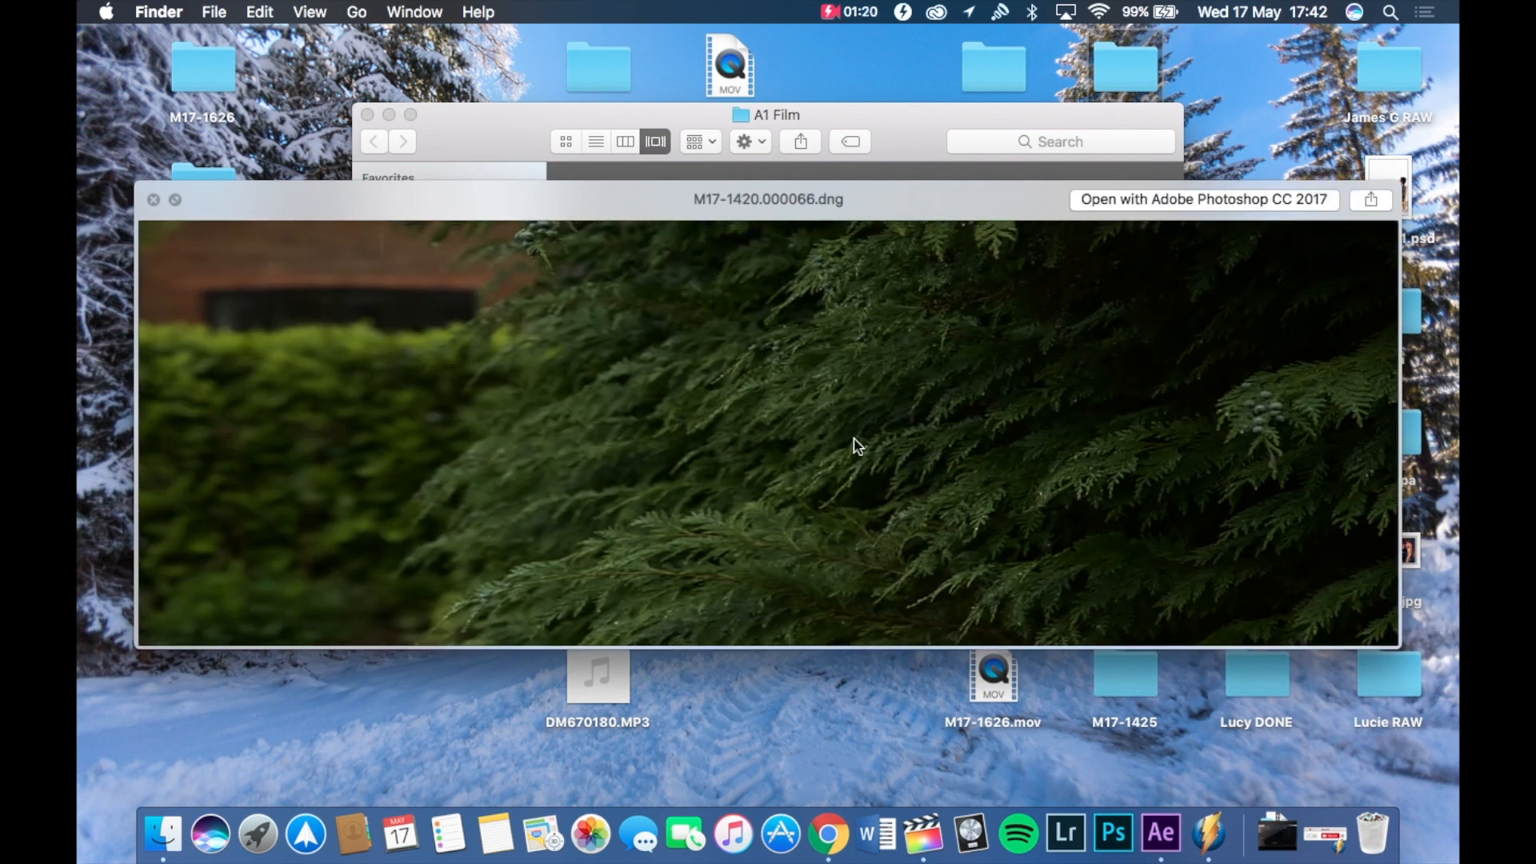
pyautogui.click(153, 200)
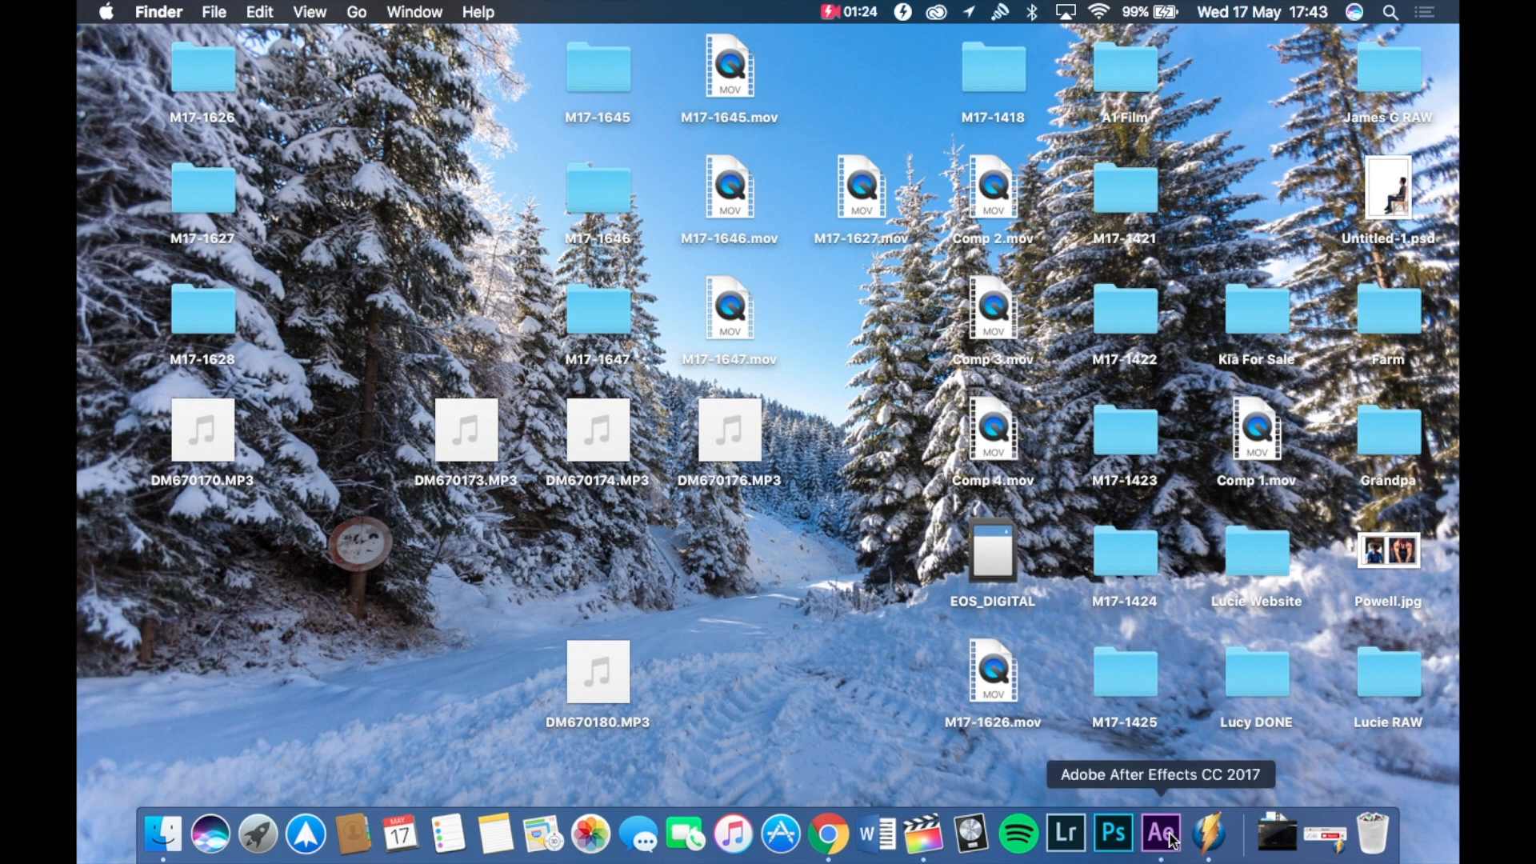
# - Launch After Effects from the Dock and bring up the File > Import > File browser
pyautogui.click(1160, 834)
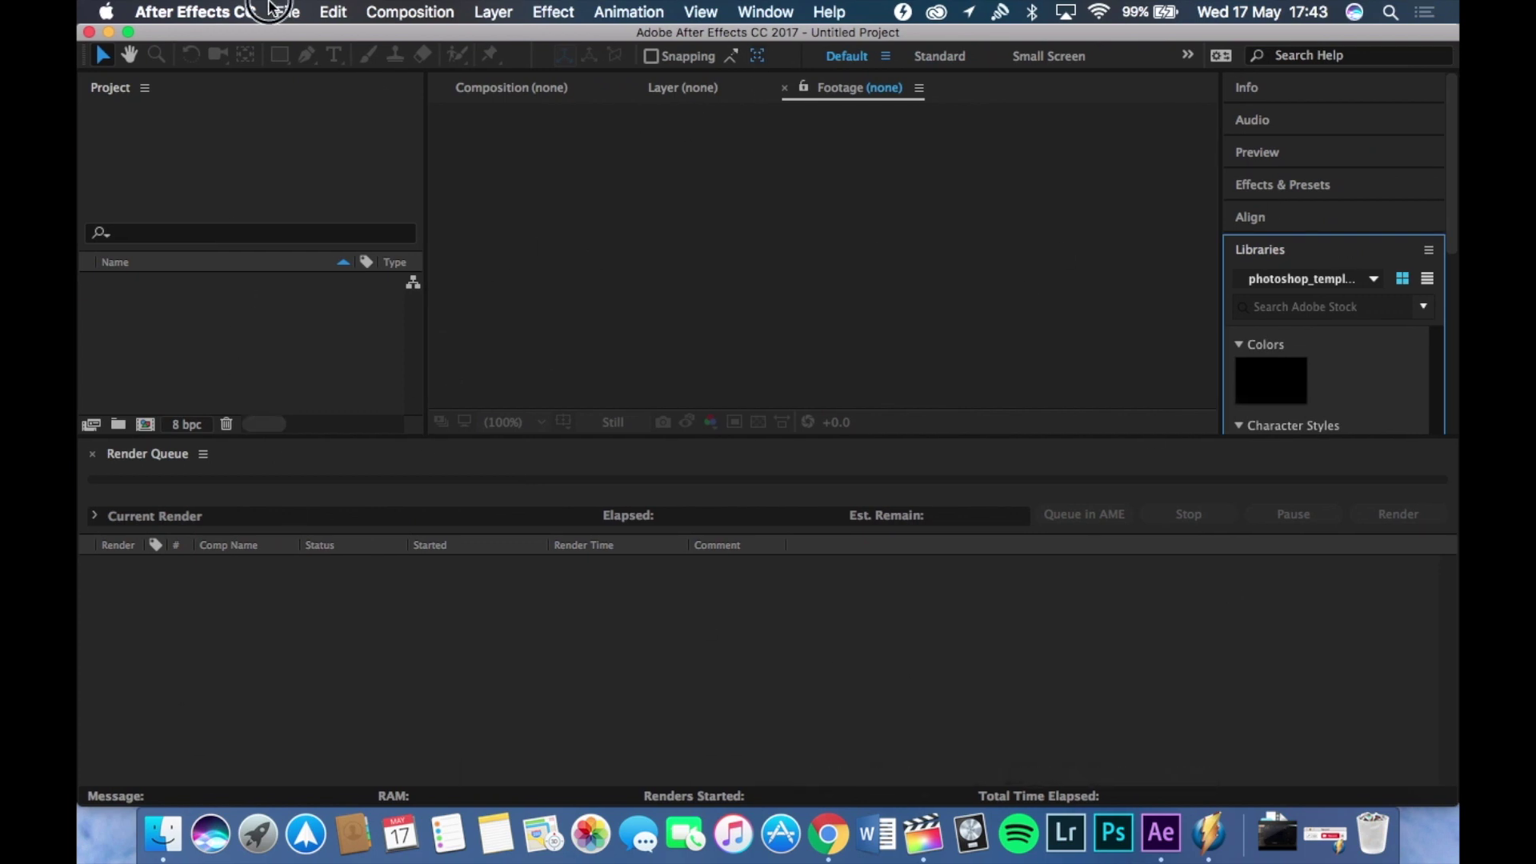
pyautogui.click(287, 12)
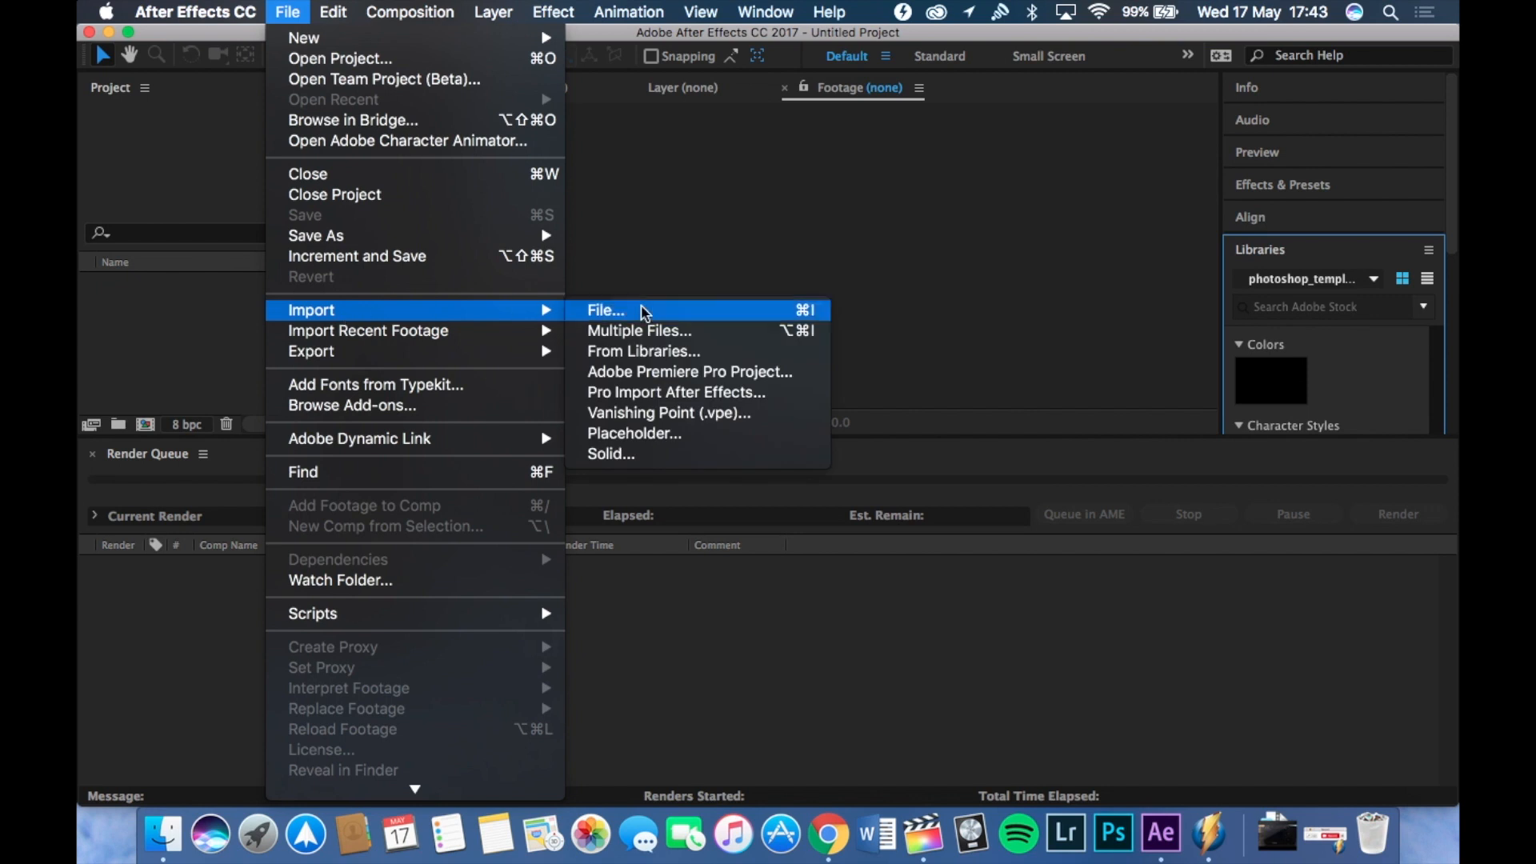
pyautogui.click(605, 310)
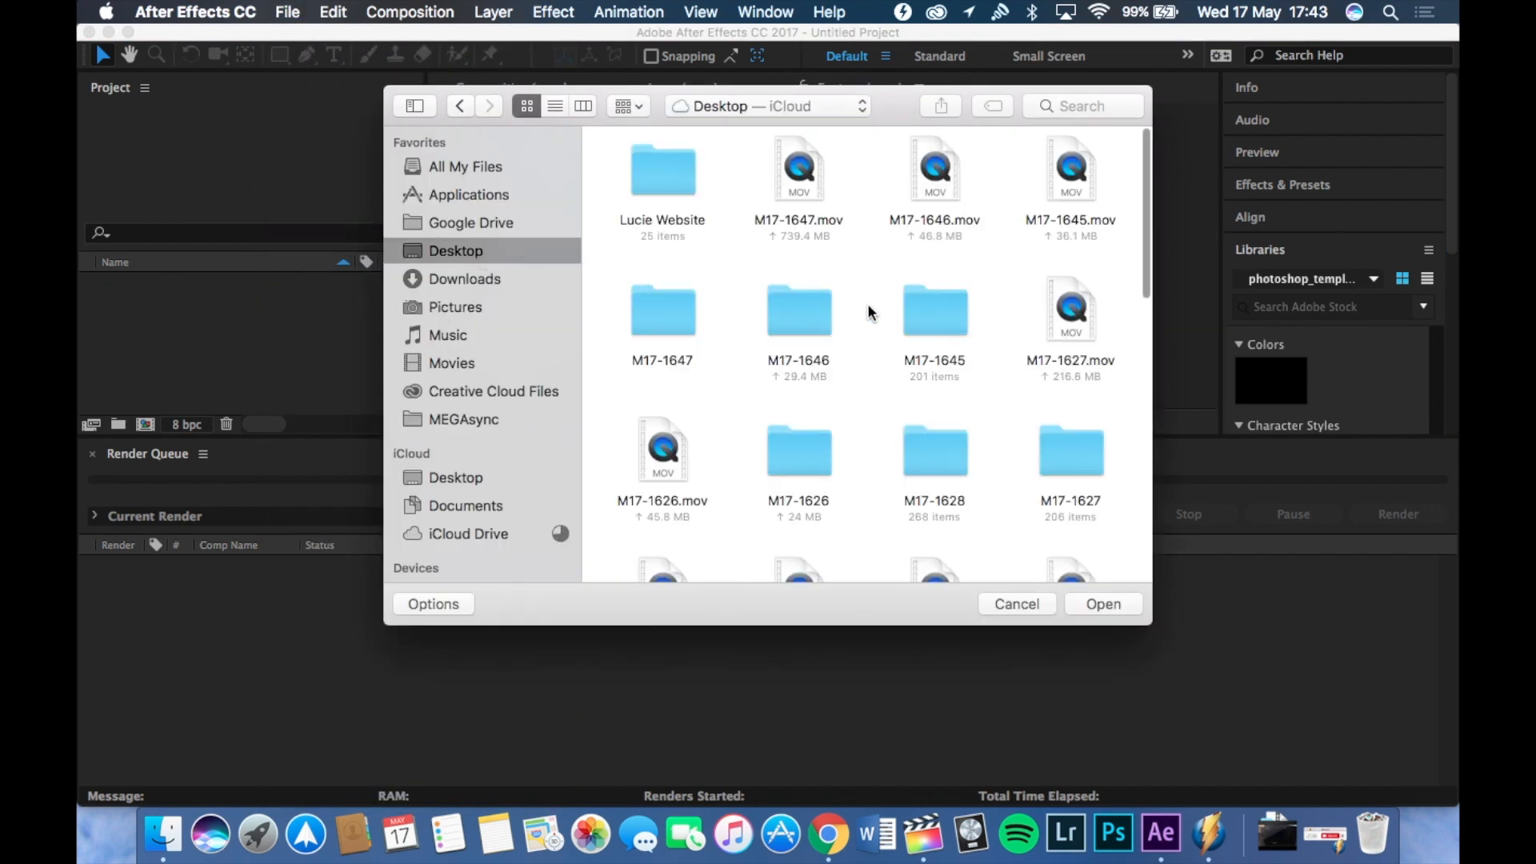
# - Select every M17-1423 DNG frame and import them as one Camera Raw Sequence
pyautogui.scroll(-3)
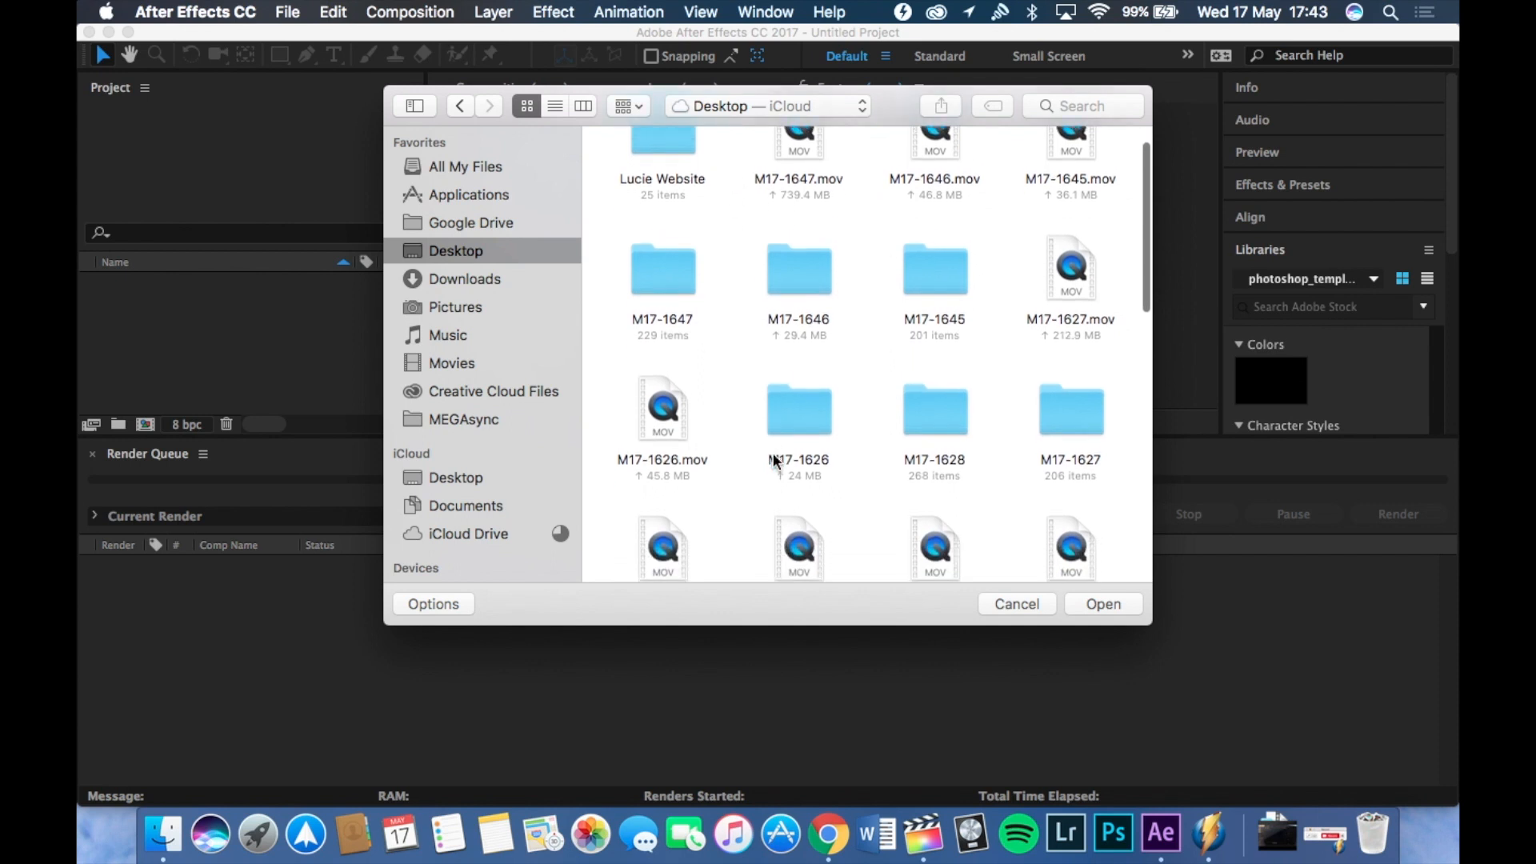
pyautogui.scroll(-3)
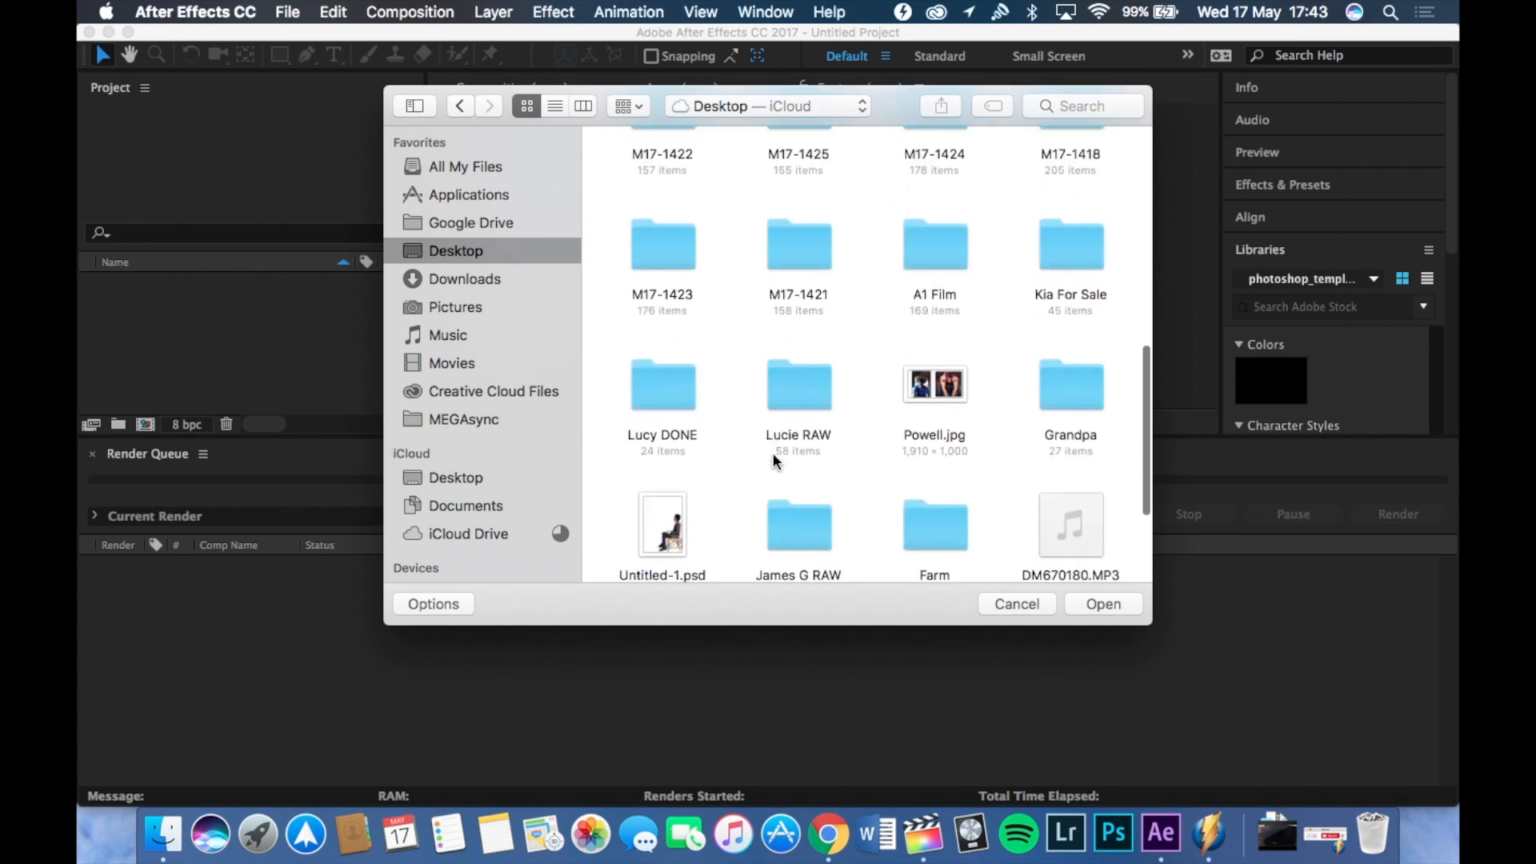
pyautogui.scroll(3)
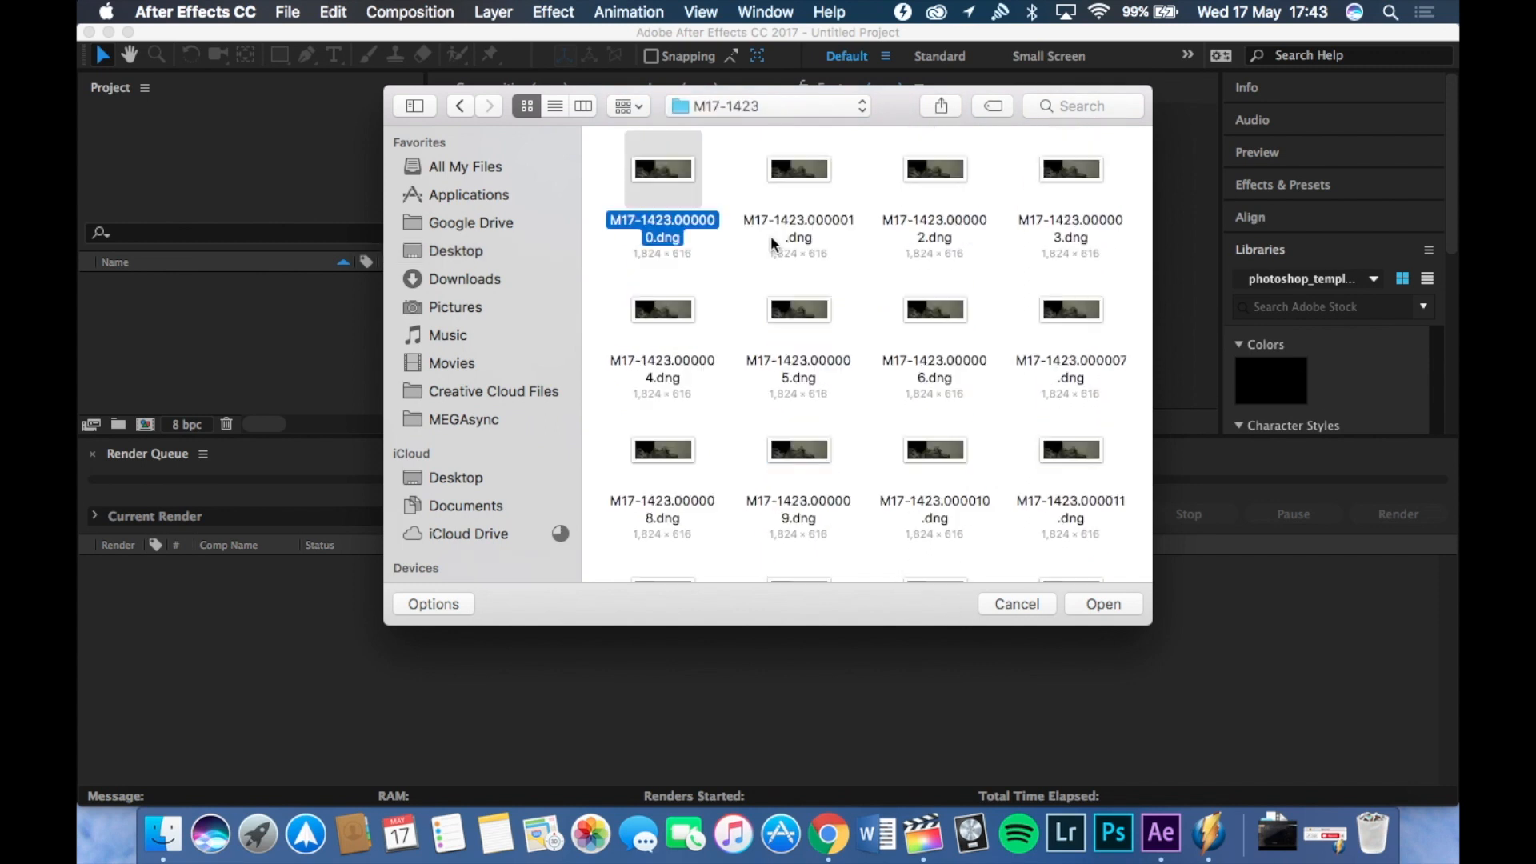
pyautogui.moveTo(605, 183)
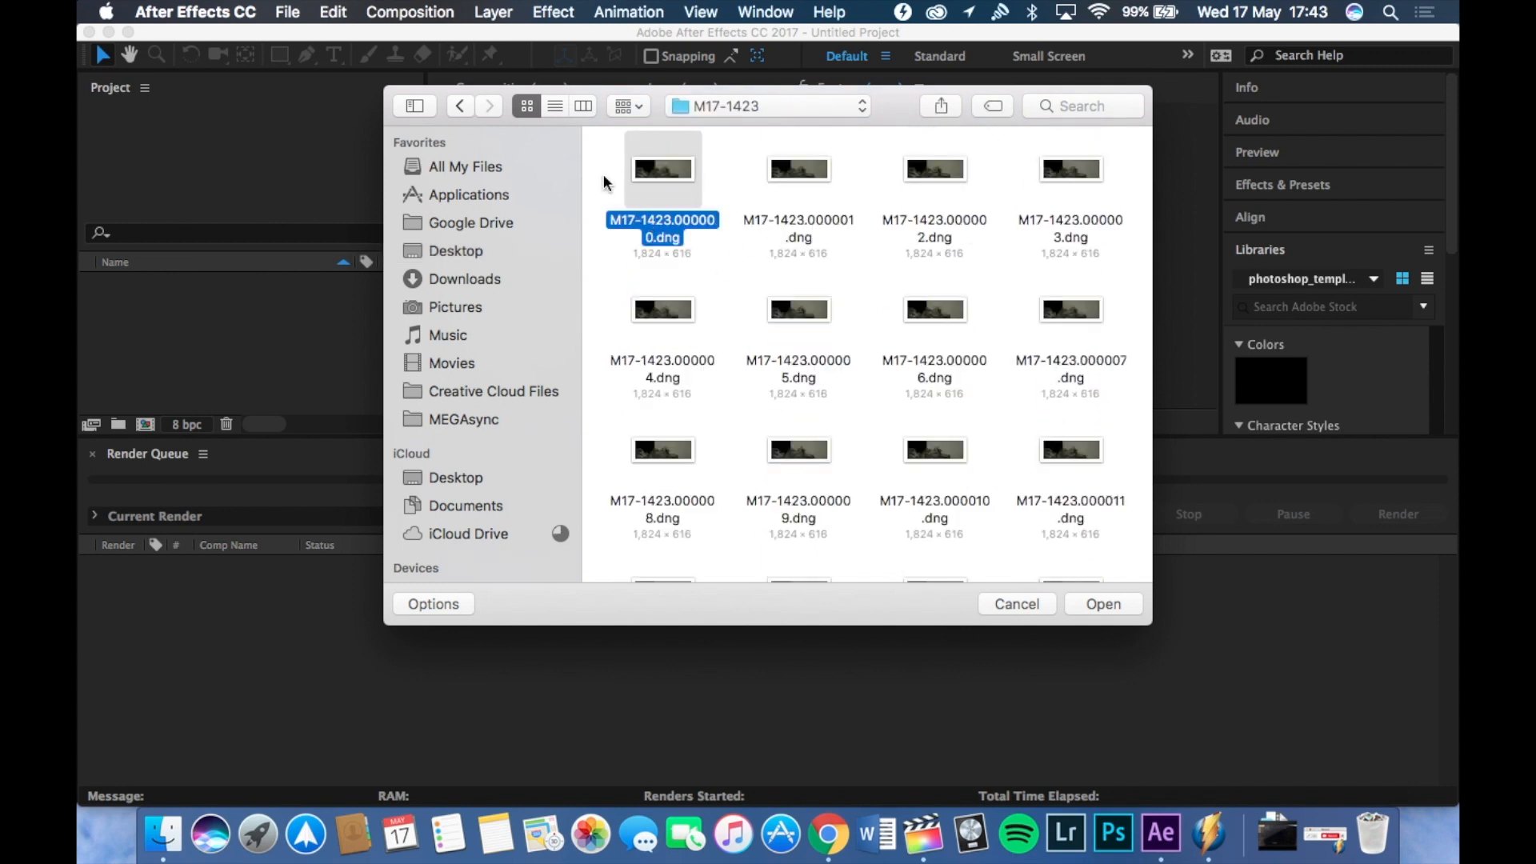
pyautogui.click(605, 182)
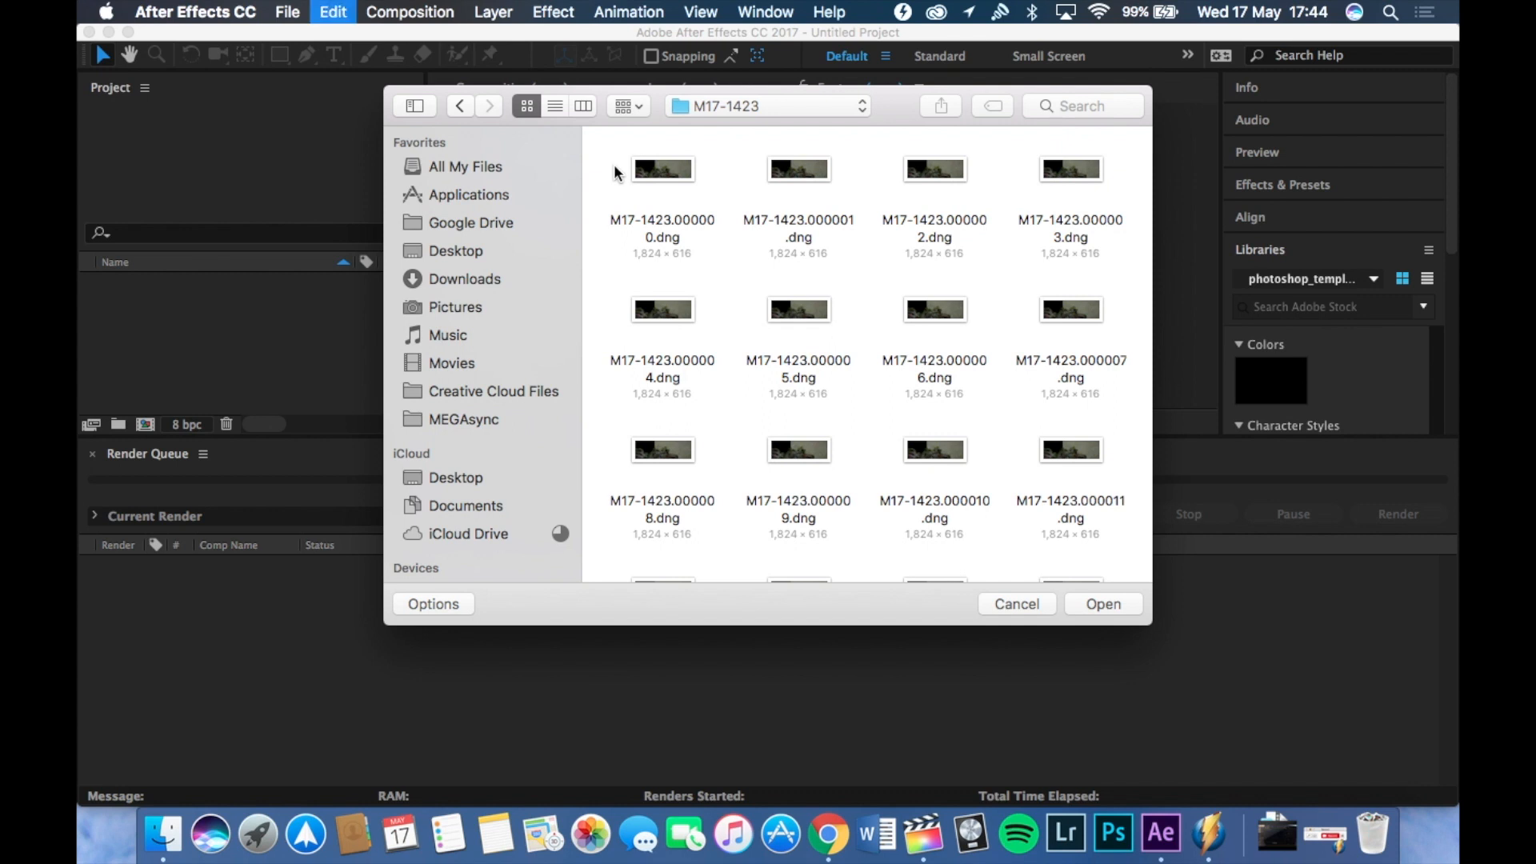
pyautogui.press('cmd+a')
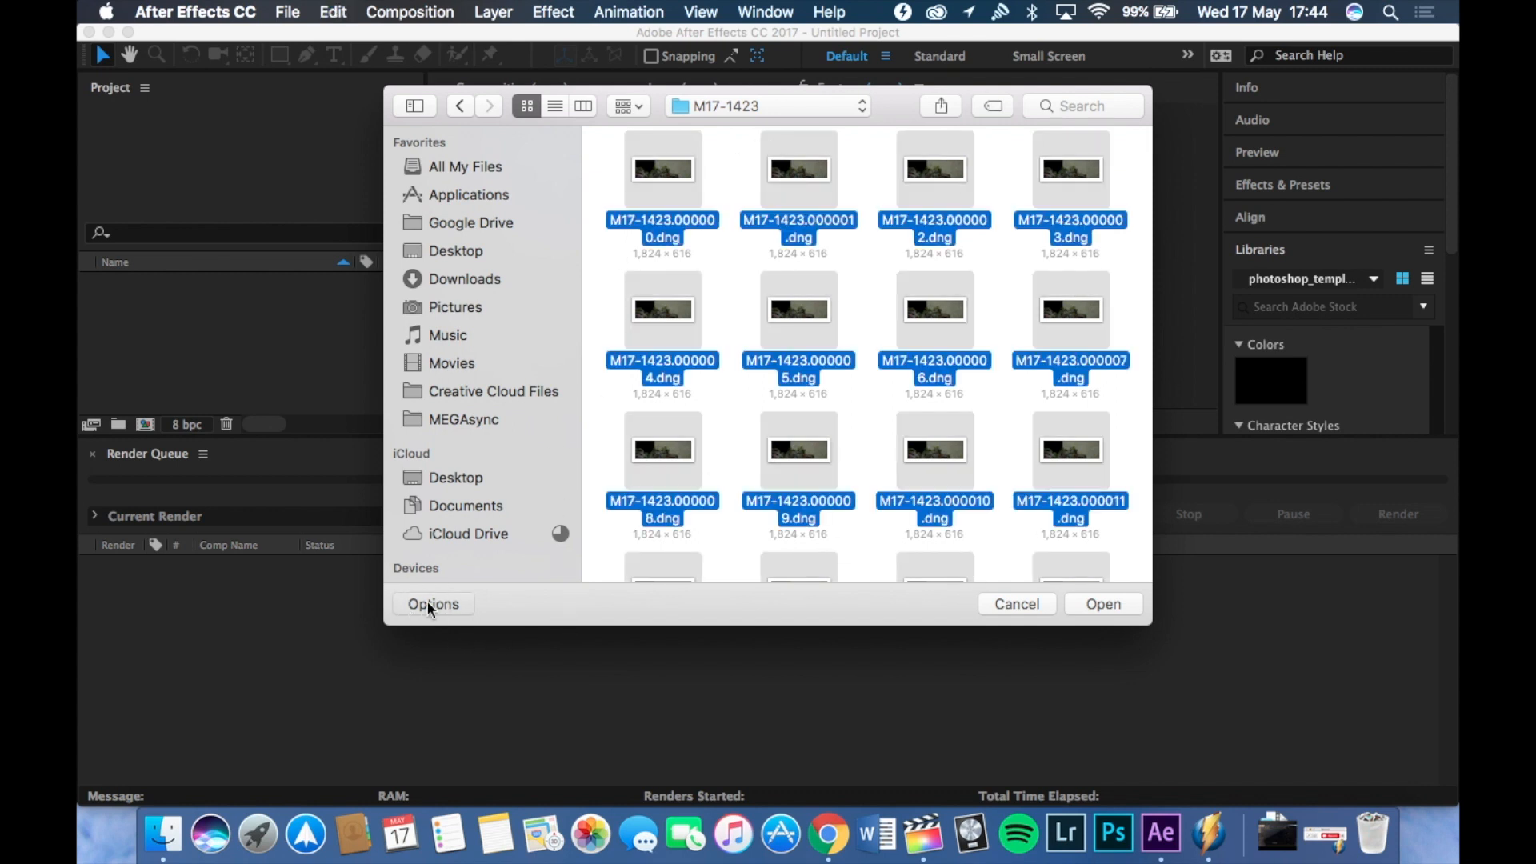
pyautogui.click(433, 603)
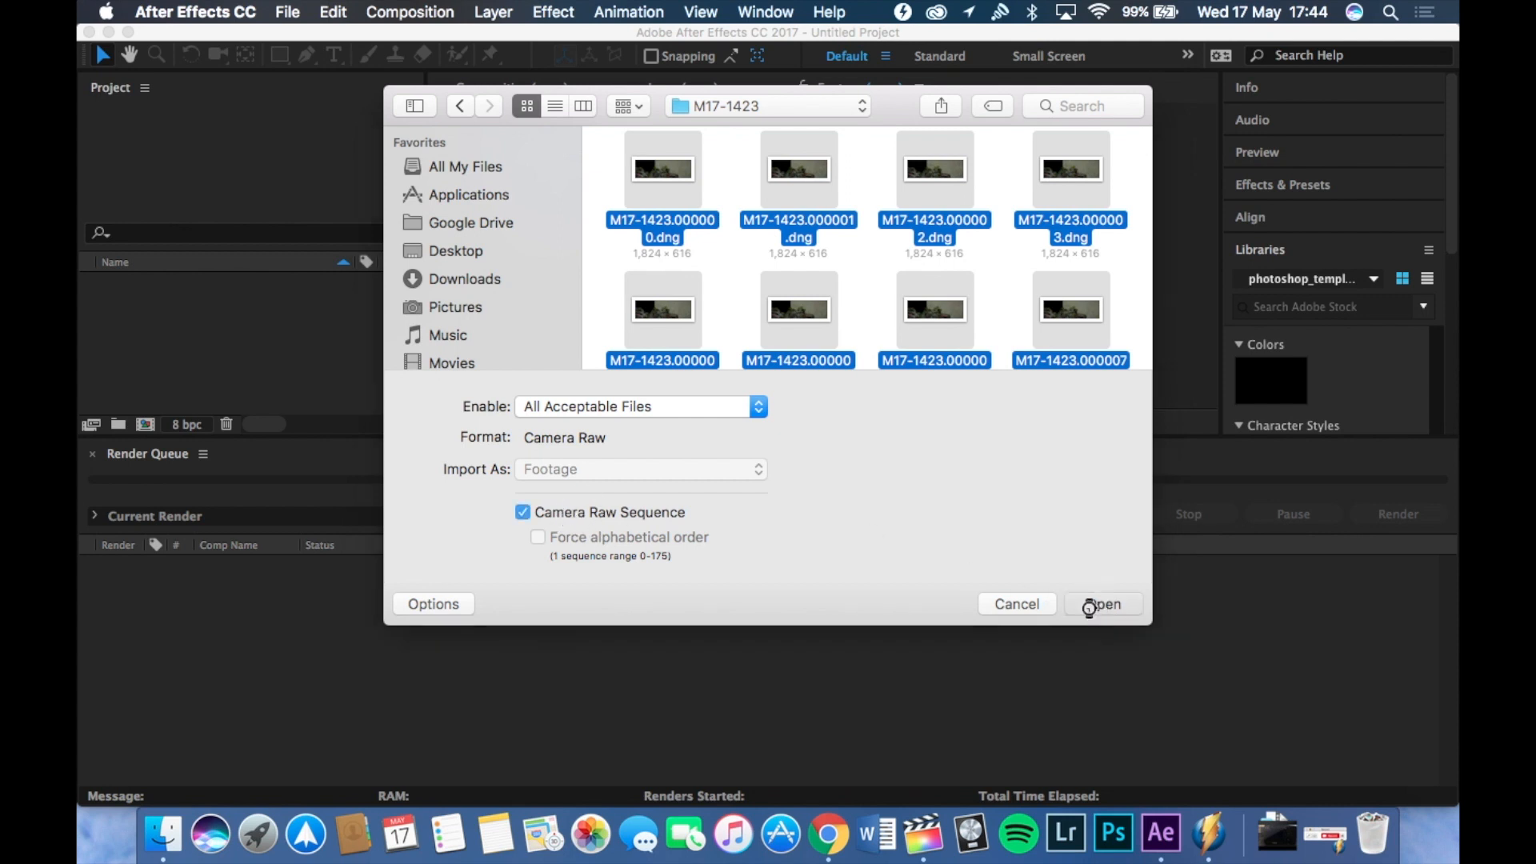
pyautogui.click(1103, 603)
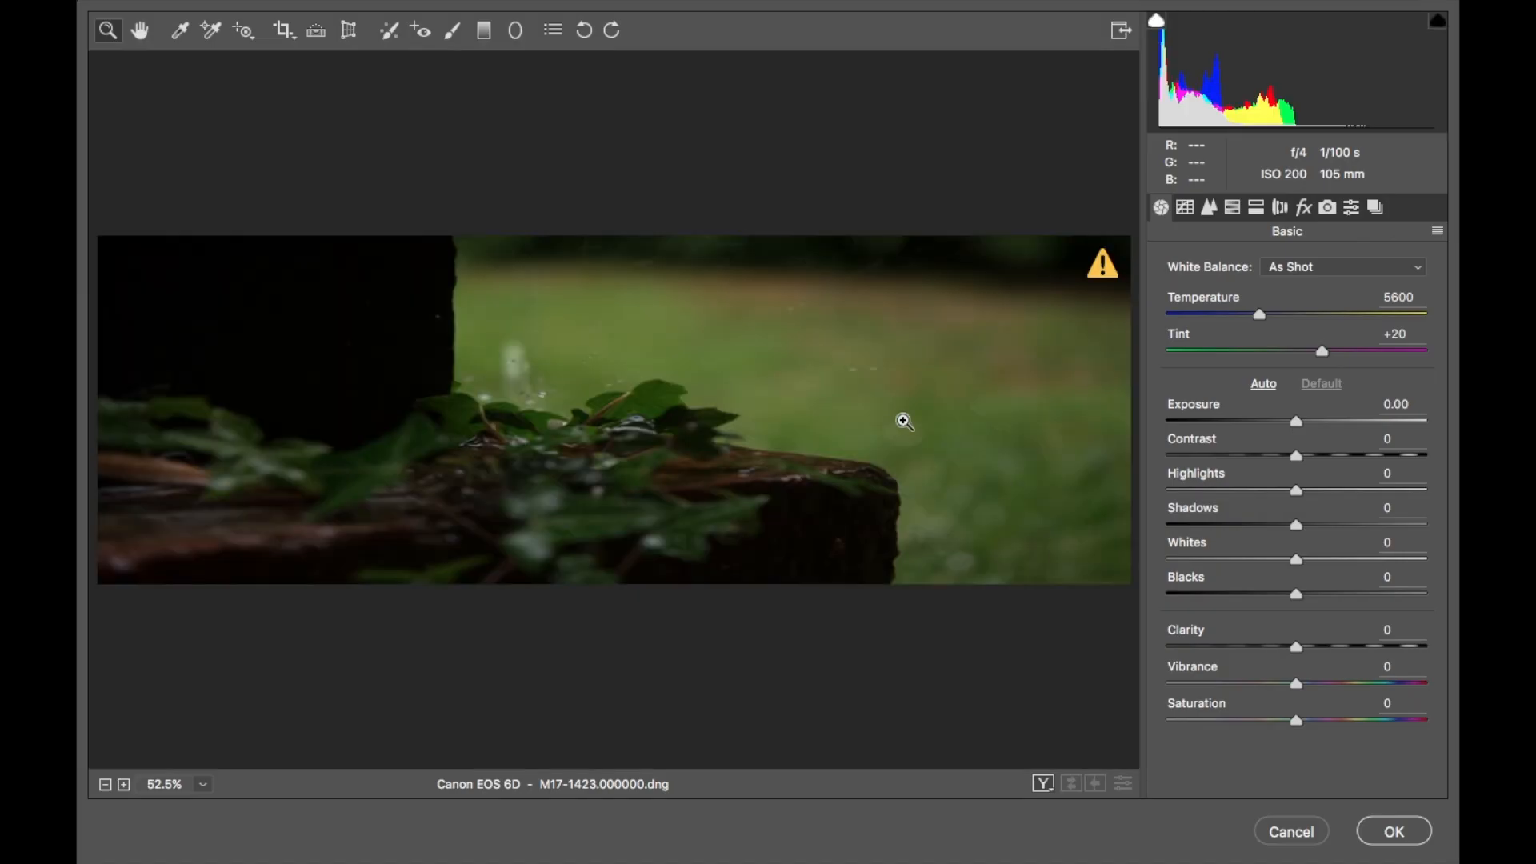
pyautogui.moveTo(920, 671)
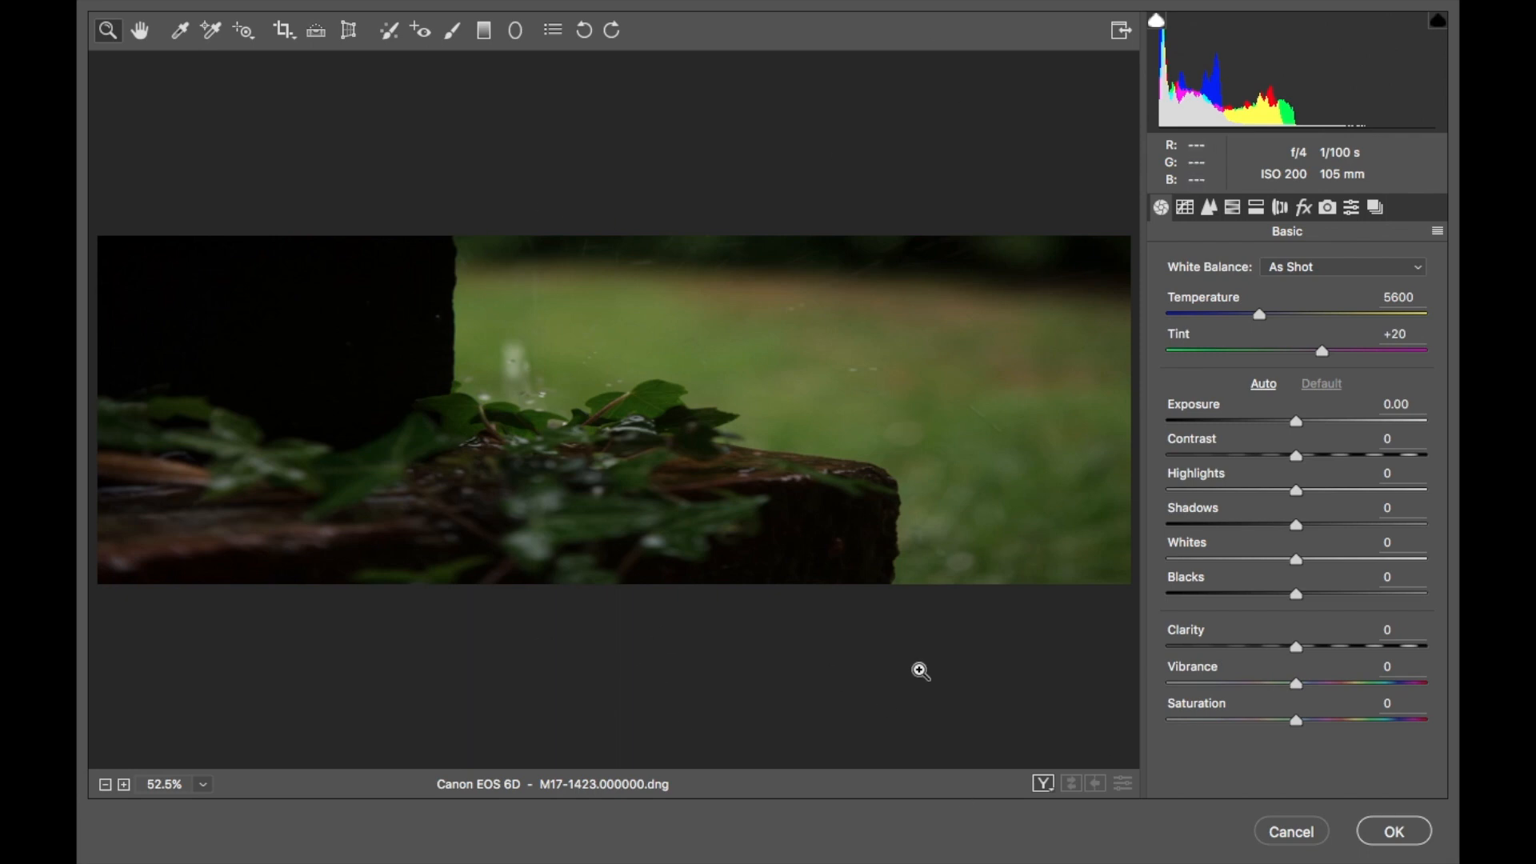
pyautogui.moveTo(1212, 275)
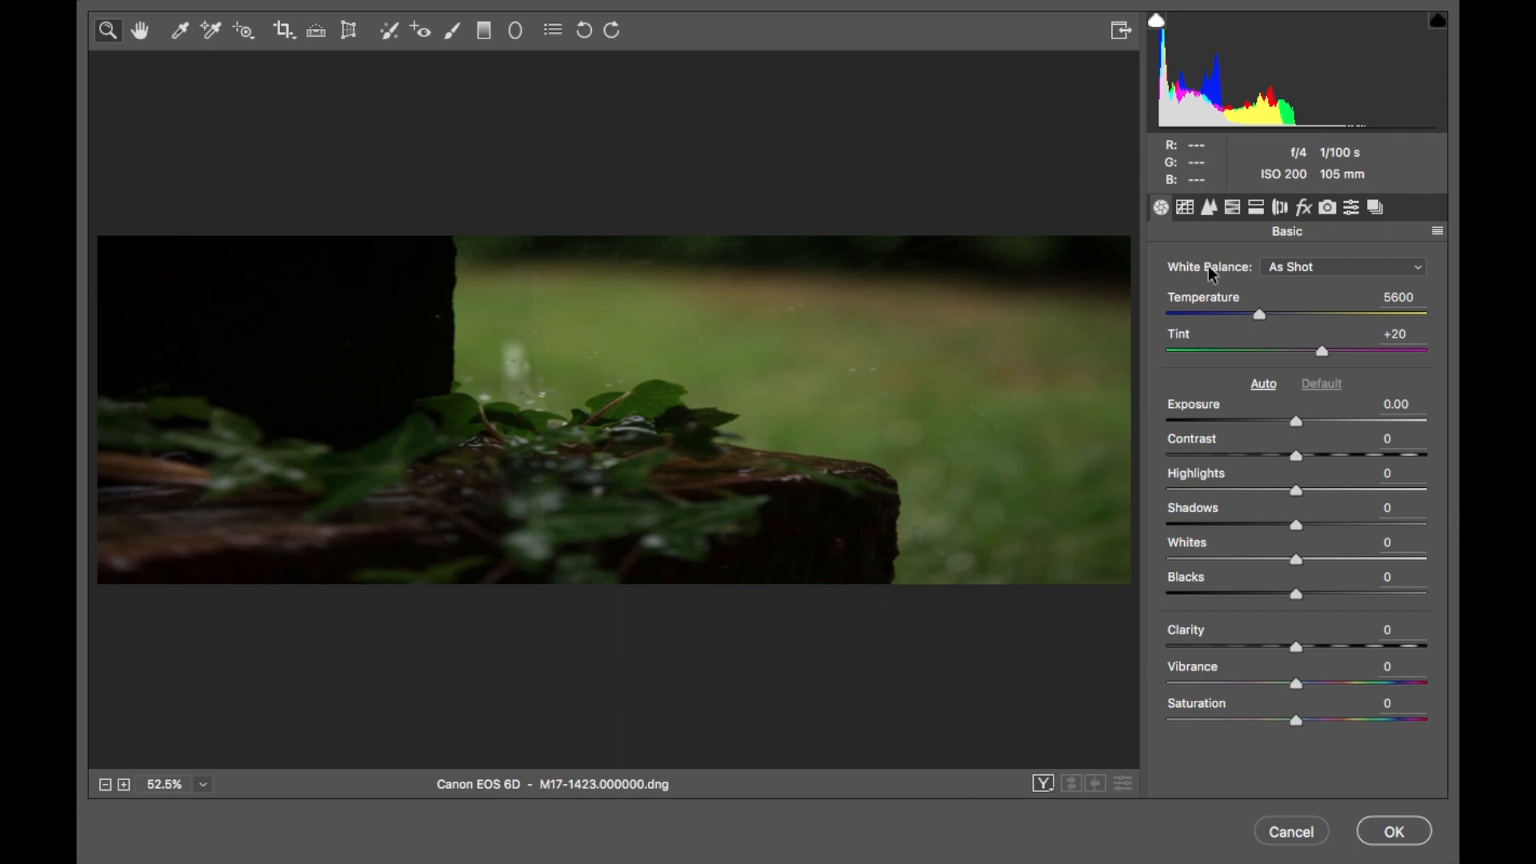
pyautogui.moveTo(1388, 232)
pyautogui.write('-8')
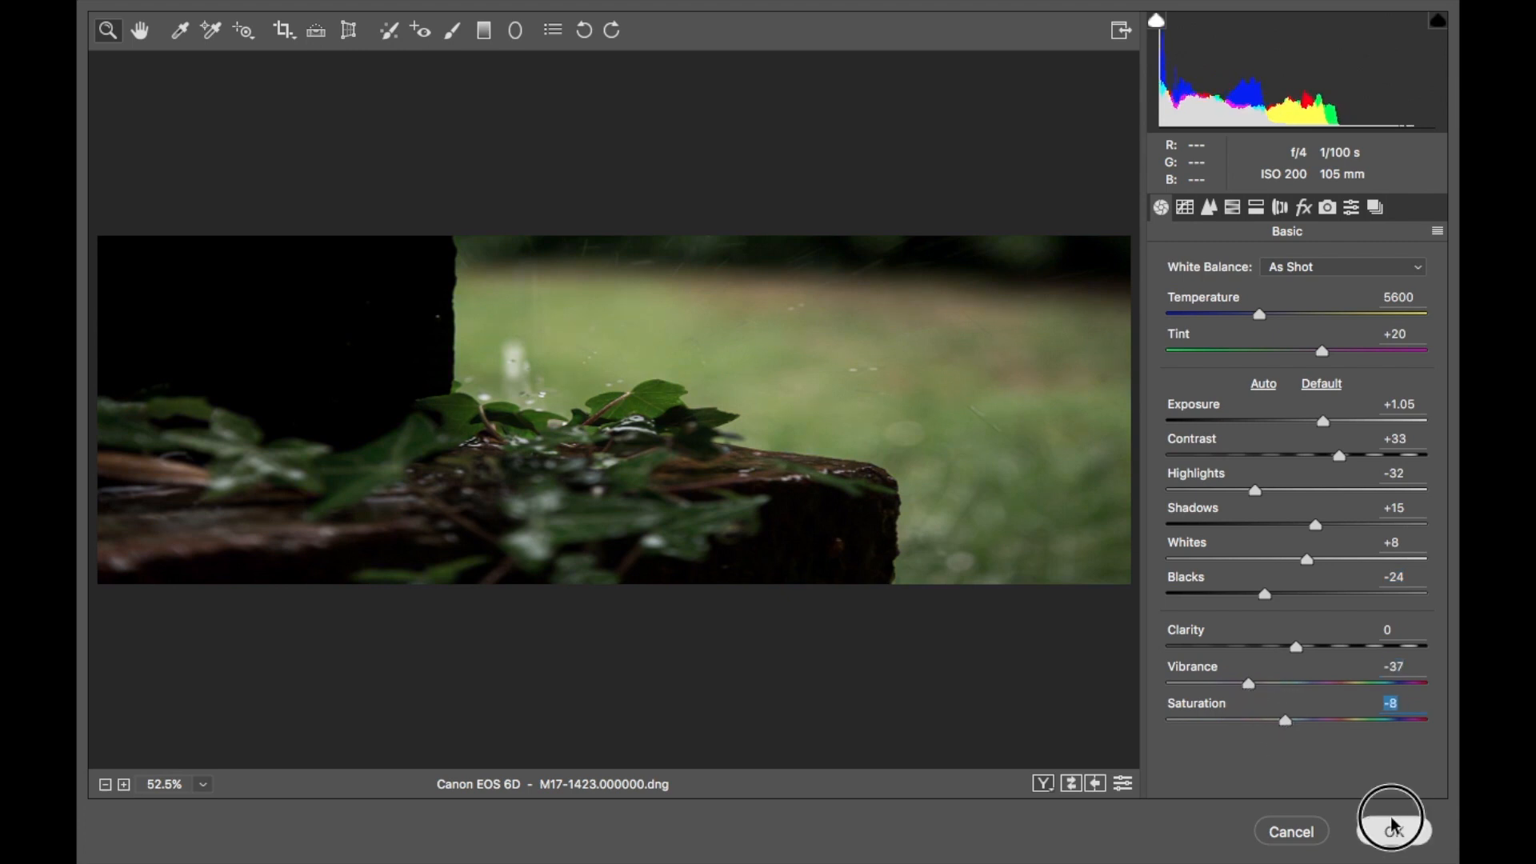
# - Apply the Camera Raw grade: Exposure +1.05, Contrast +33, Vibrance -37, Saturation -8
pyautogui.click(1391, 830)
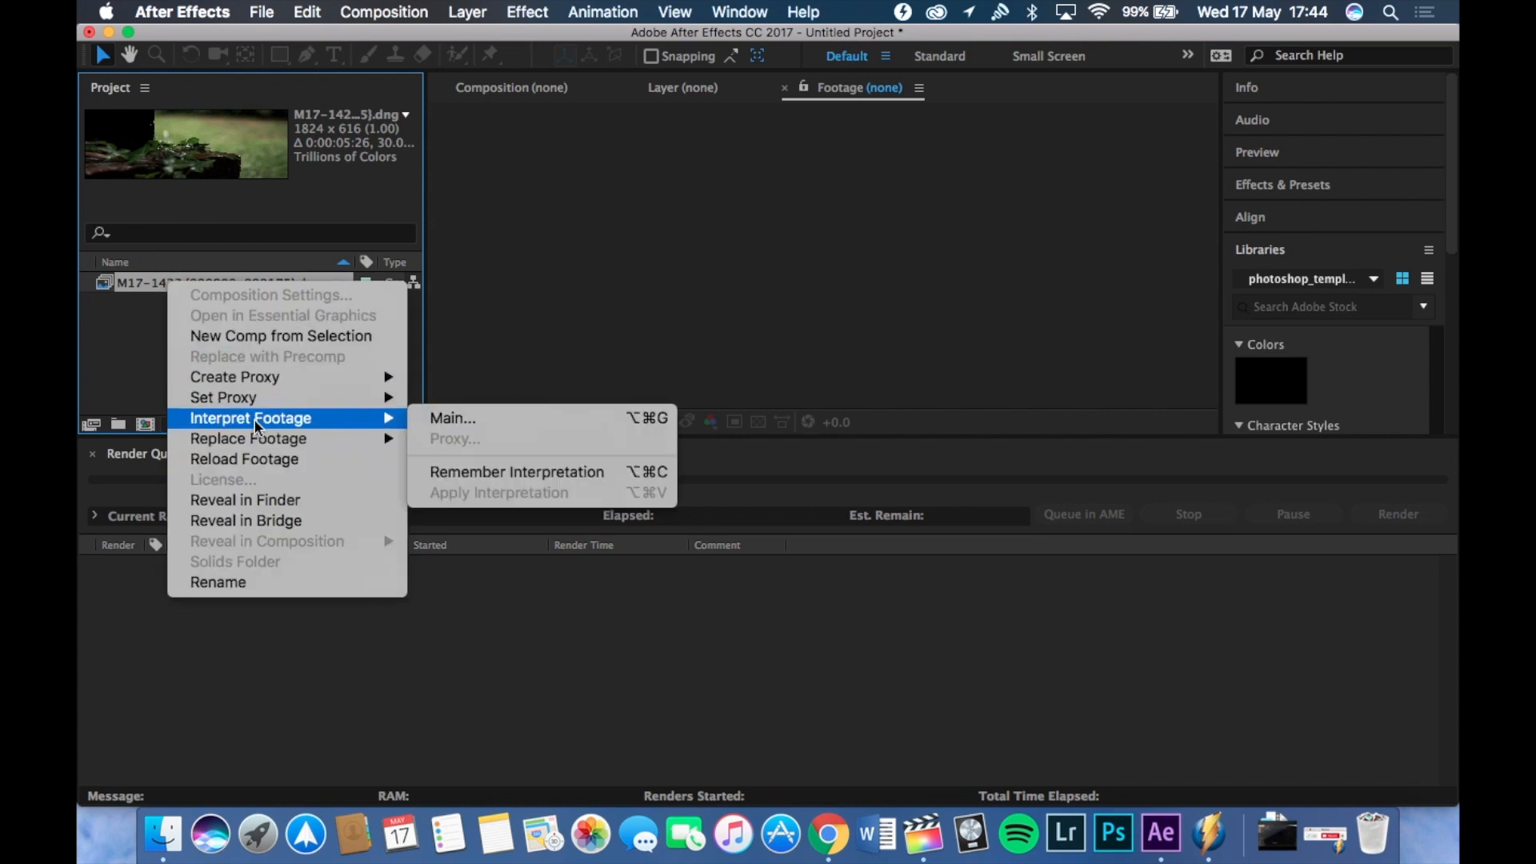
pyautogui.moveTo(514, 423)
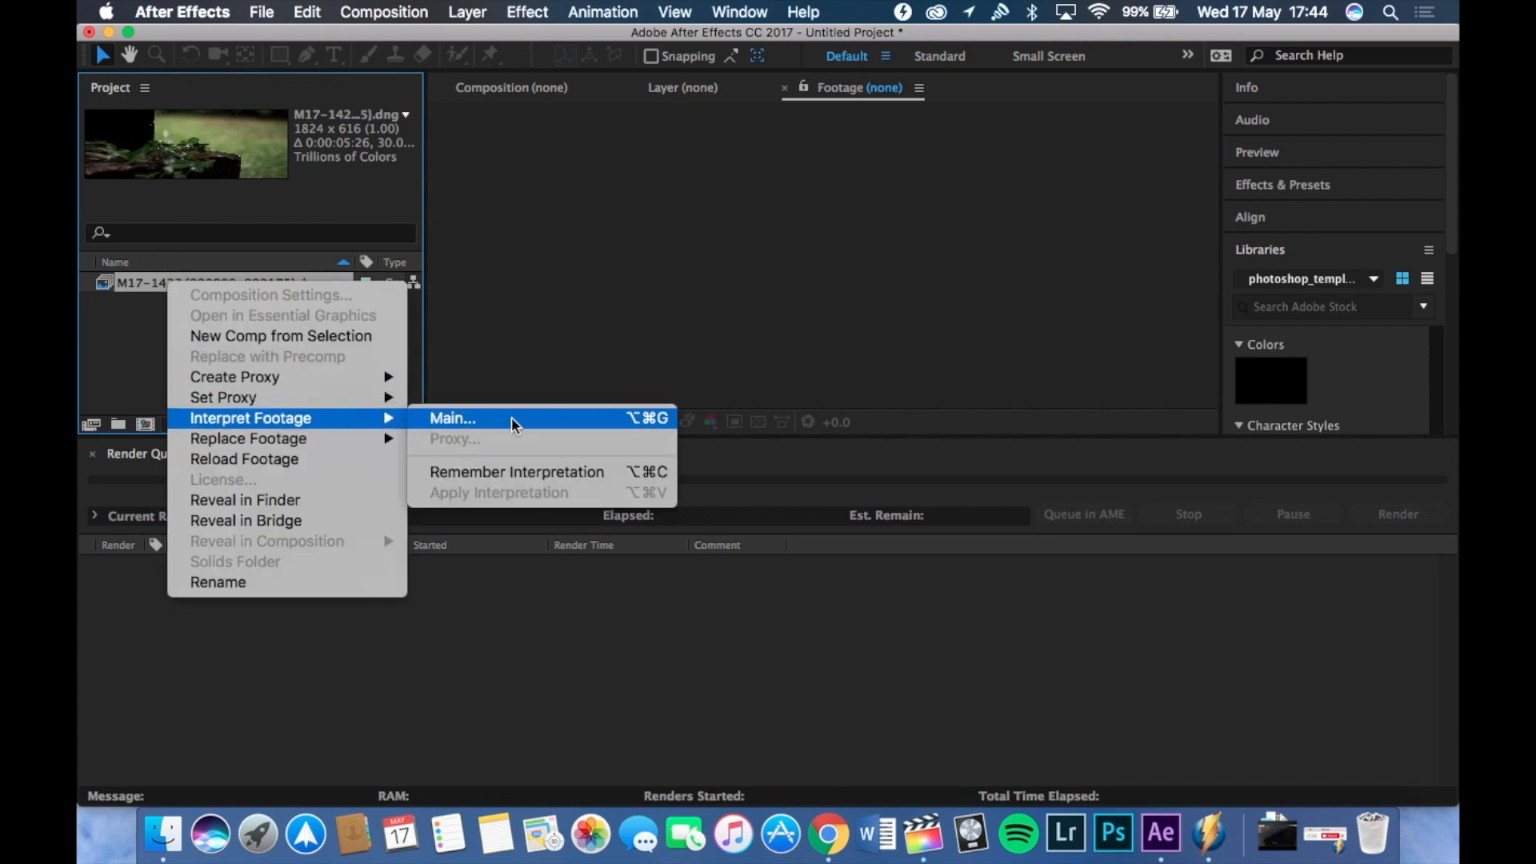
# - Interpret the DNG footage with an assumed frame rate of 50 fps
pyautogui.click(451, 418)
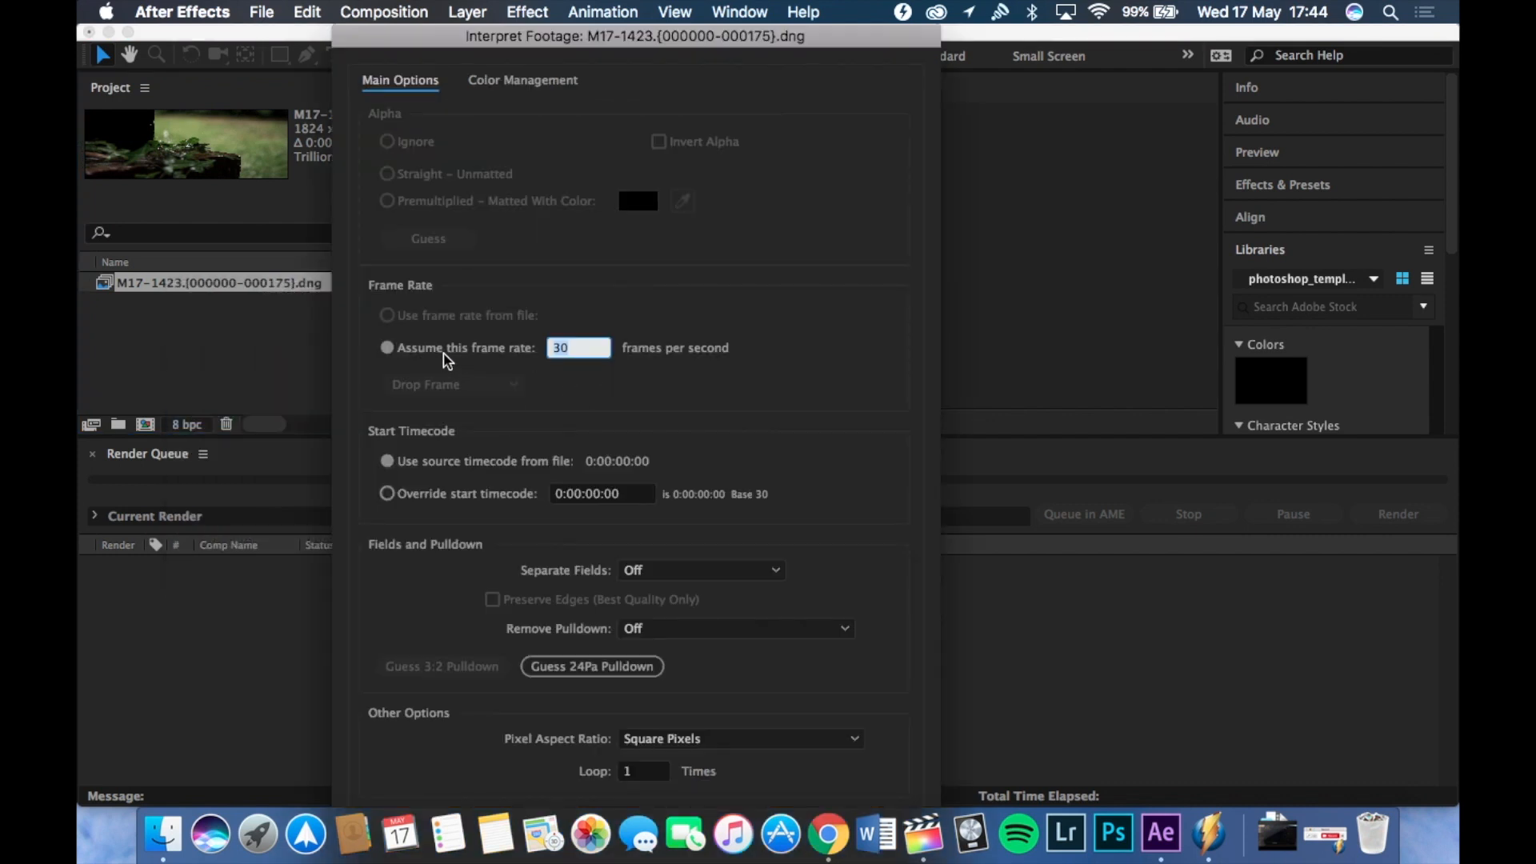
pyautogui.moveTo(529, 348)
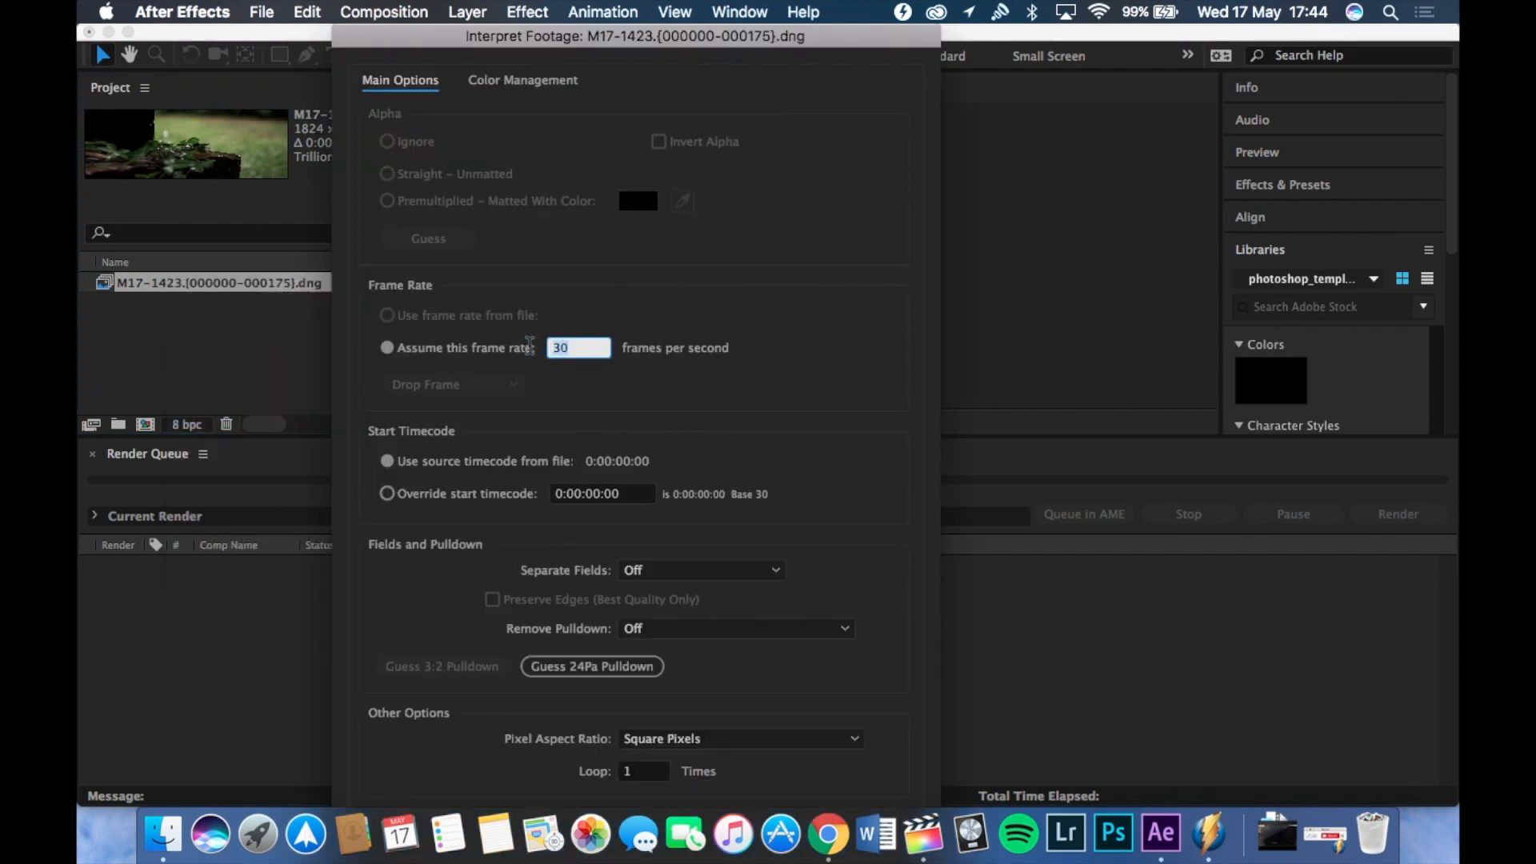
pyautogui.write('50')
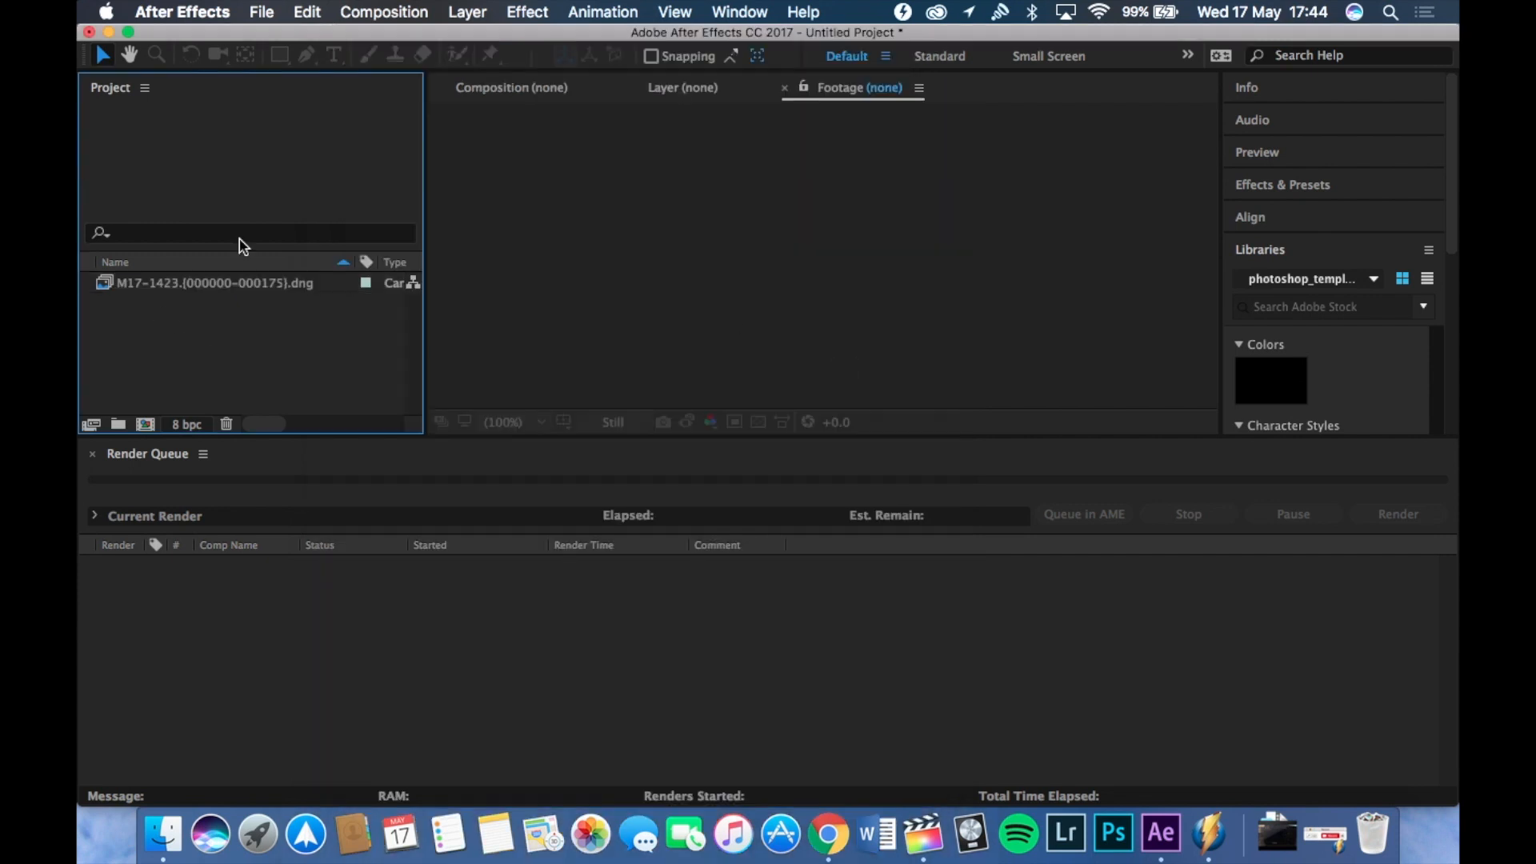
pyautogui.click(261, 12)
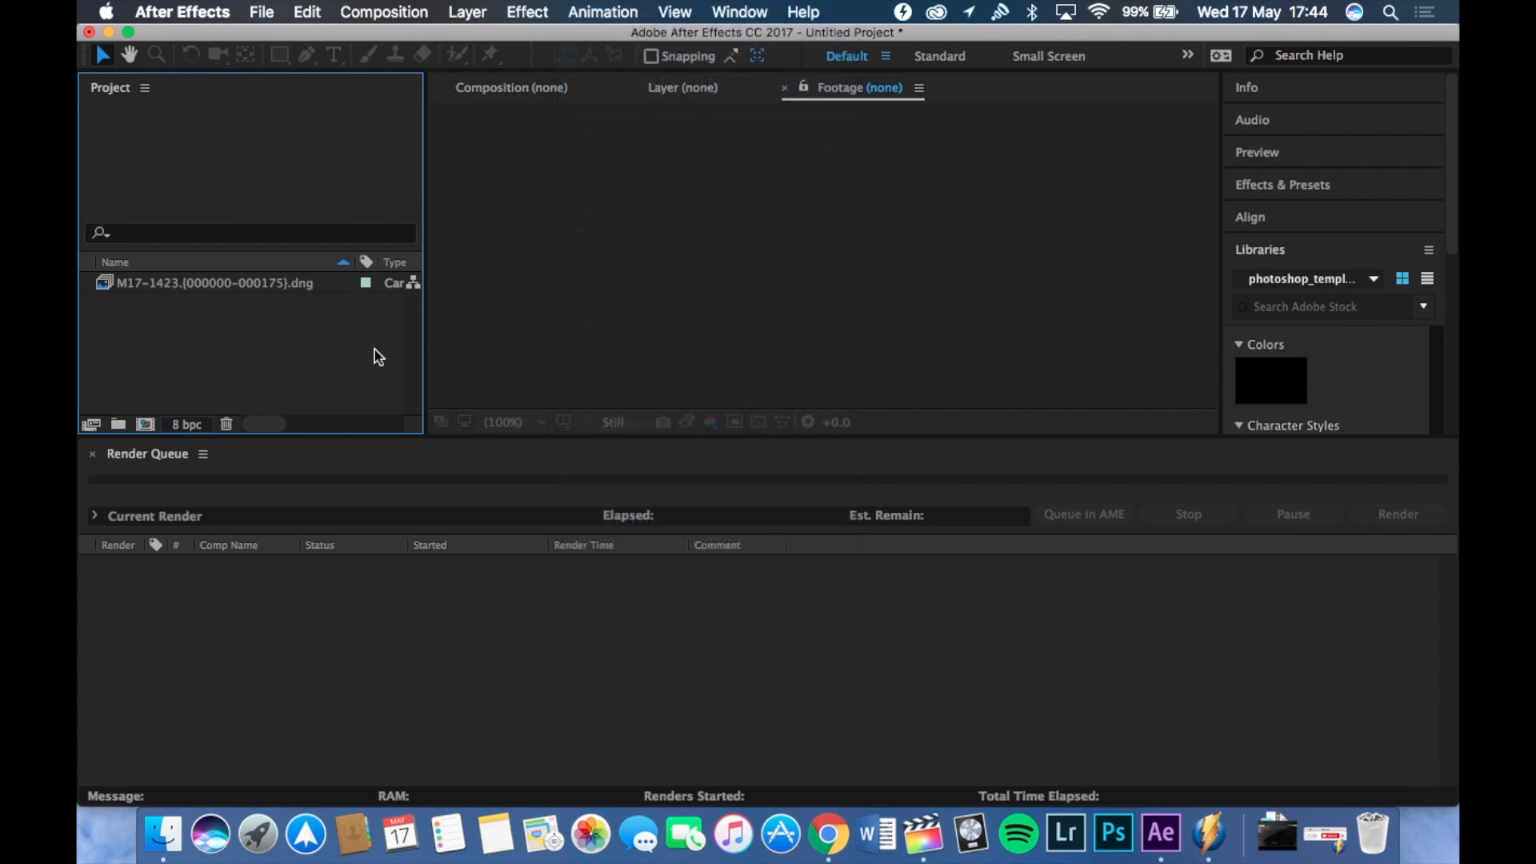
pyautogui.press('cmd+n')
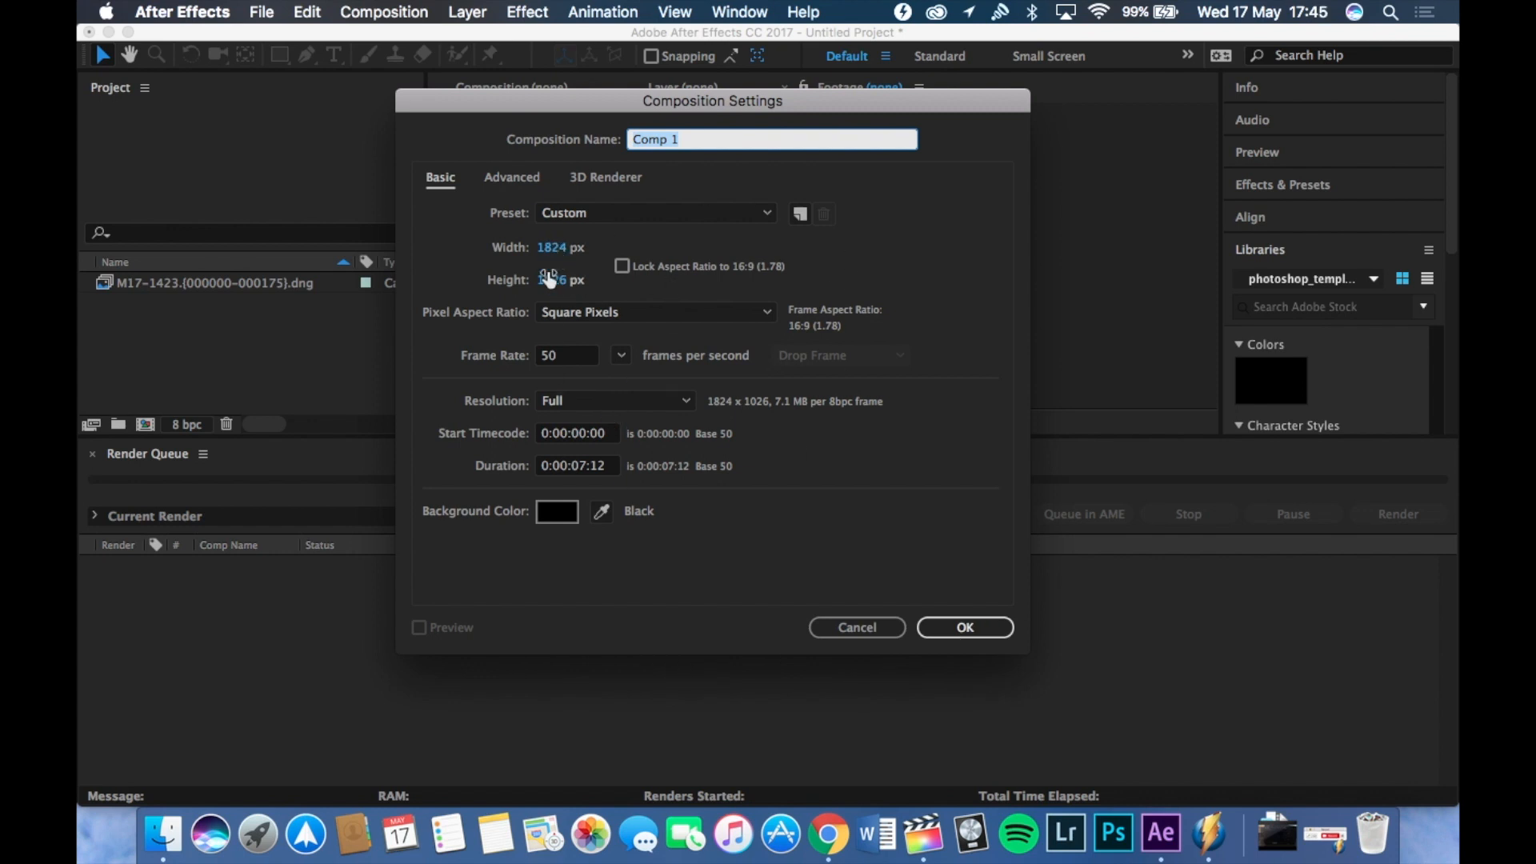
pyautogui.moveTo(557, 247)
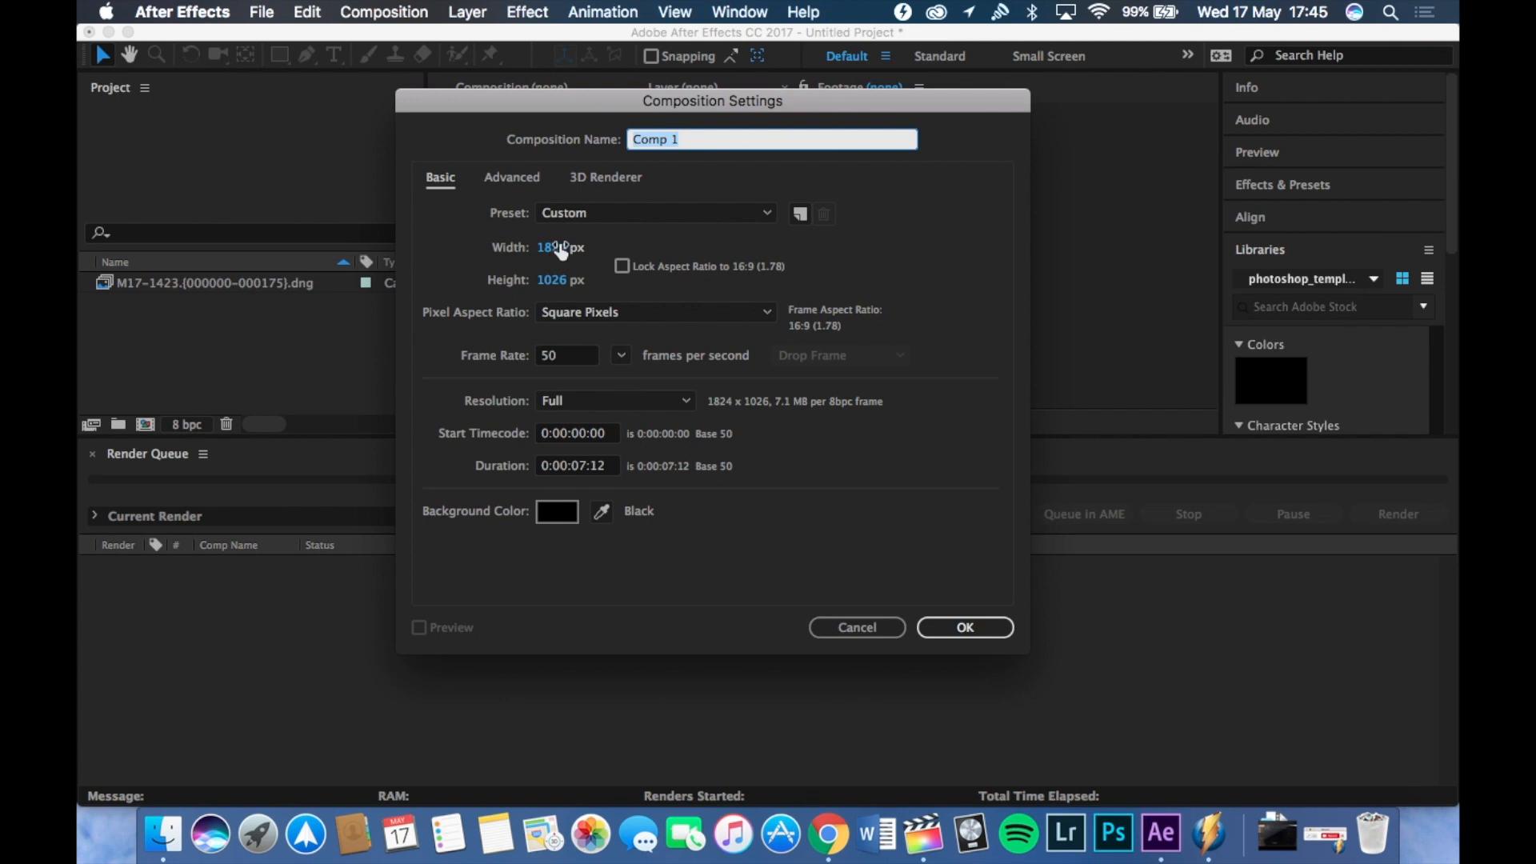
# - Set Comp 1 to 1824 × 1026, 50 fps, duration 0:00:07:12, and confirm
pyautogui.click(566, 247)
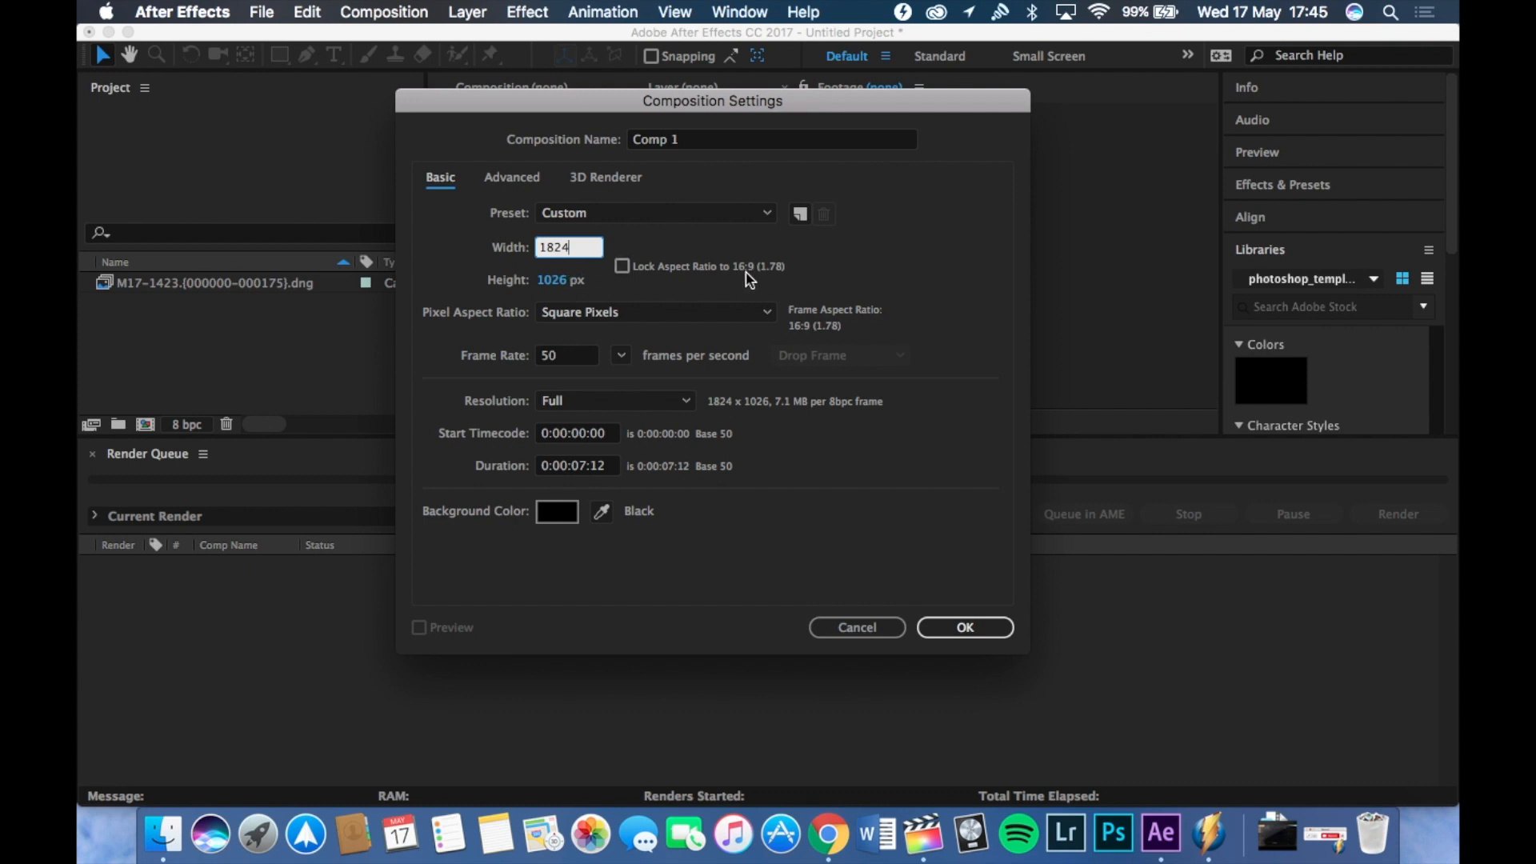
pyautogui.moveTo(710, 300)
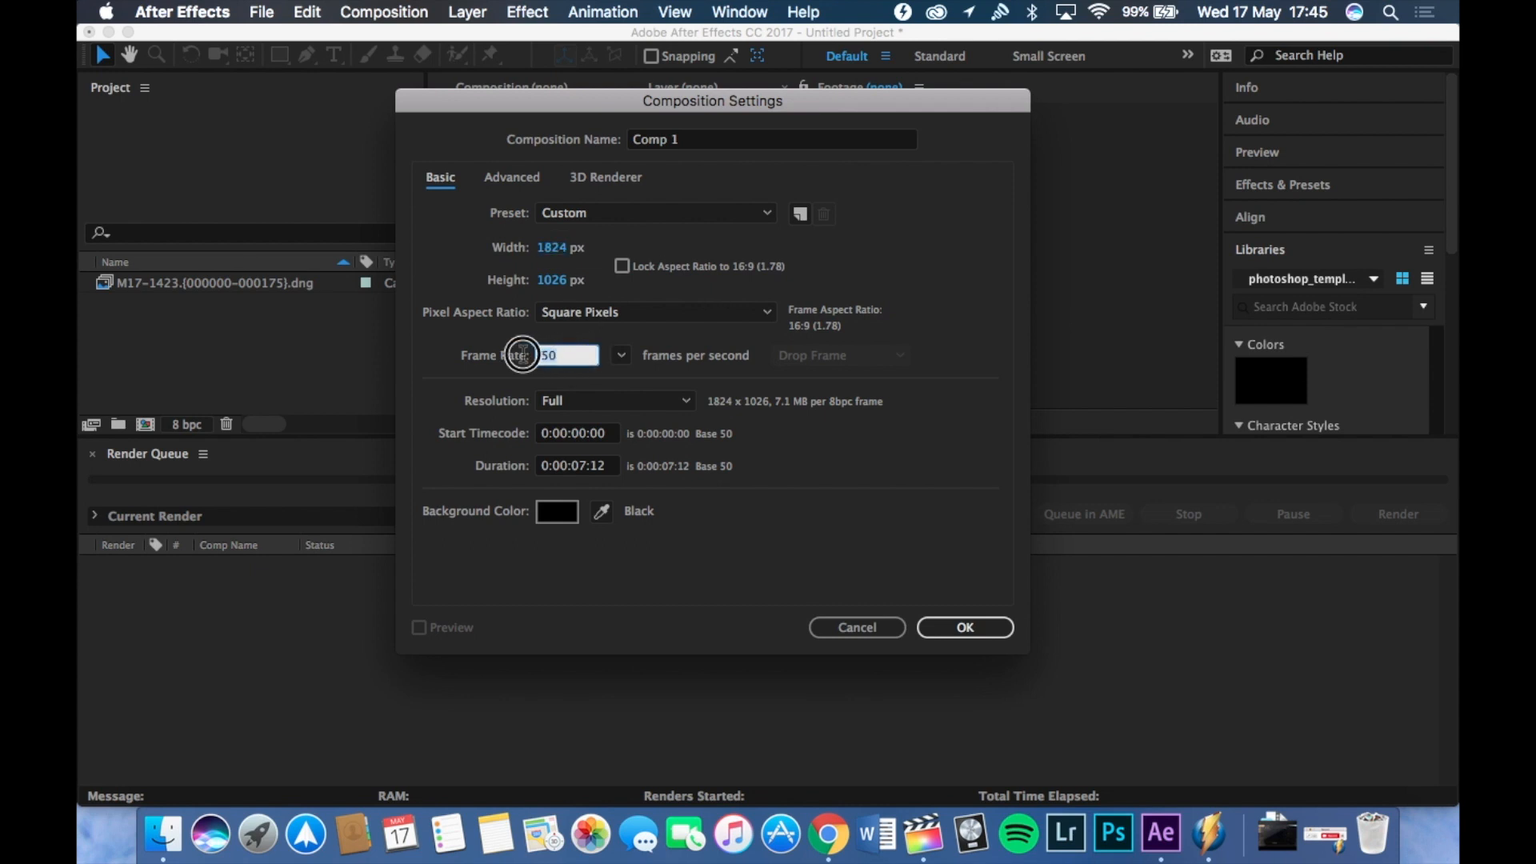
pyautogui.click(963, 627)
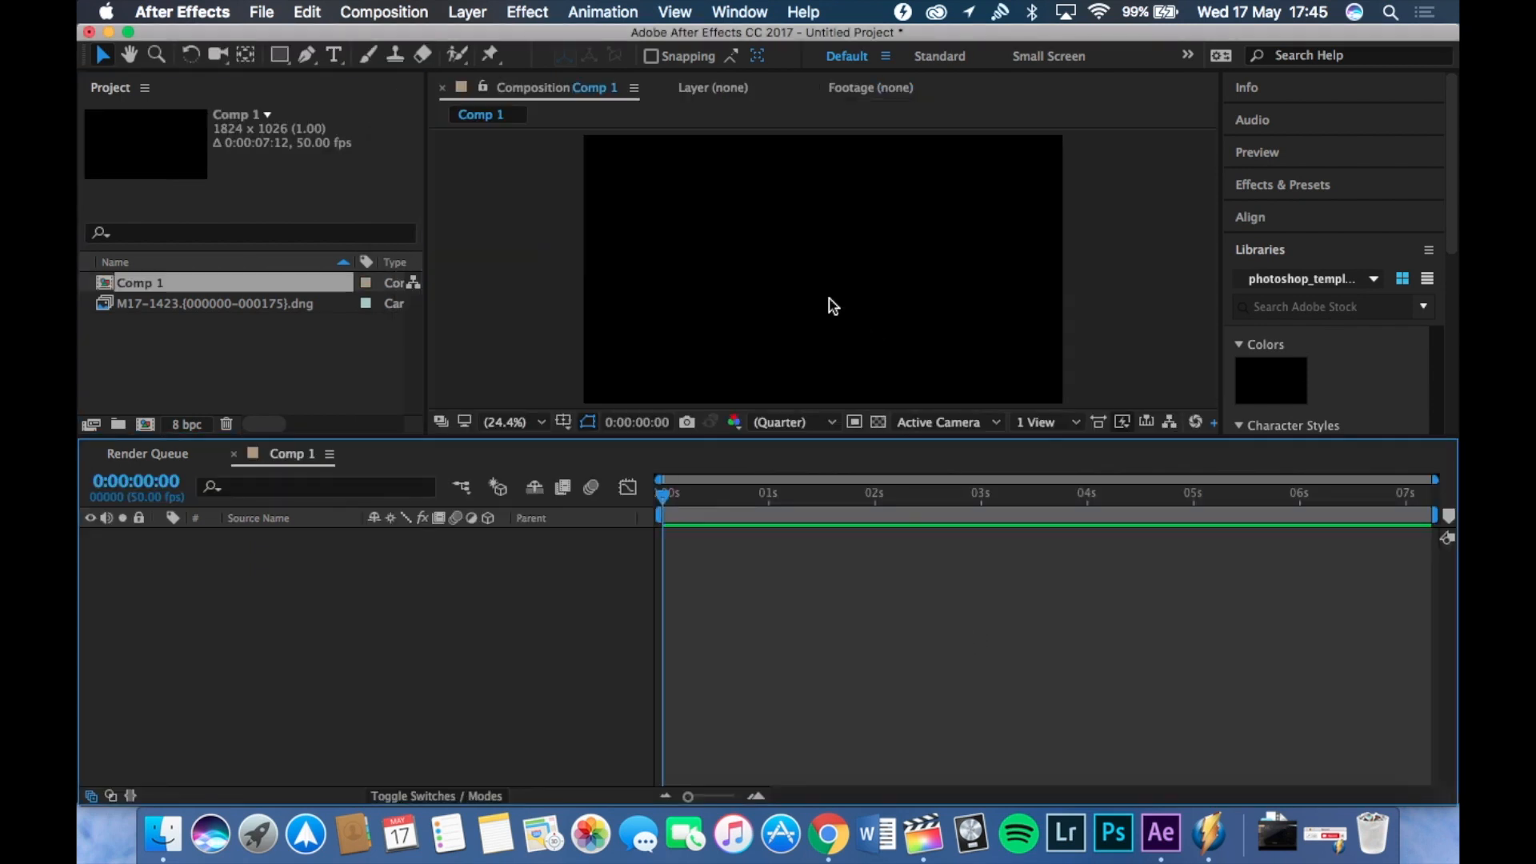
# - Place the M17-1423 DNG sequence in Comp 1, scaled up to fill the frame
pyautogui.click(511, 422)
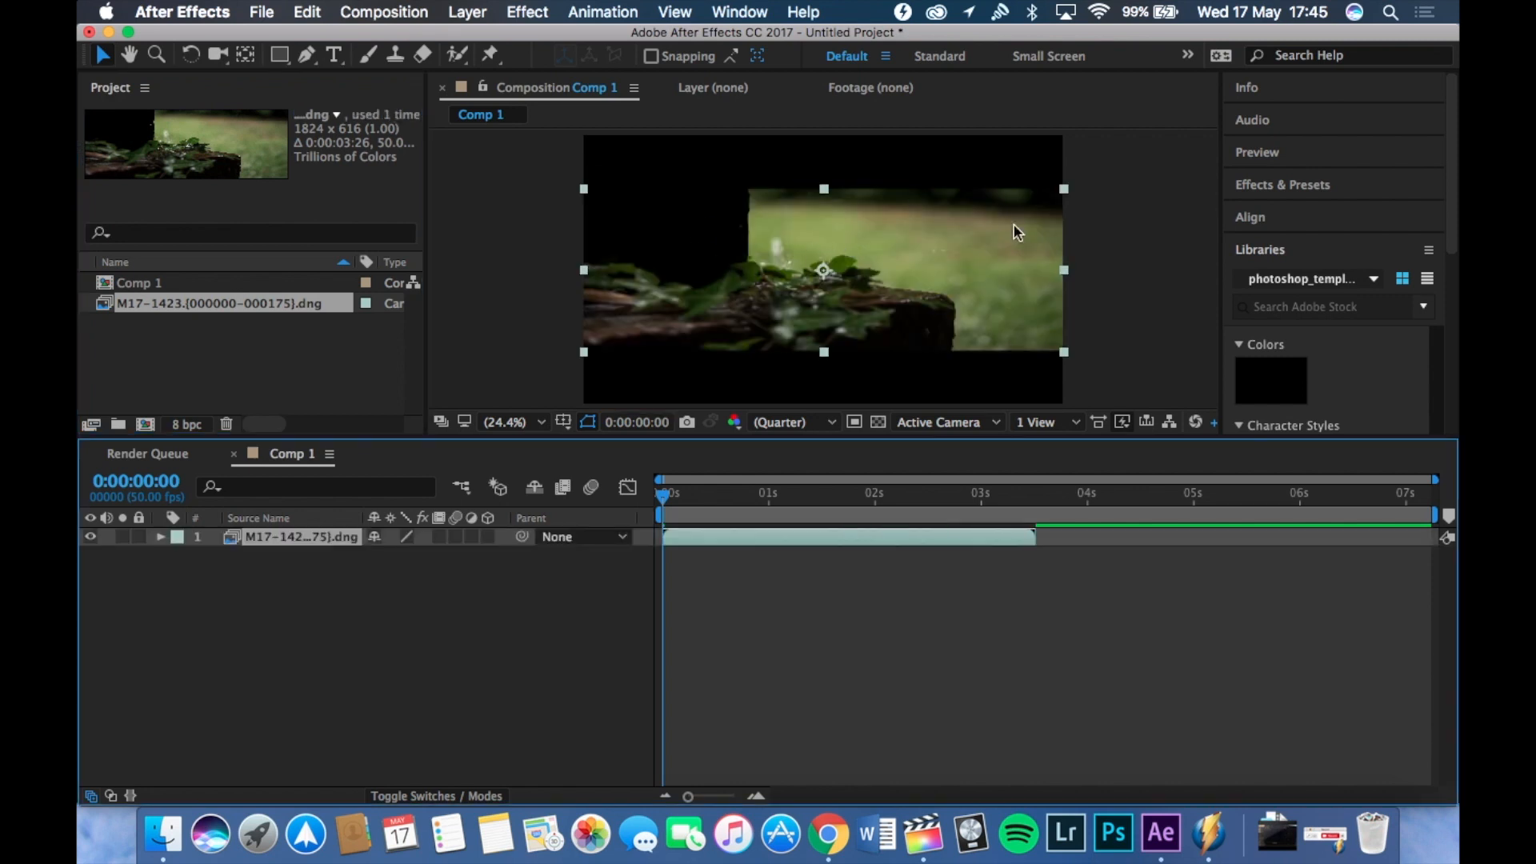
pyautogui.moveTo(645, 214)
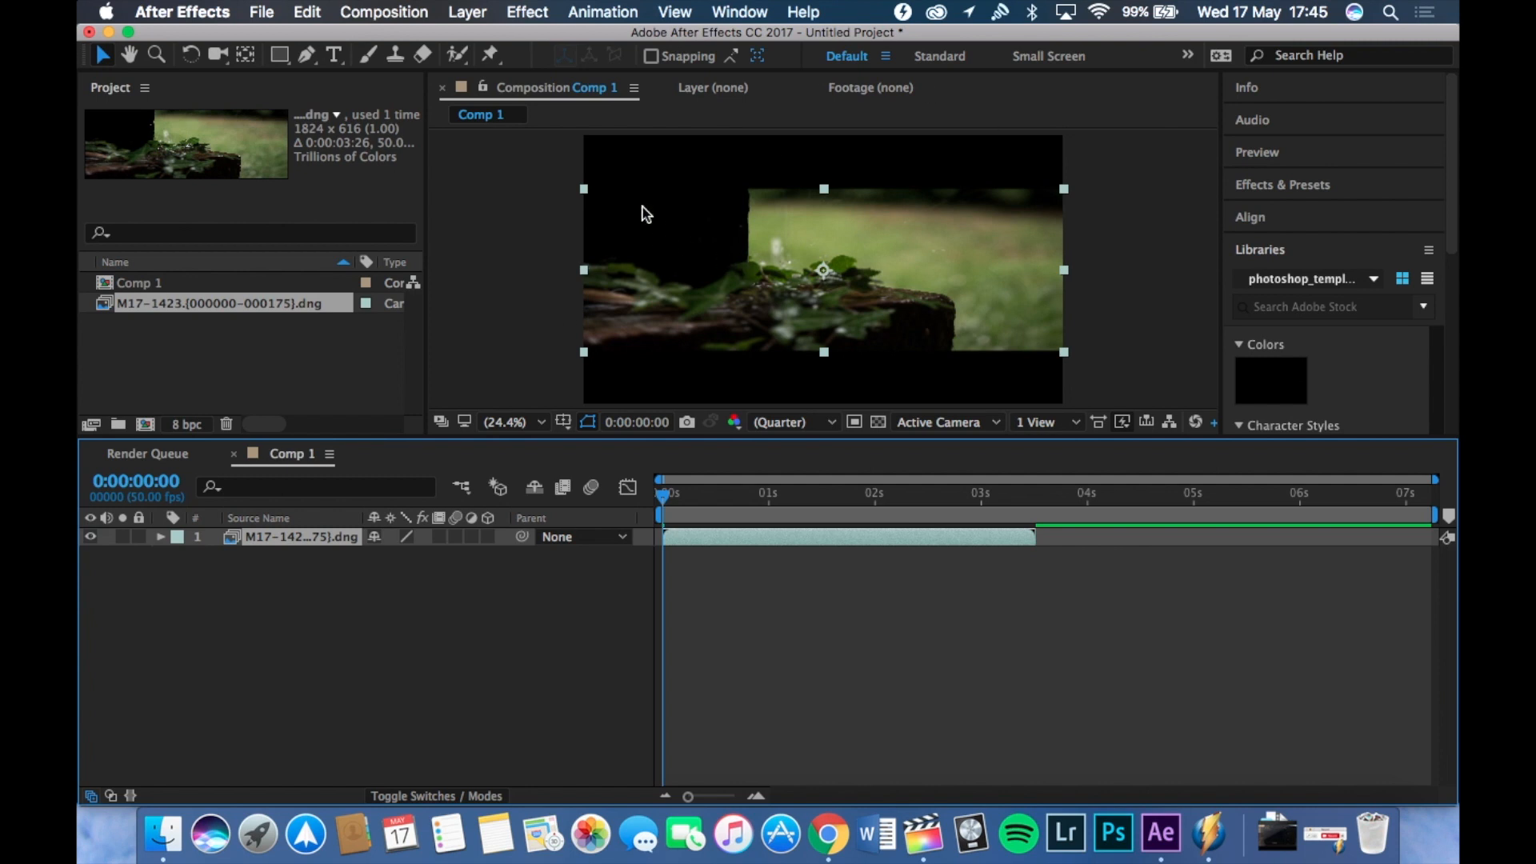
pyautogui.moveTo(824, 193)
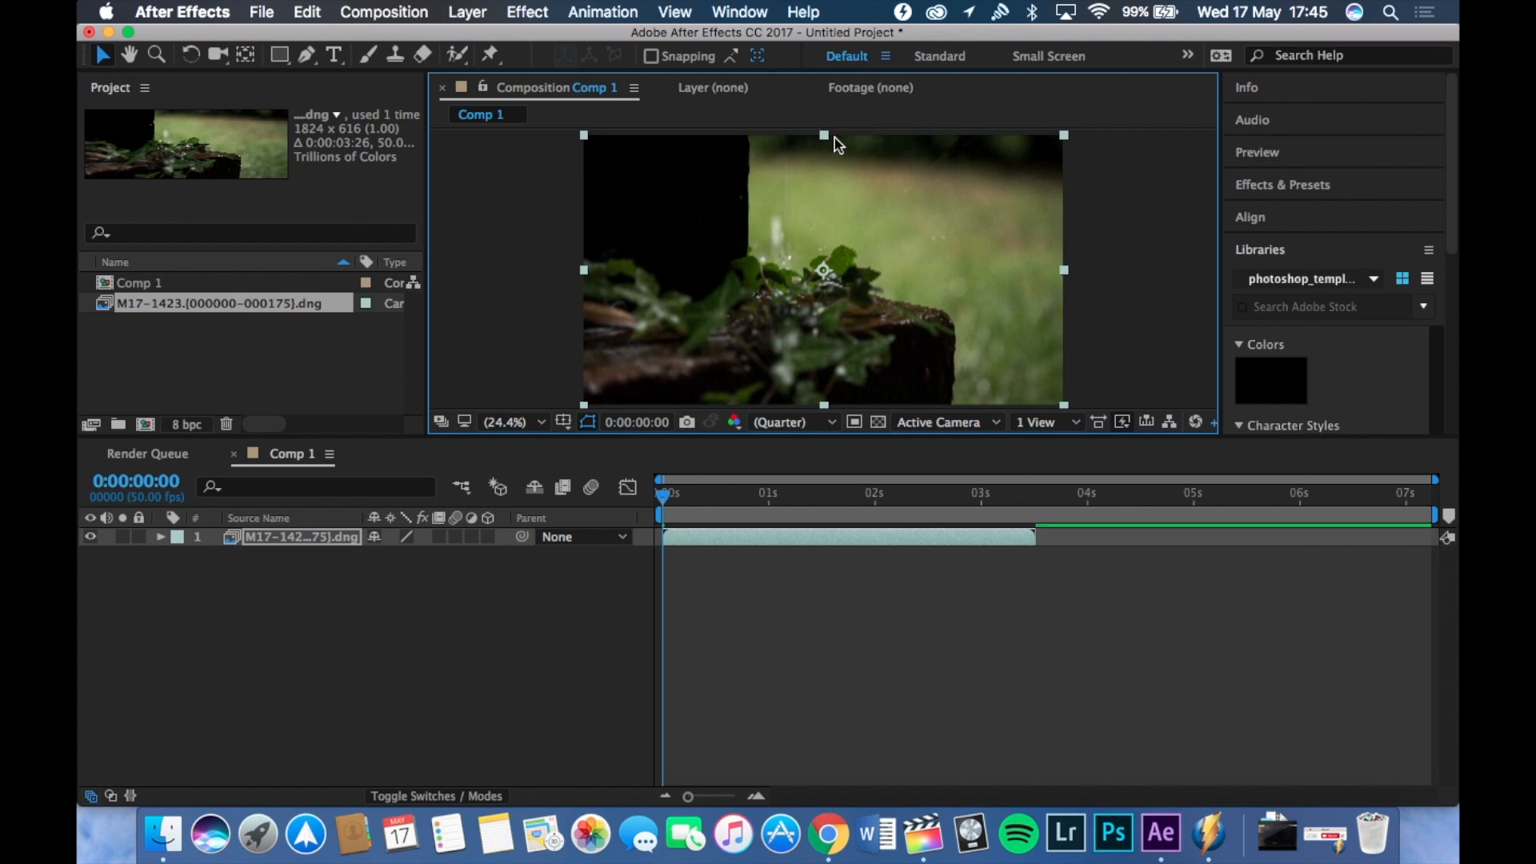
pyautogui.moveTo(855, 340)
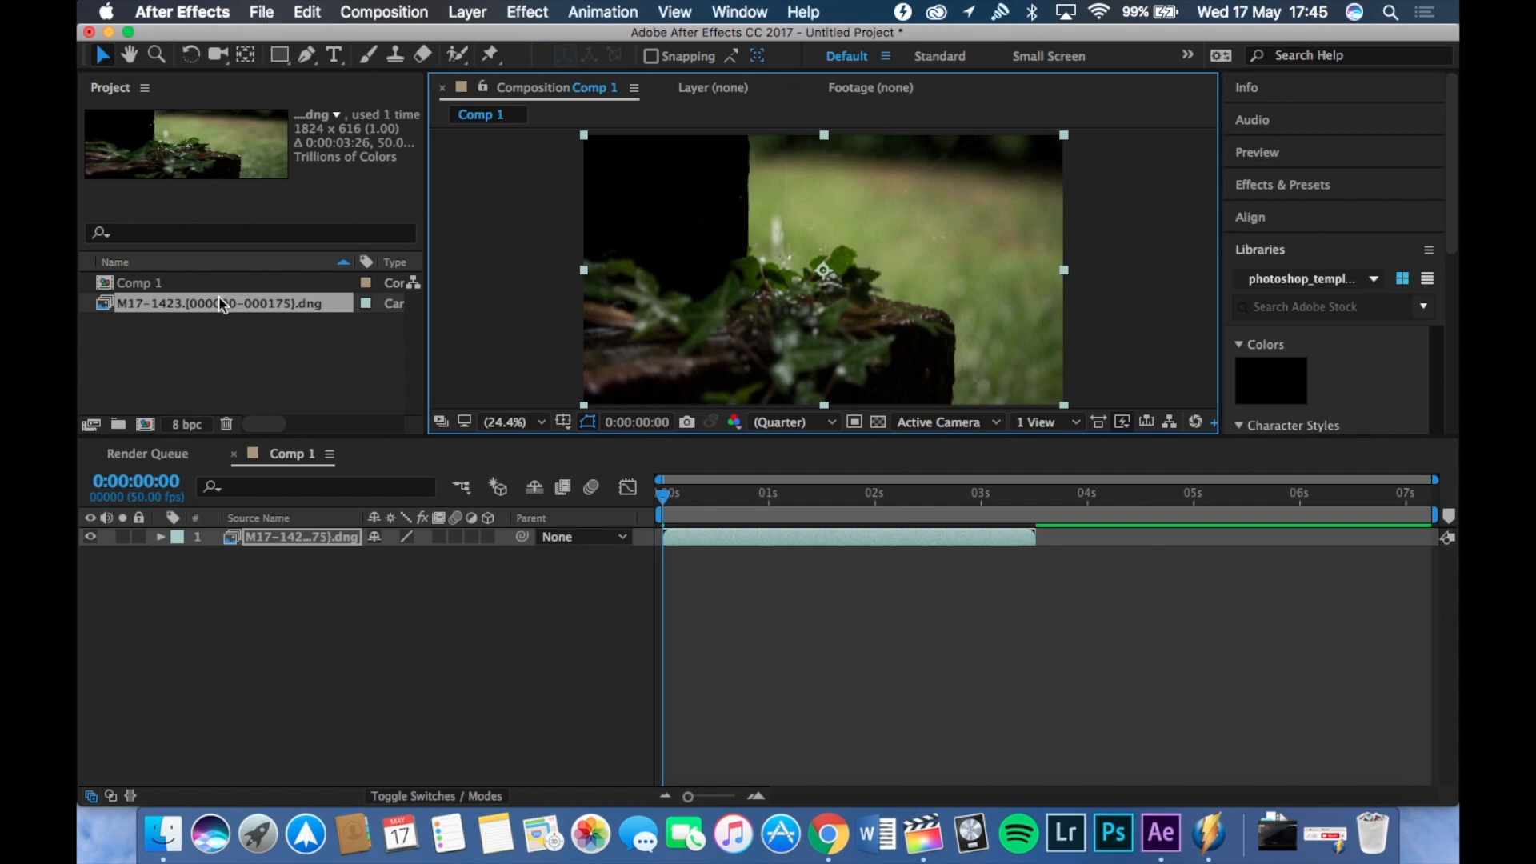
pyautogui.click(139, 282)
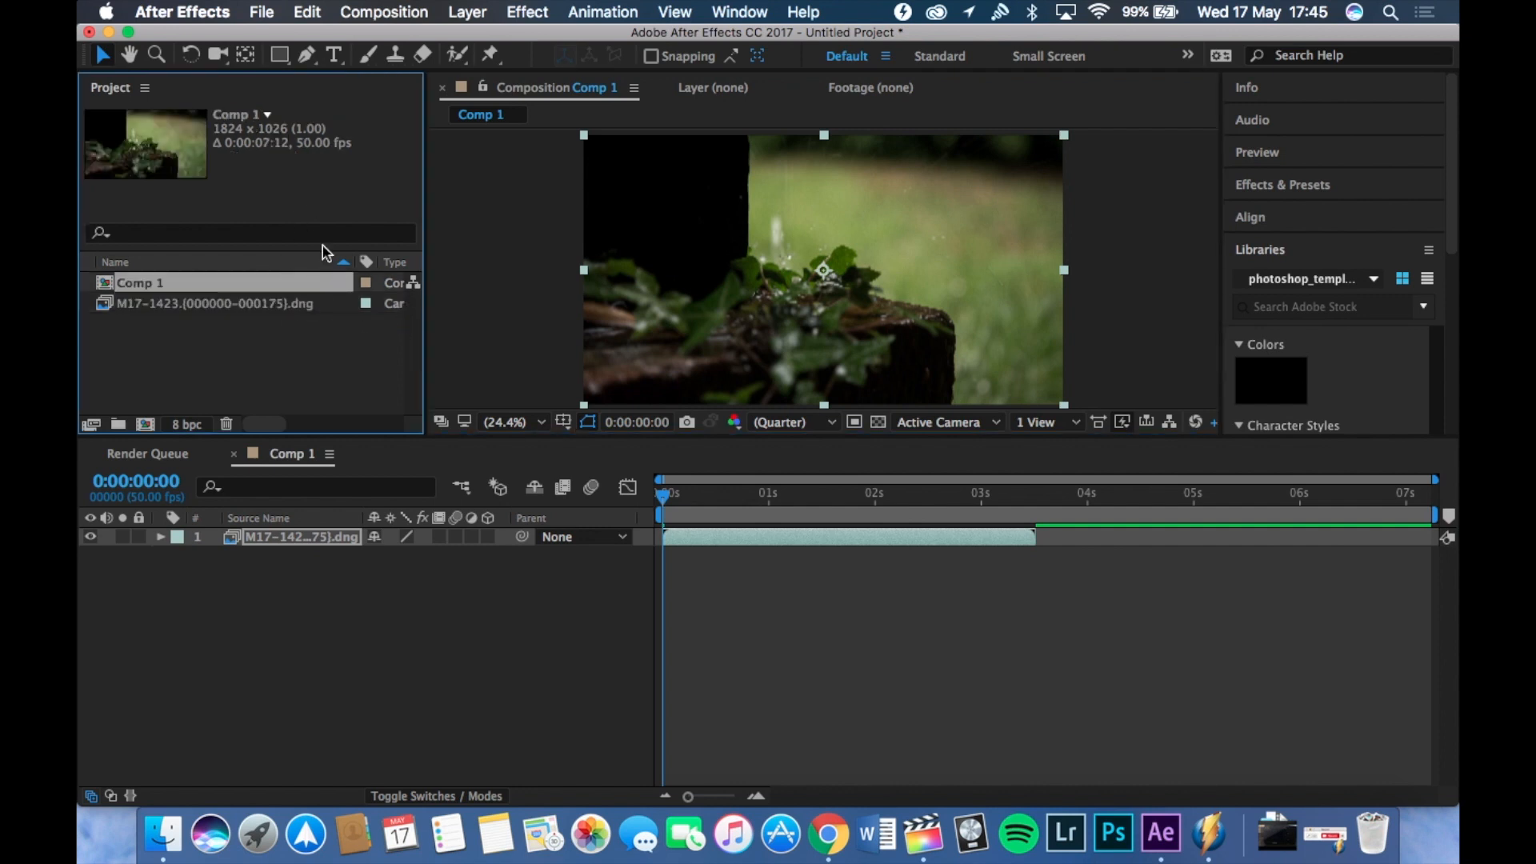
# - Queue Comp 1 and render it as lossless QuickTime Comp 1_1.mov on the Desktop
pyautogui.click(261, 12)
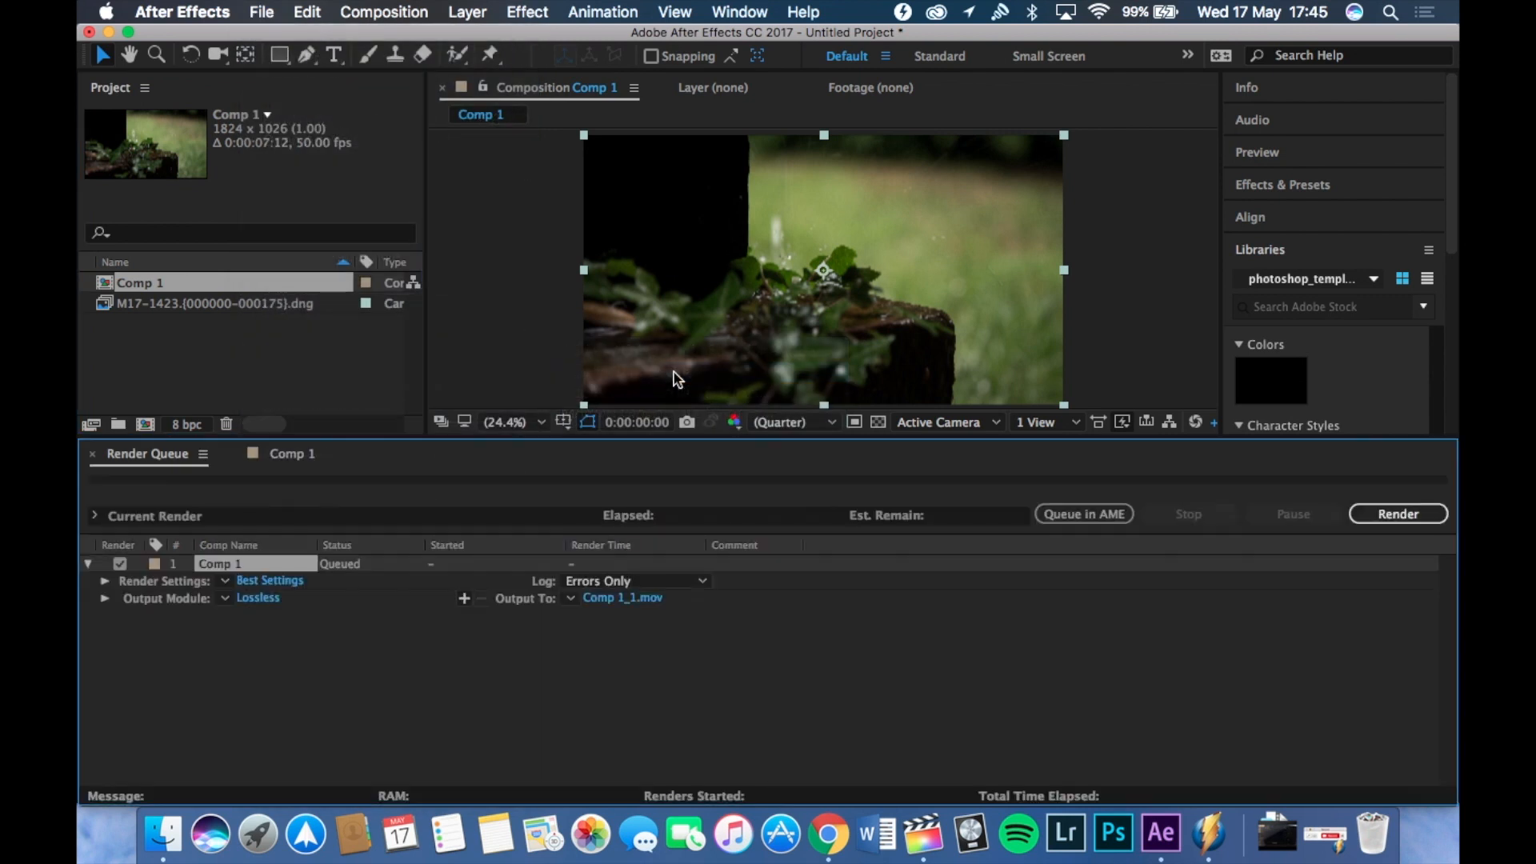
pyautogui.moveTo(271, 670)
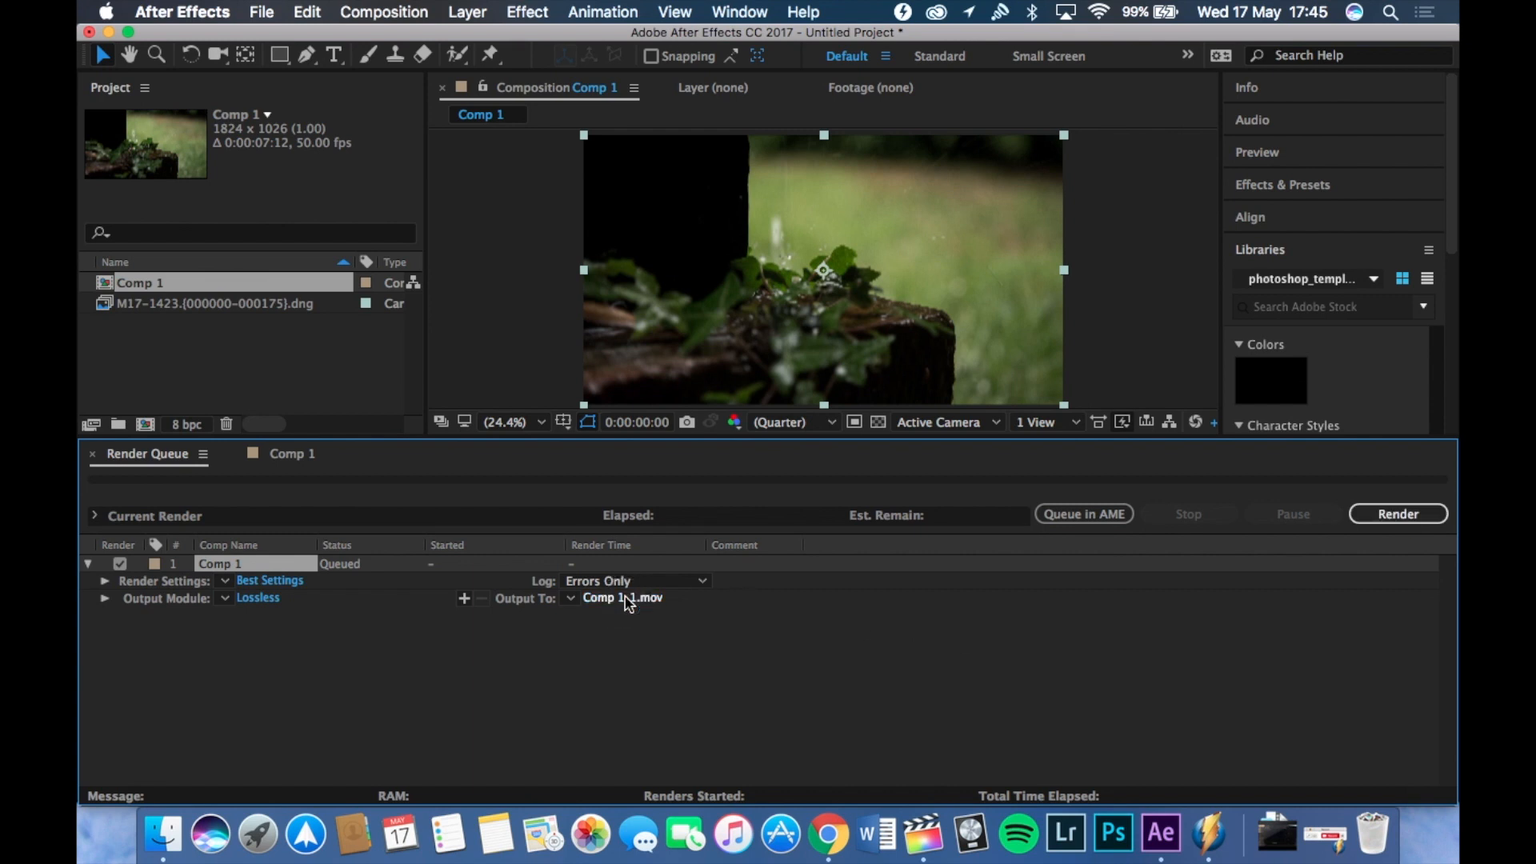
pyautogui.click(622, 597)
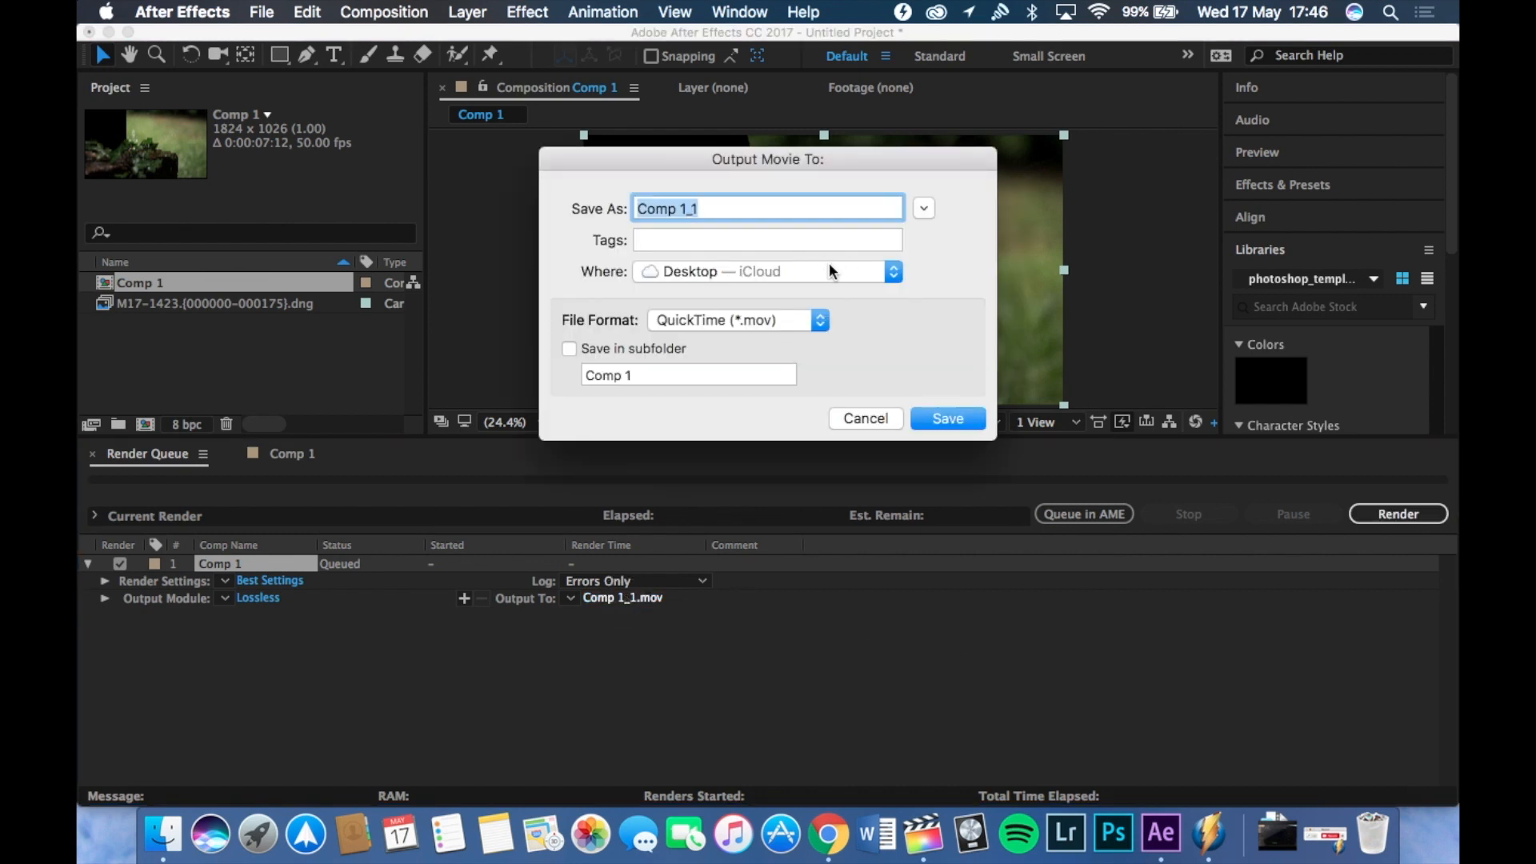
pyautogui.click(946, 419)
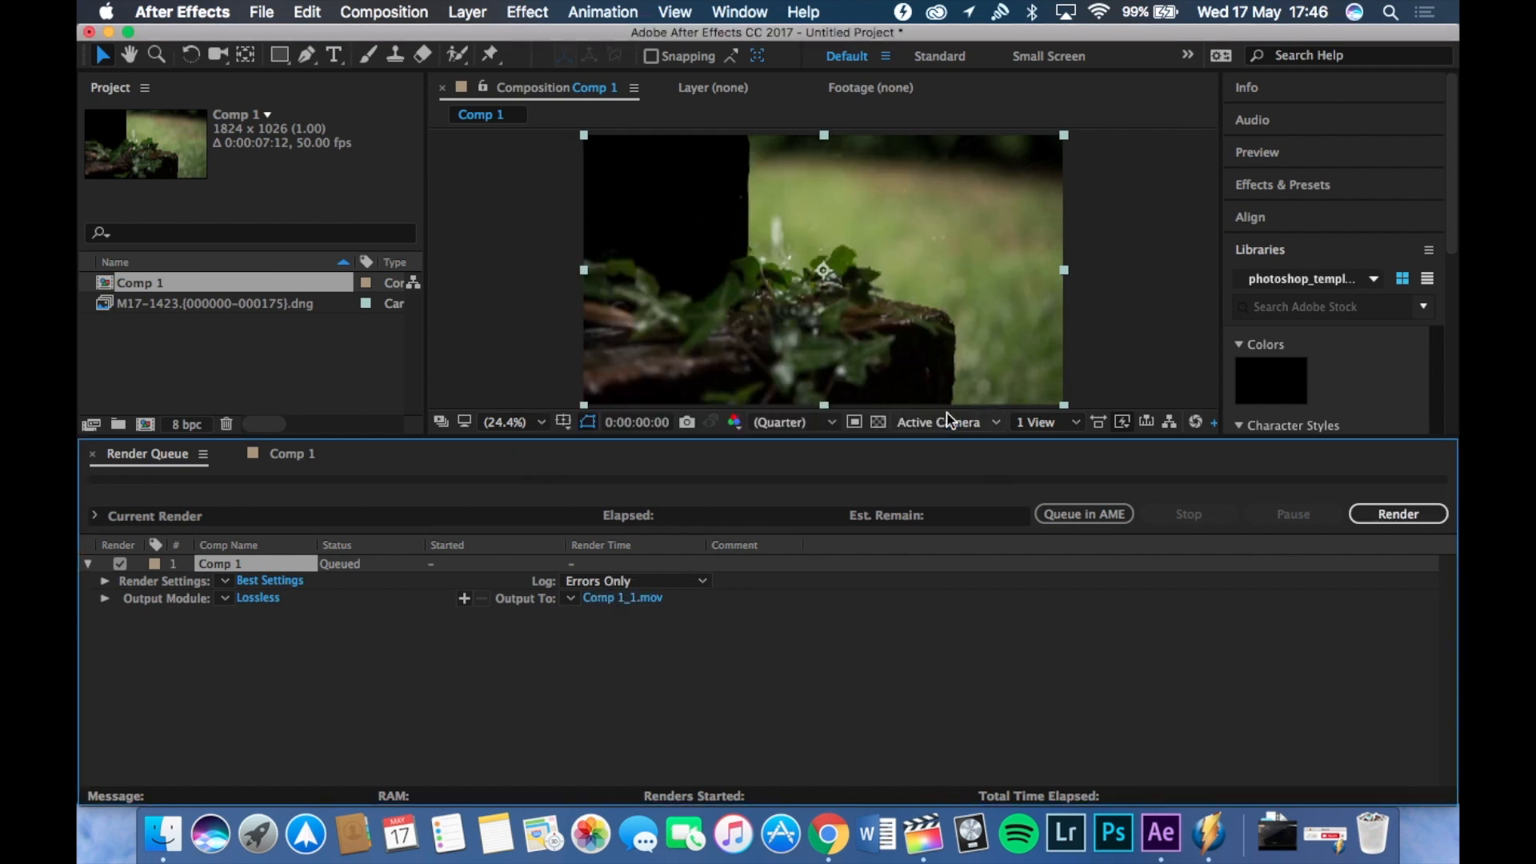
pyautogui.click(1397, 513)
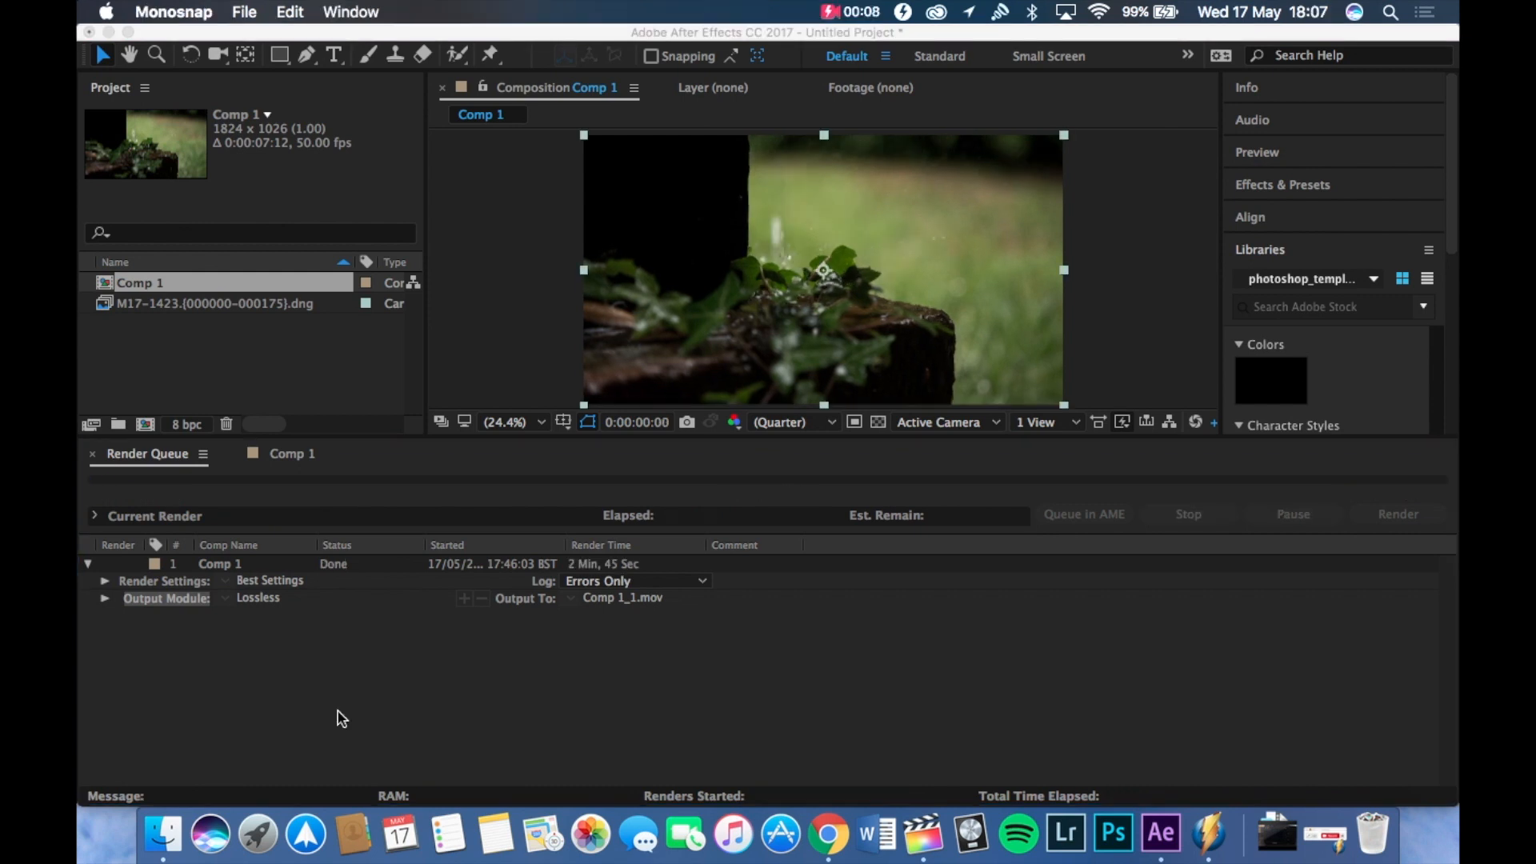
pyautogui.moveTo(921, 834)
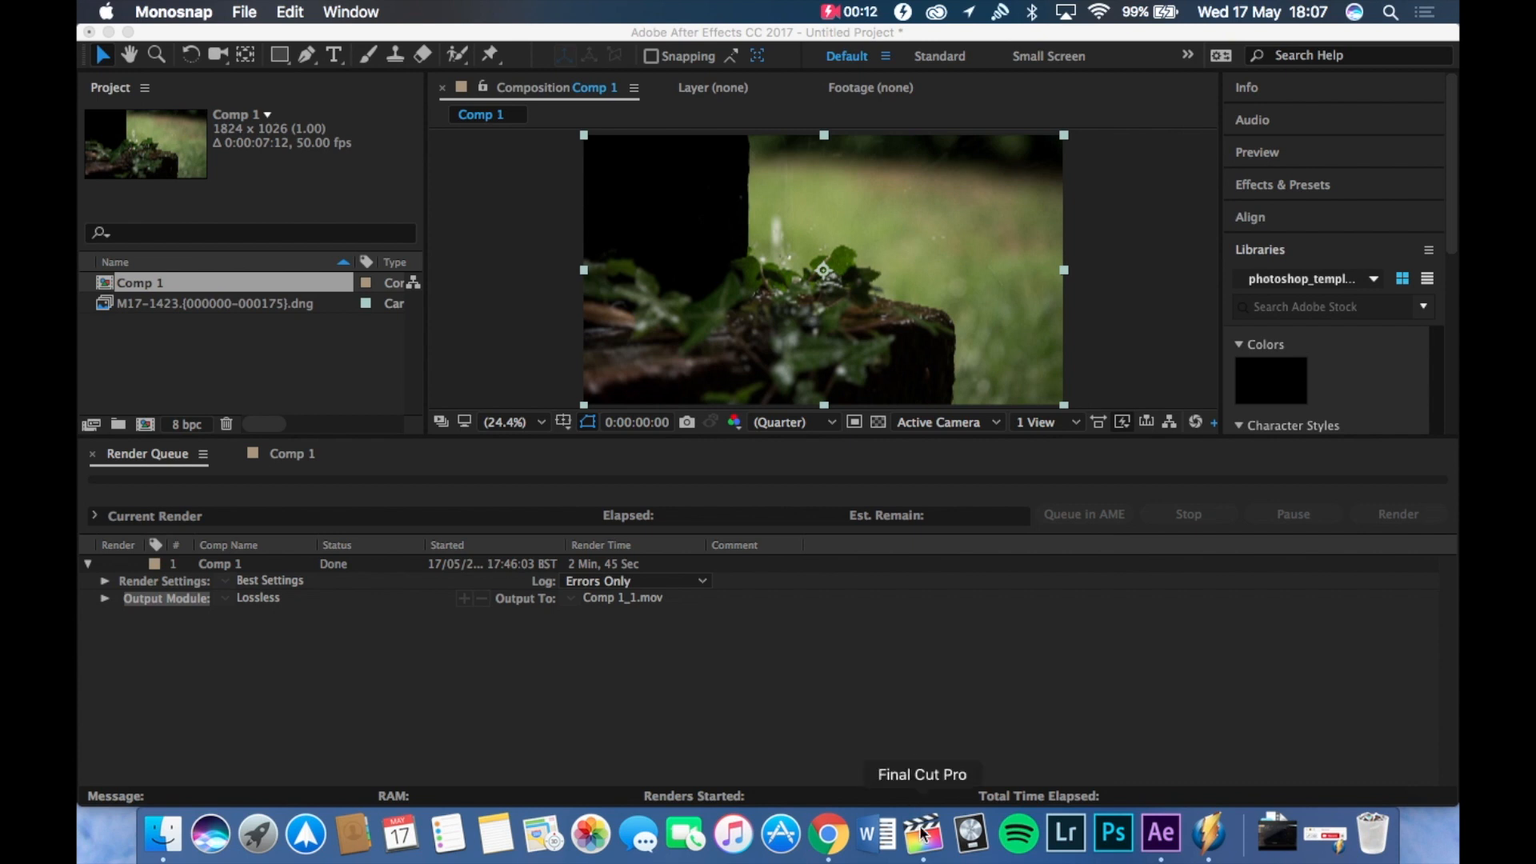
# - Import the rendered Comp 1_1.mov from the Desktop into Final Cut Pro's Video 1 event
pyautogui.click(921, 835)
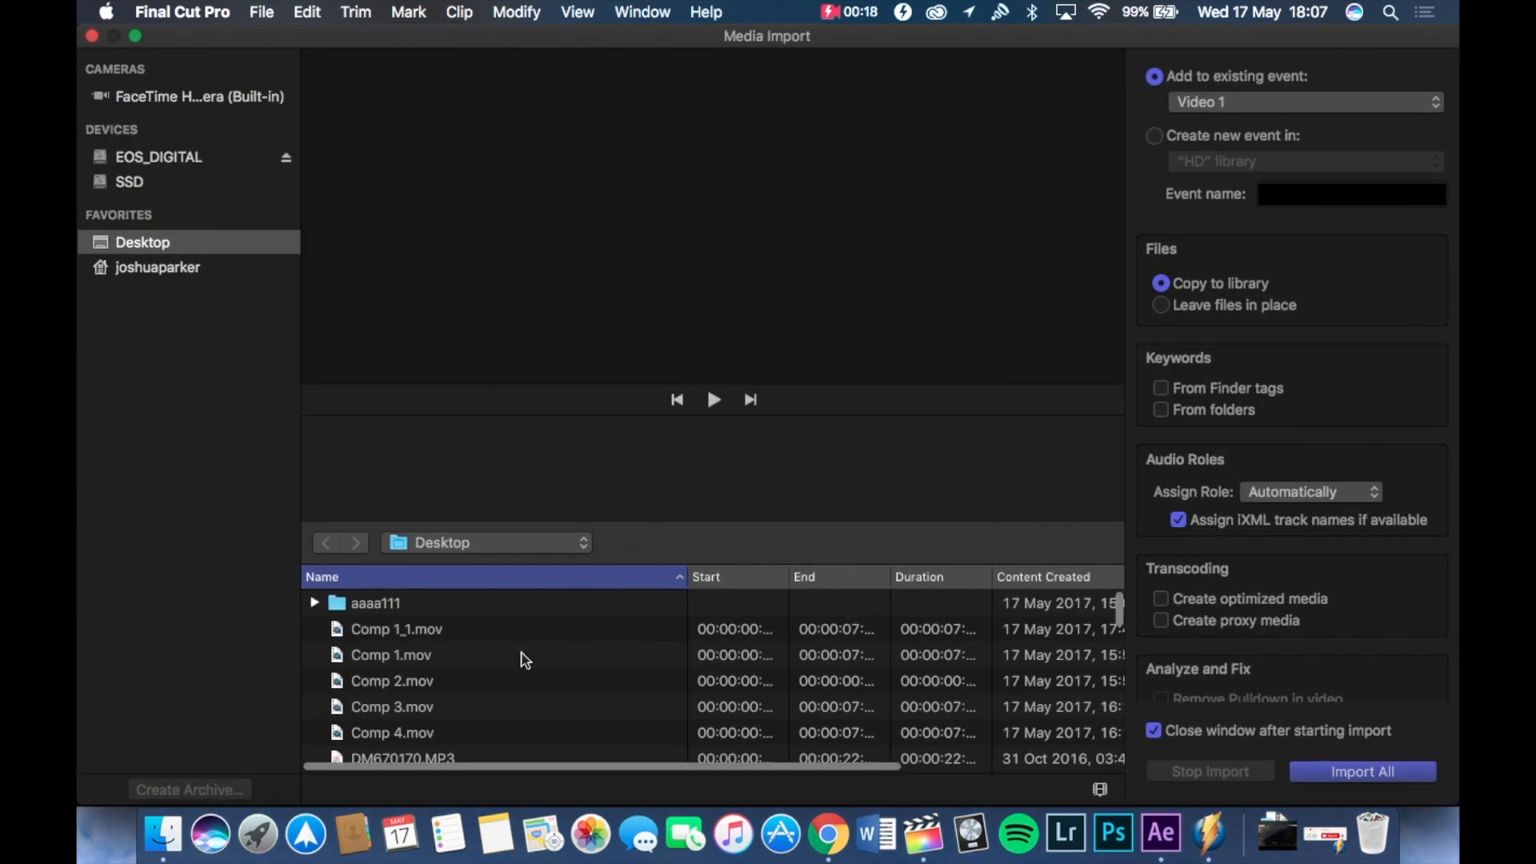
pyautogui.click(396, 628)
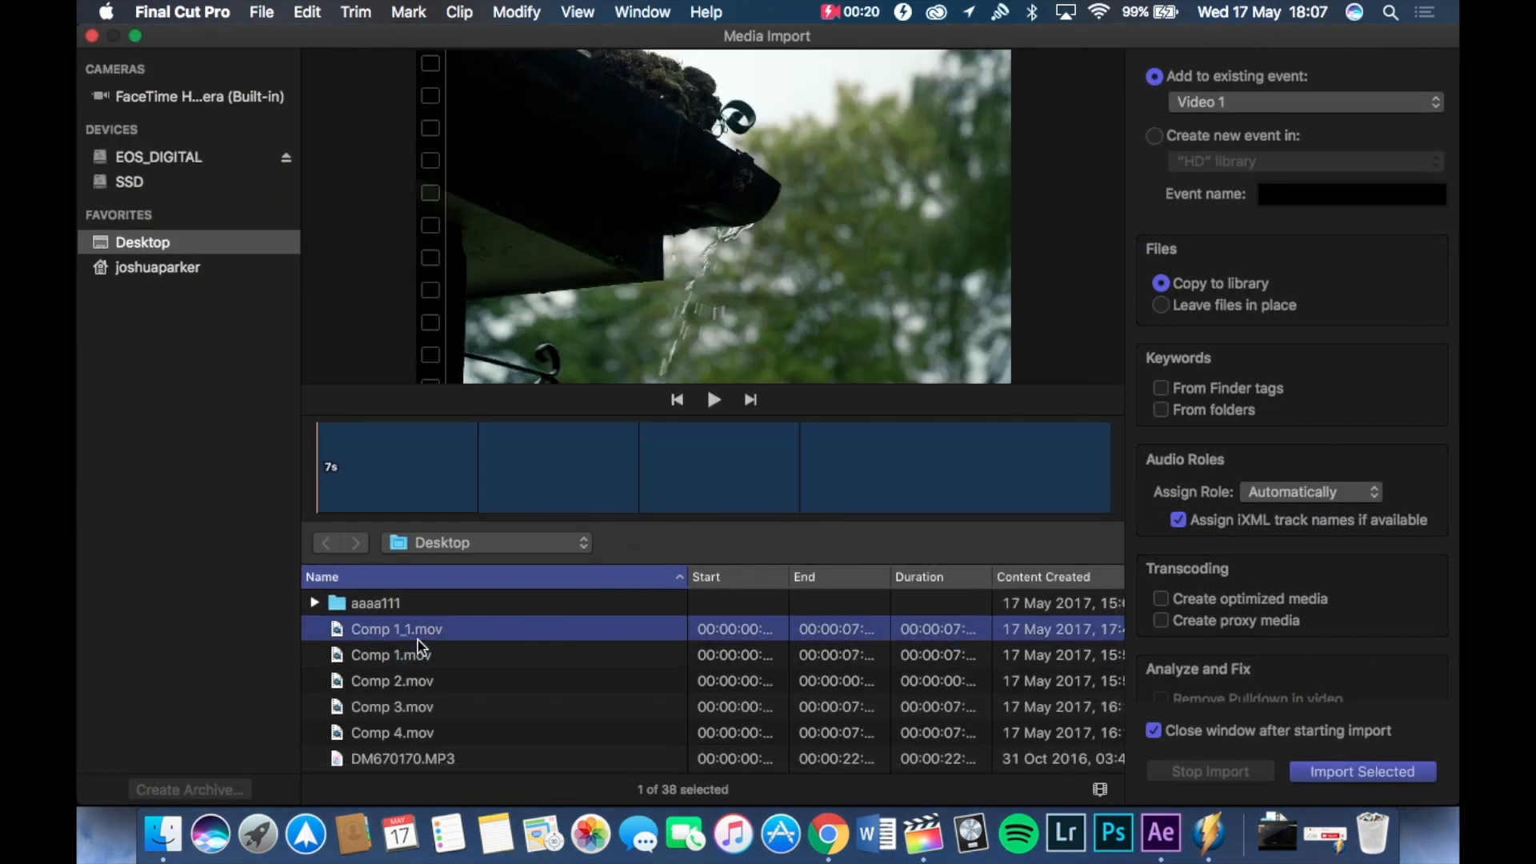
pyautogui.click(1361, 772)
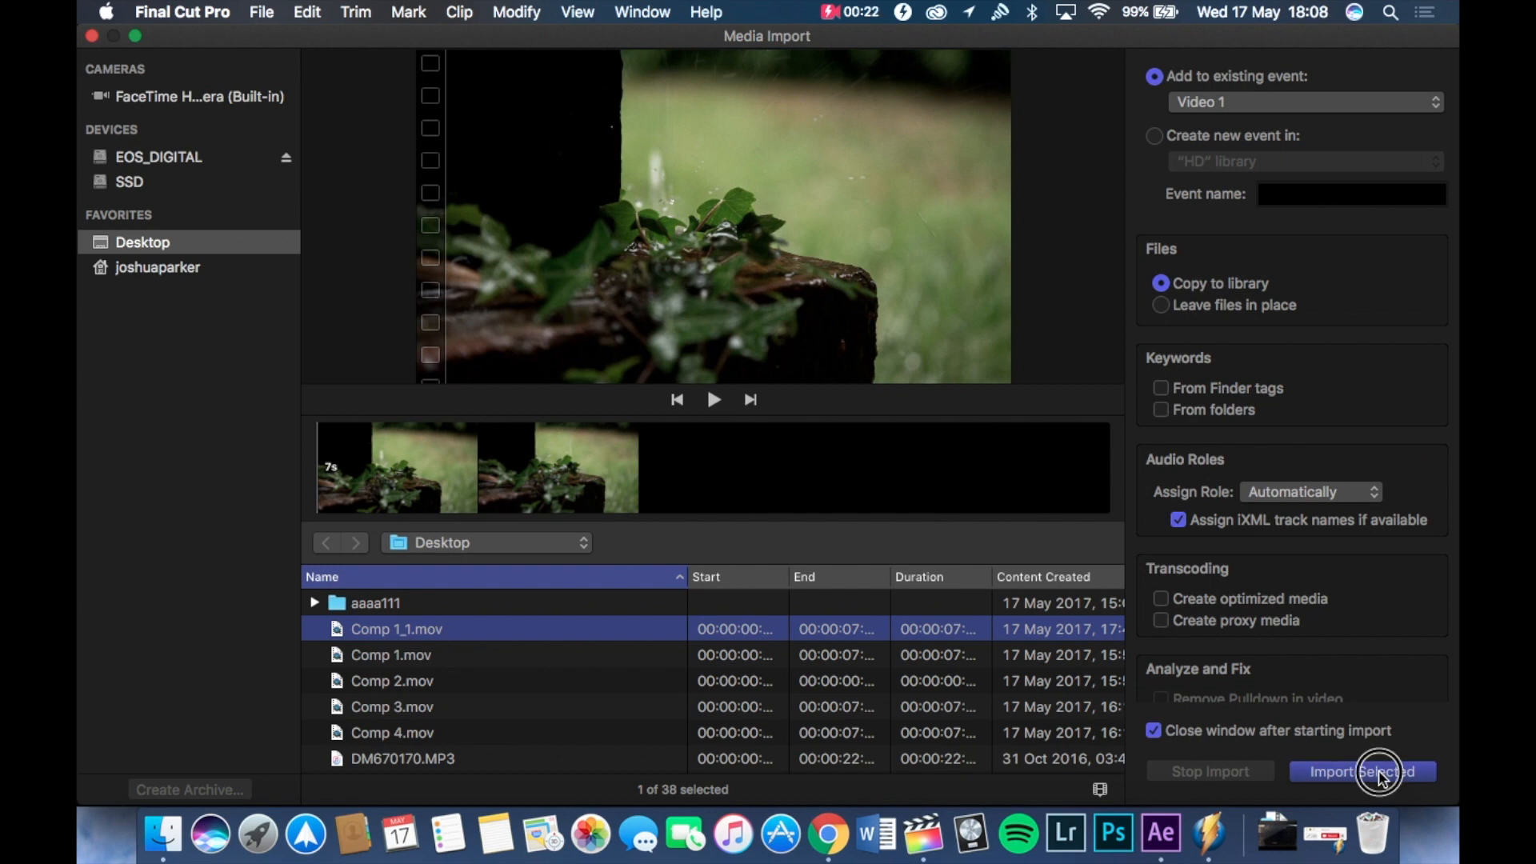
pyautogui.click(1362, 771)
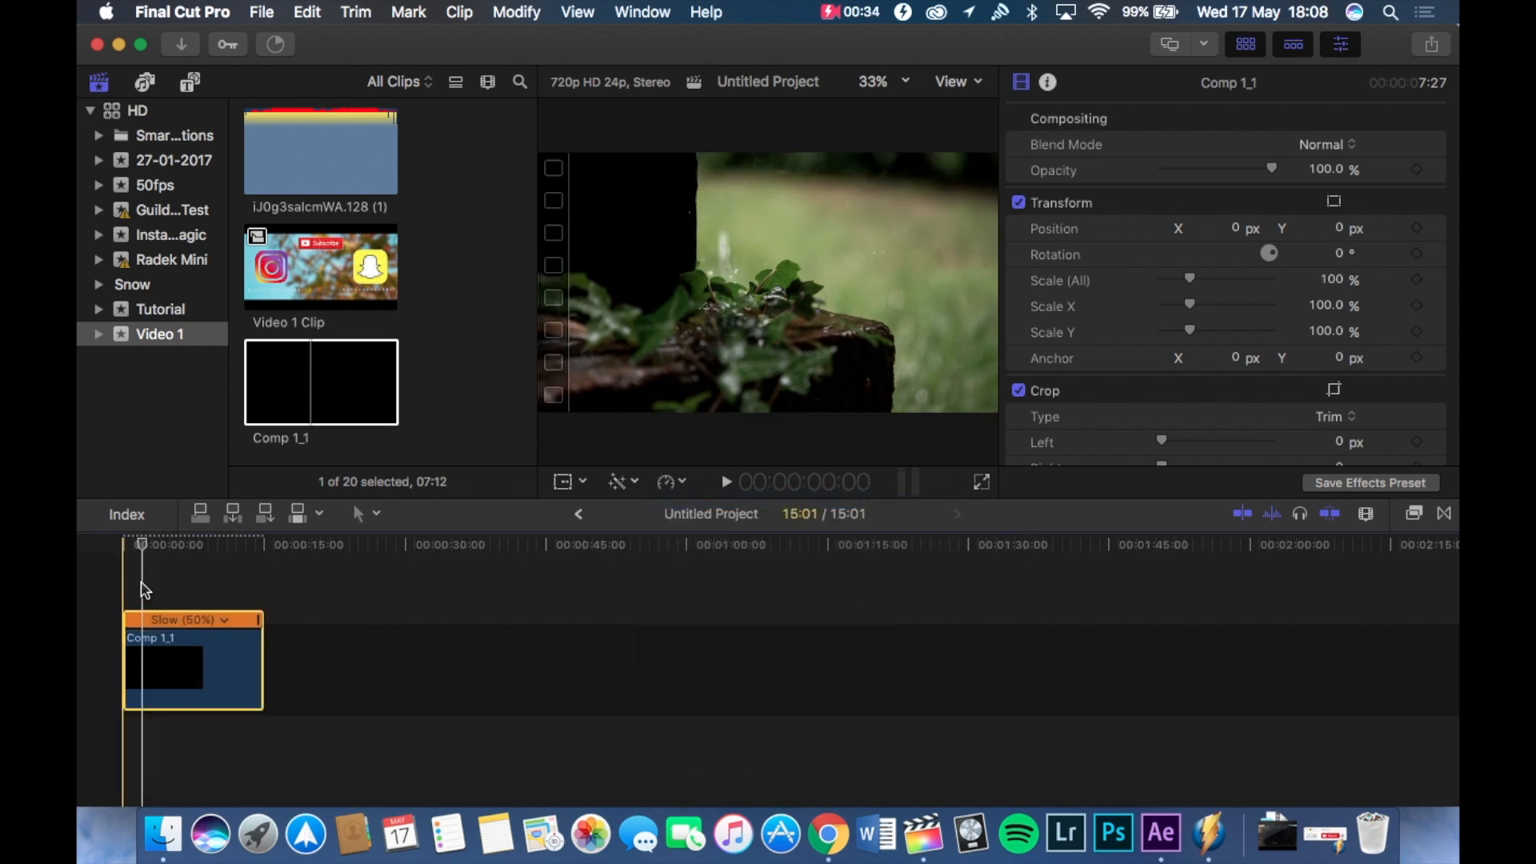
# - Play back the 50%-slowed Comp 1_1 clip in the Untitled Project timeline
pyautogui.click(726, 481)
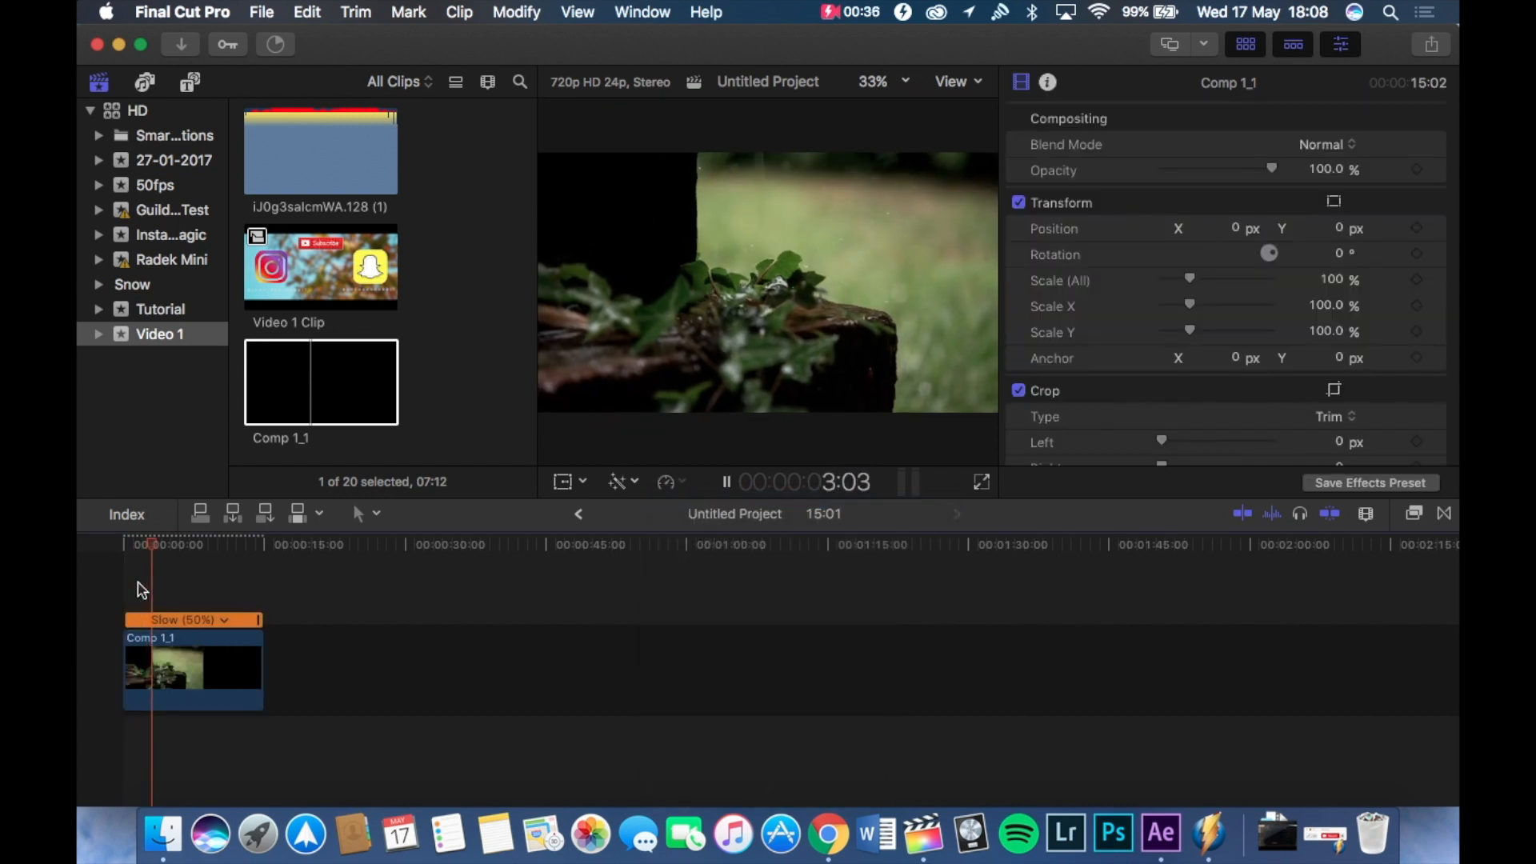